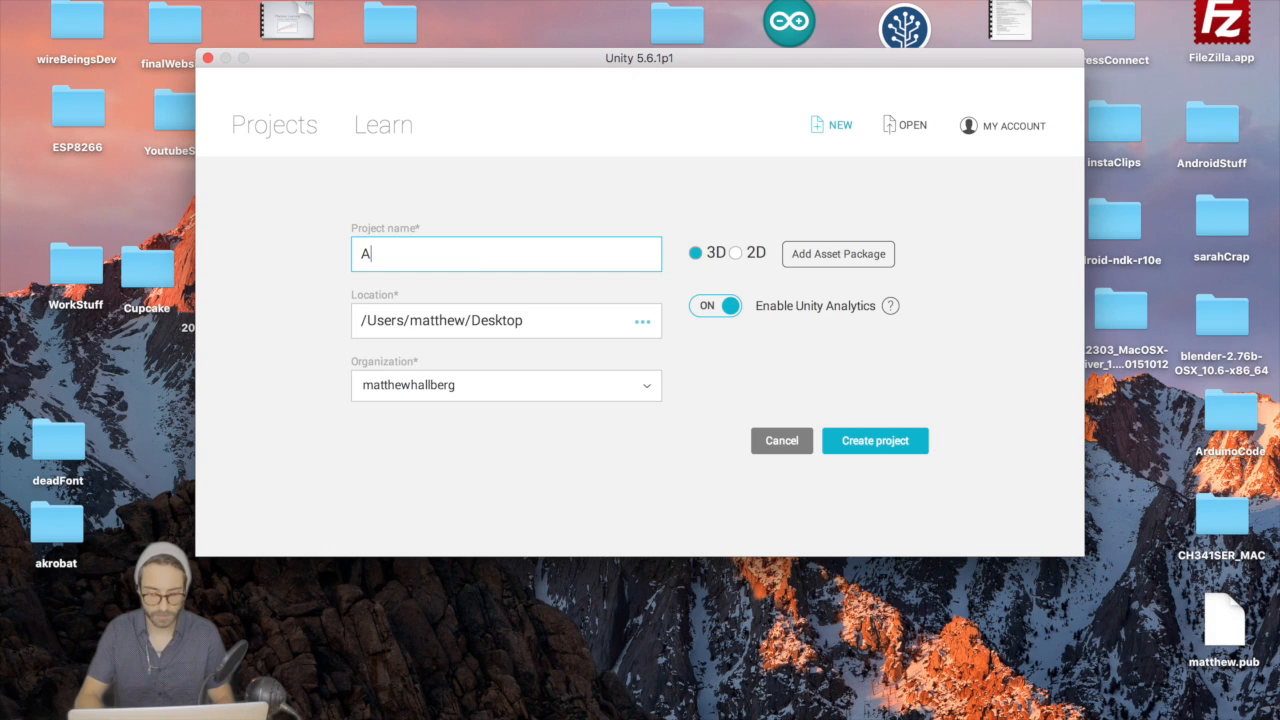
Step: Create the ARApple 3D project and import the full unity-arkit-plugin package
click(875, 440)
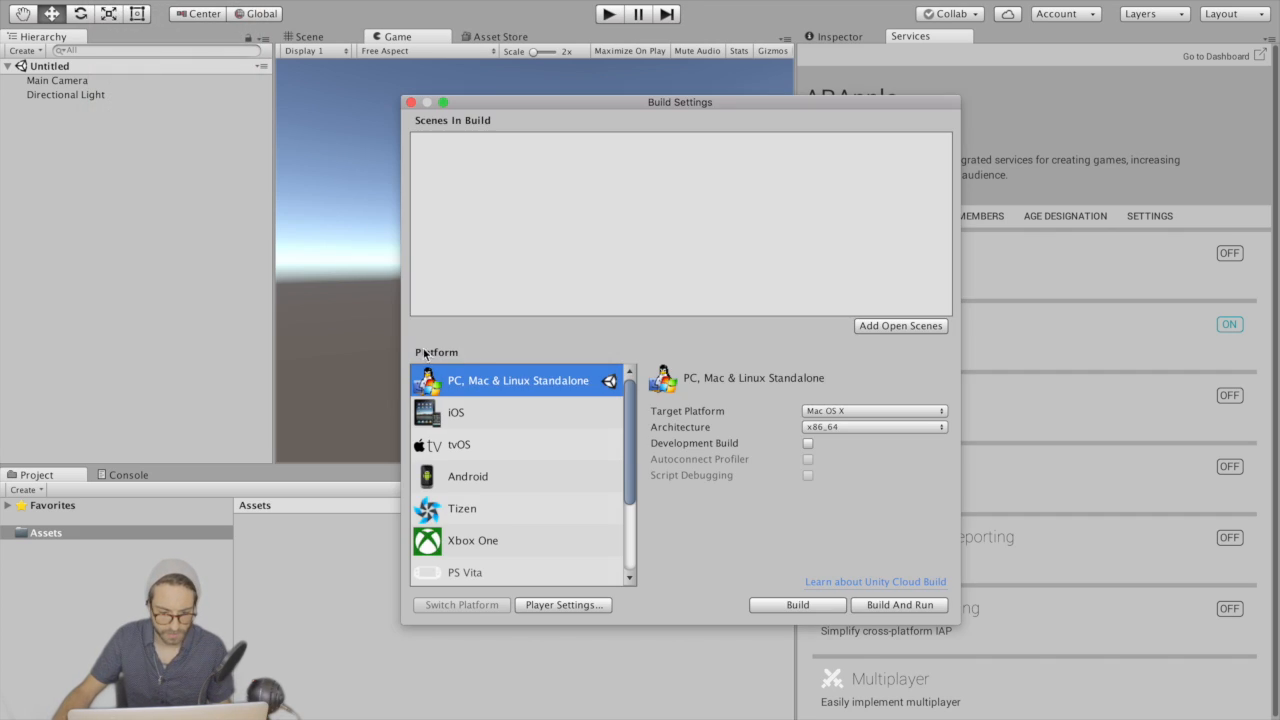
click(453, 412)
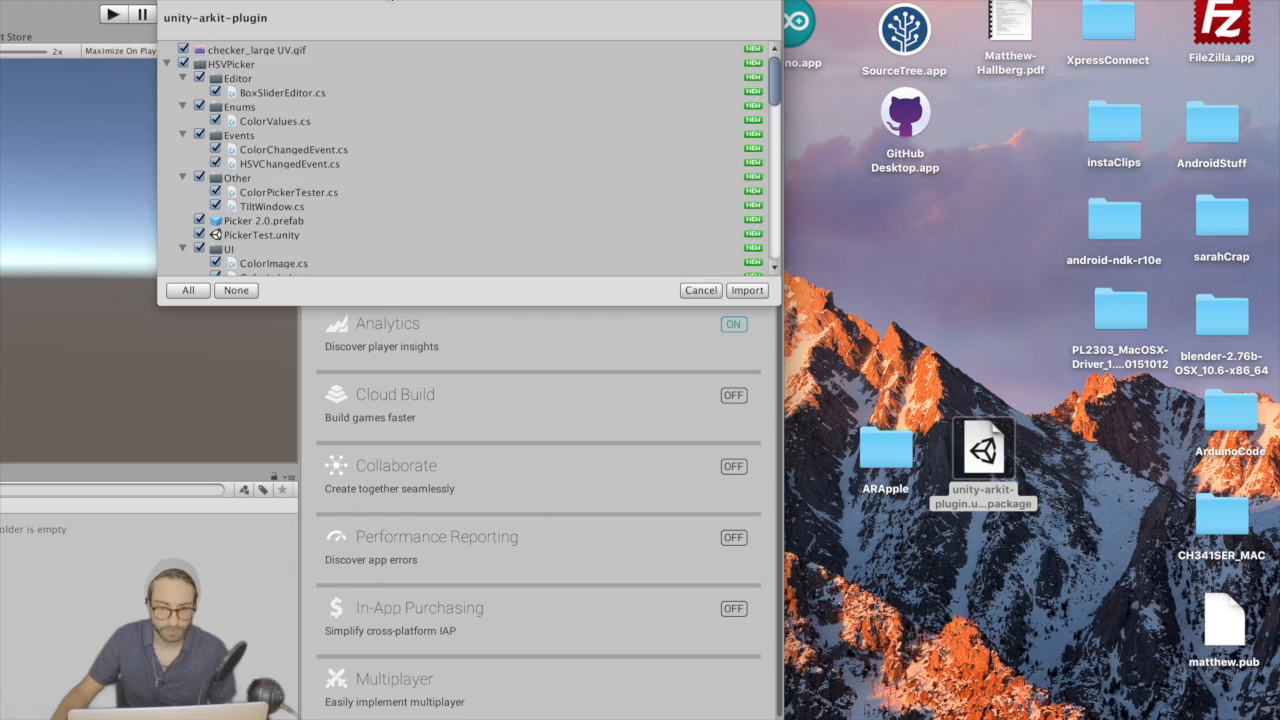
click(746, 290)
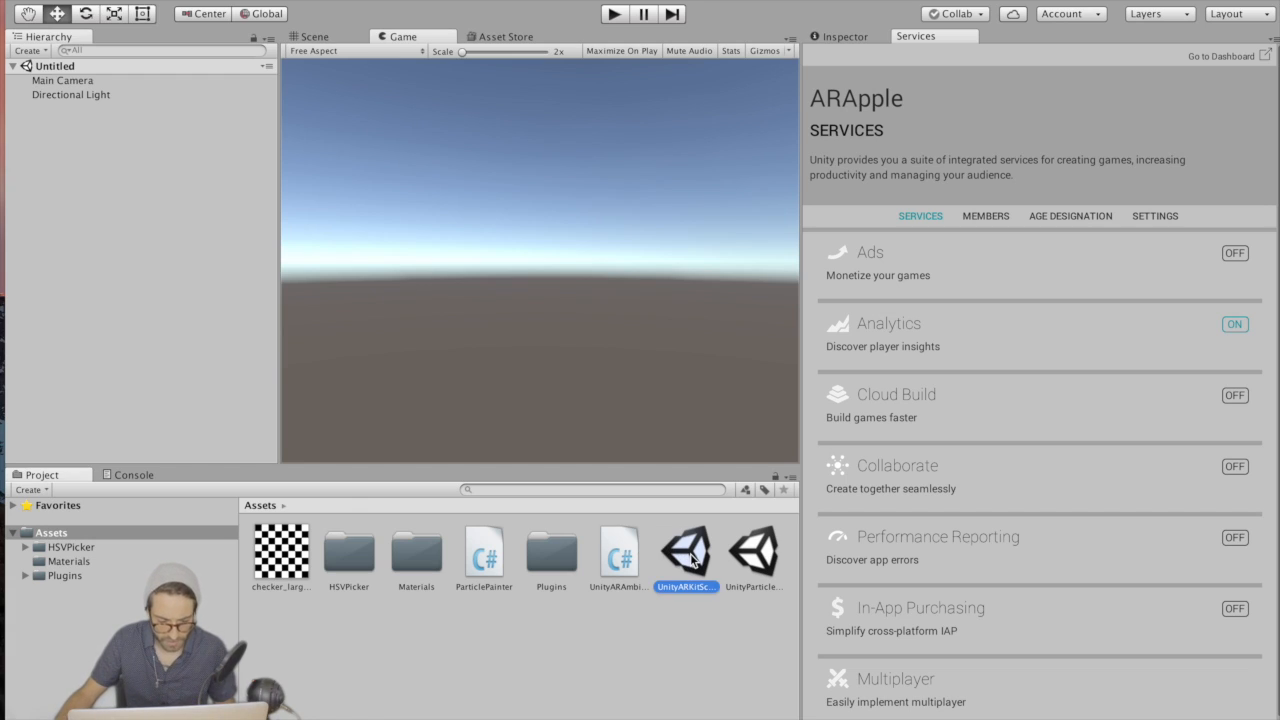
Step: Open the UnityARKitScene example scene and import the Zombie asset from the Asset Store
double_click(685, 550)
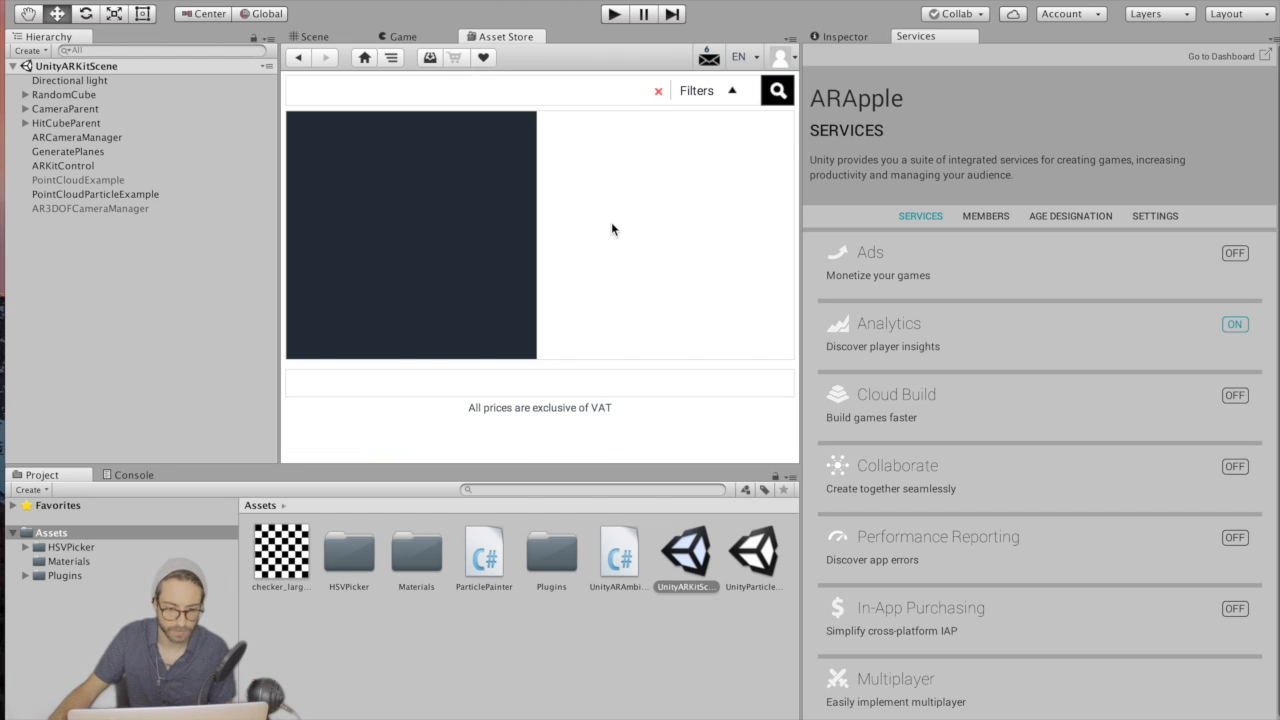
click(330, 258)
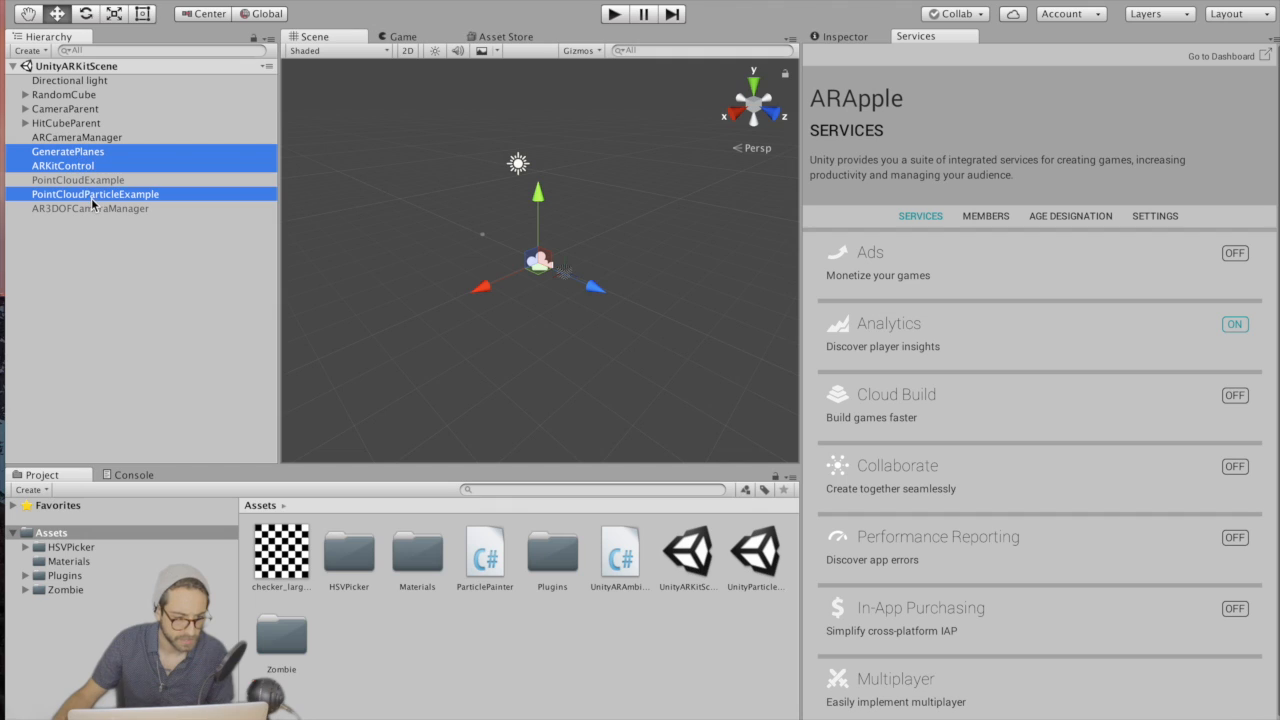
Step: Disable GeneratePlanes, ARKitControl and PointCloudParticleExample, then inspect ARCameraManager and HitCubeParent
click(844, 36)
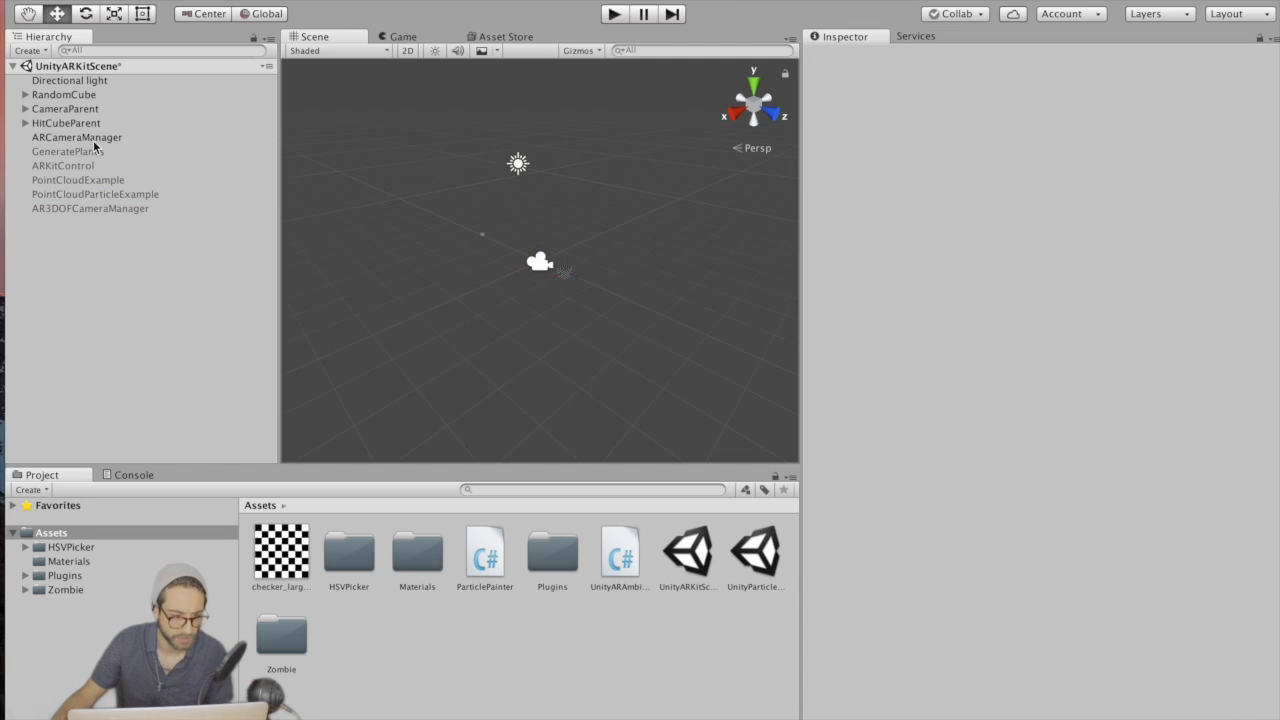
click(77, 137)
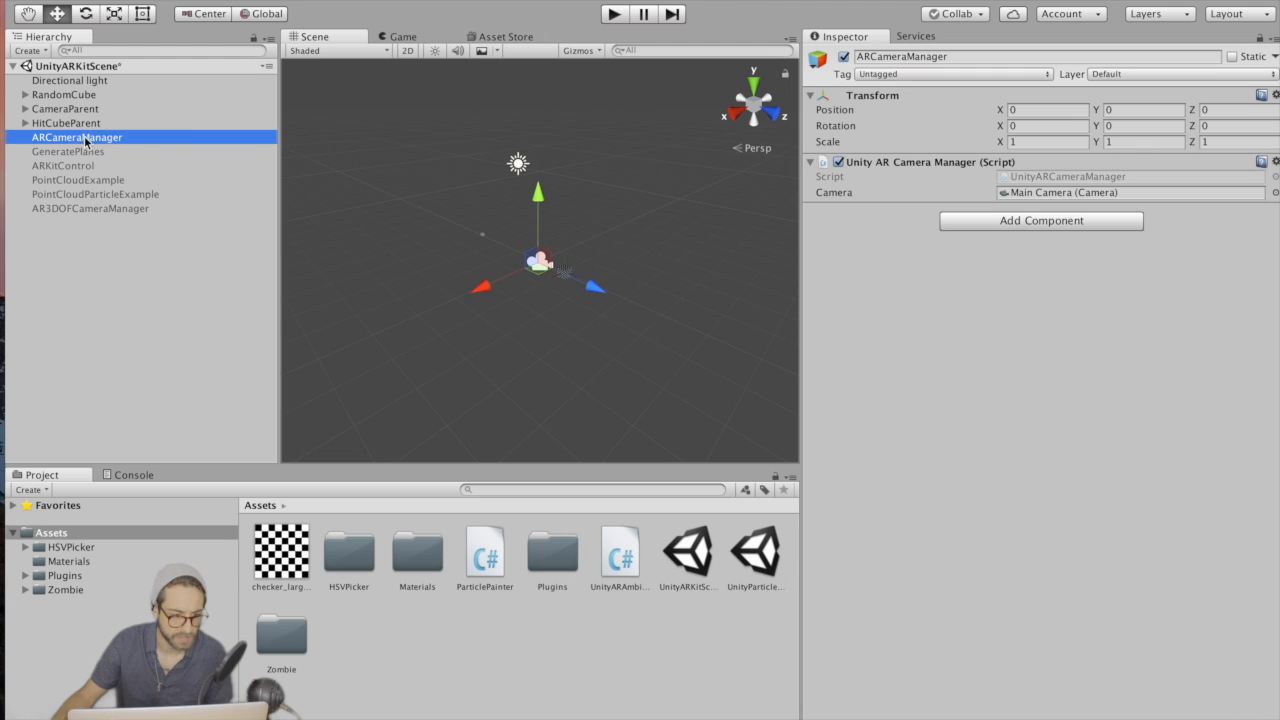
click(66, 122)
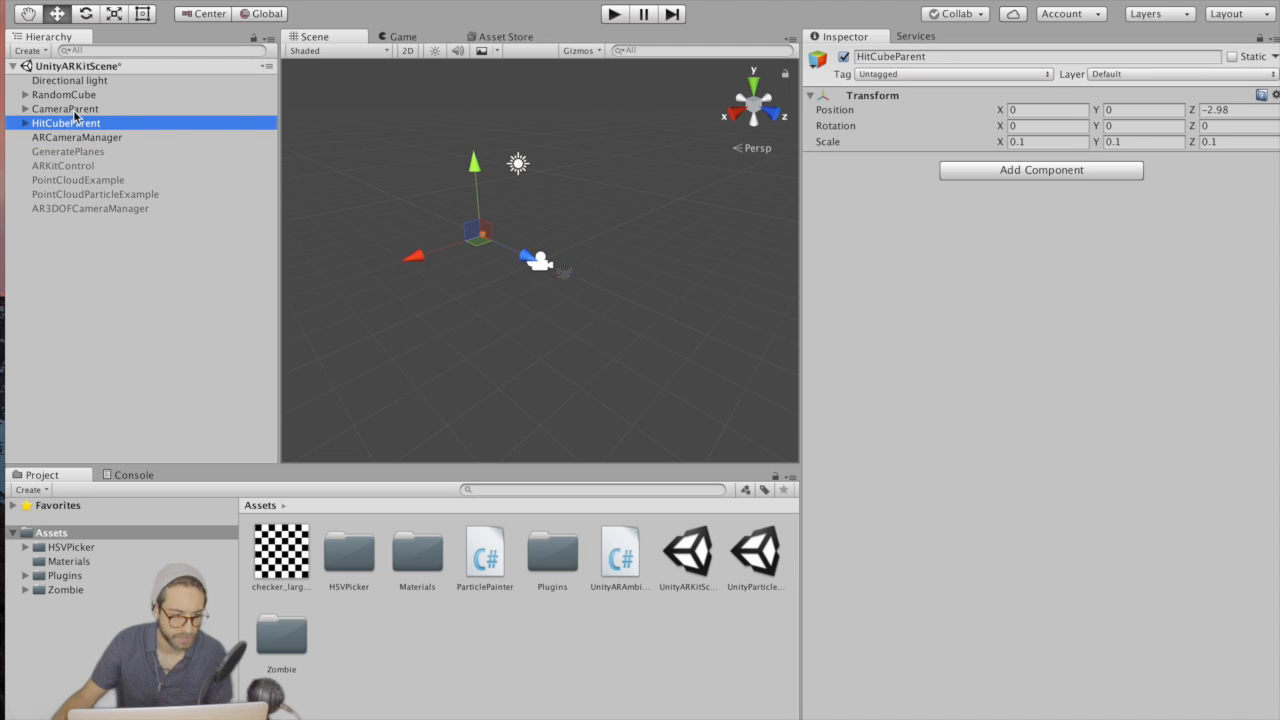
Step: Delete the RandomCube and HitCube objects from the hierarchy
right_click(64, 94)
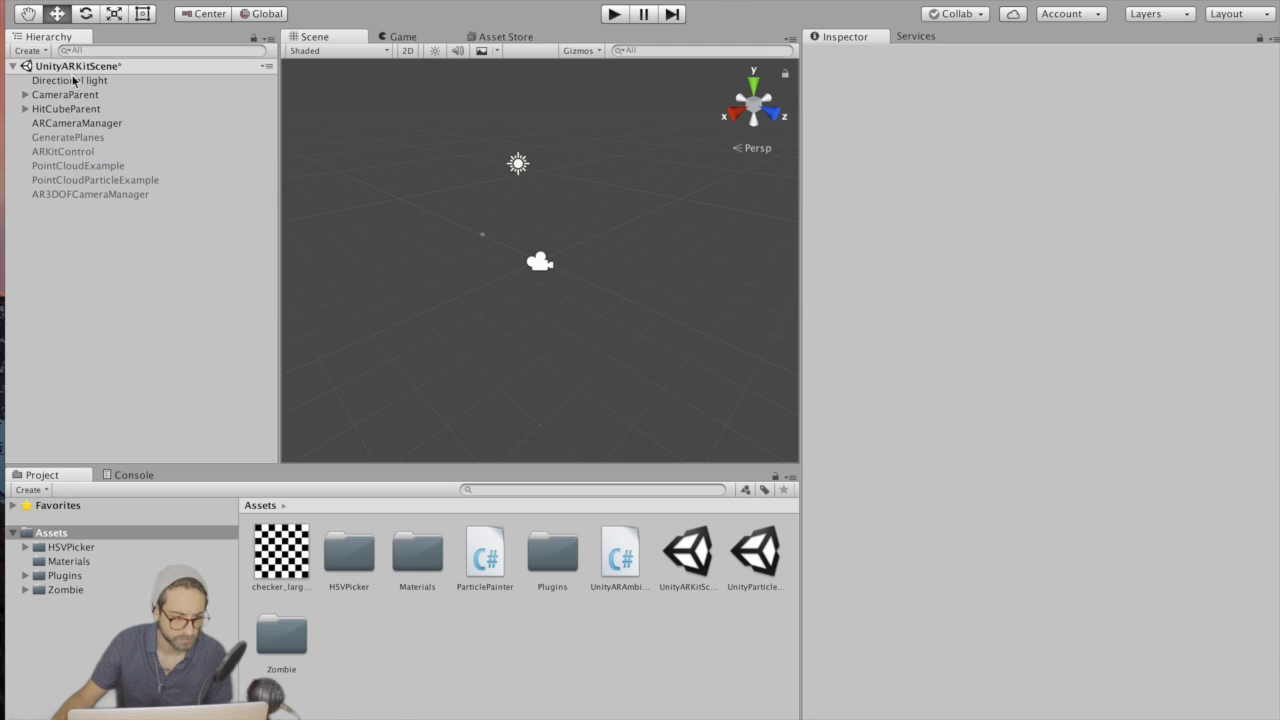
click(15, 108)
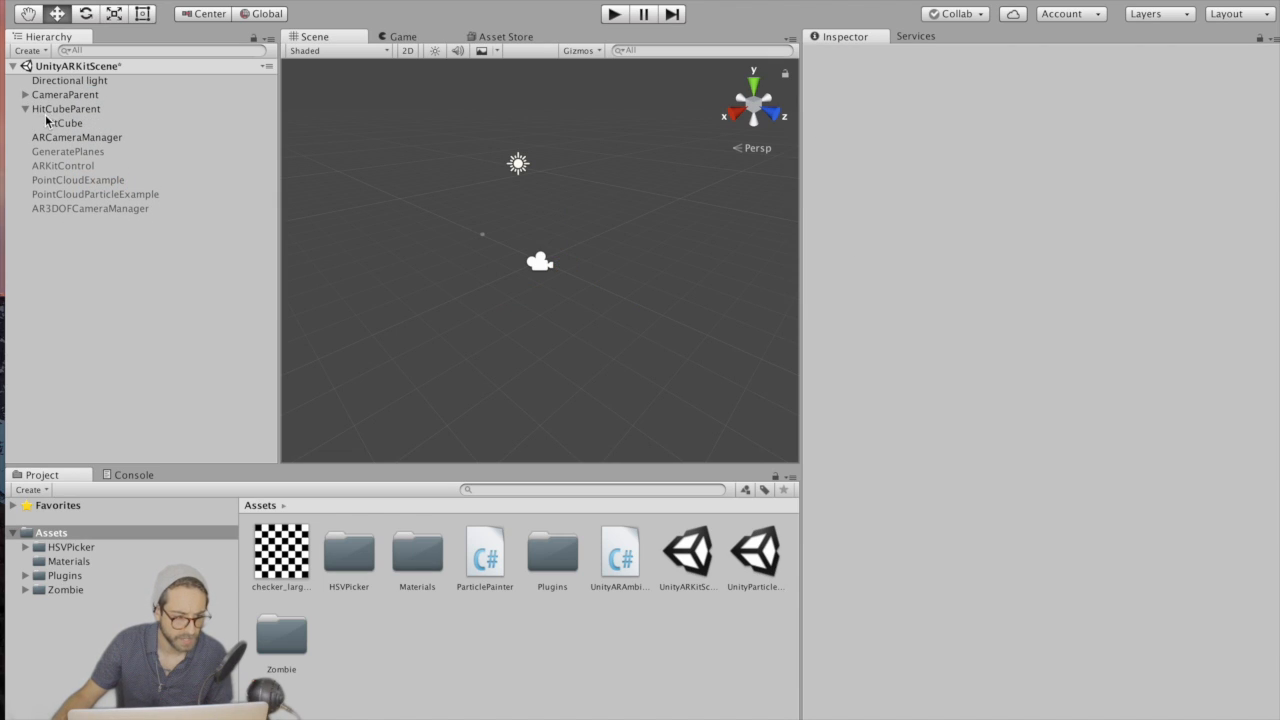
right_click(63, 122)
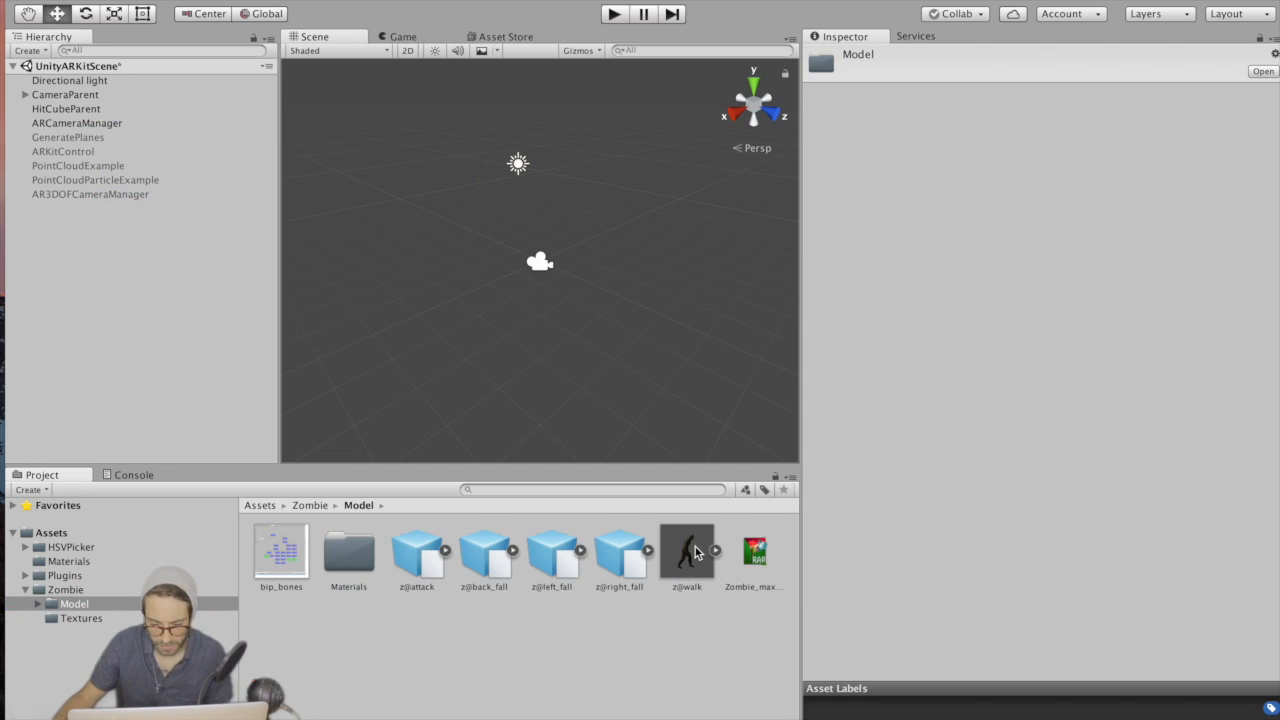
Step: Drop z@walk under HitCubeParent and swap its Animator for an Animation component
drag(687, 550, 115, 110)
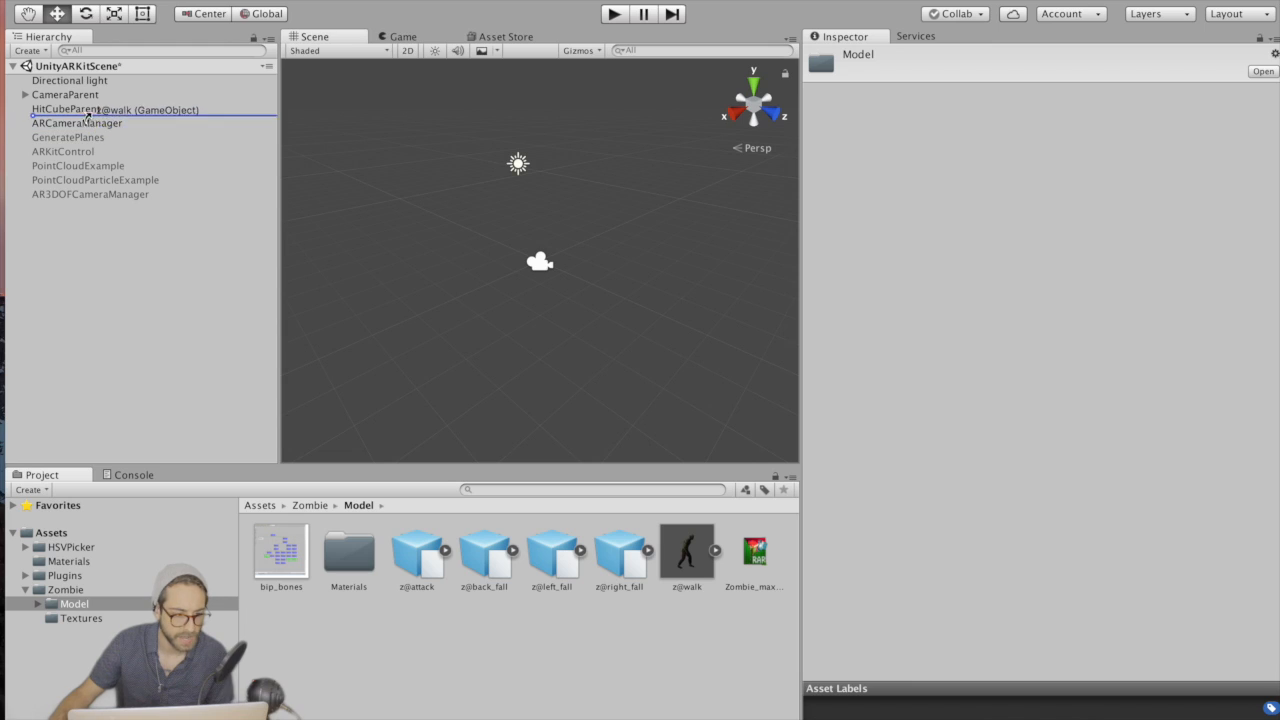
click(62, 122)
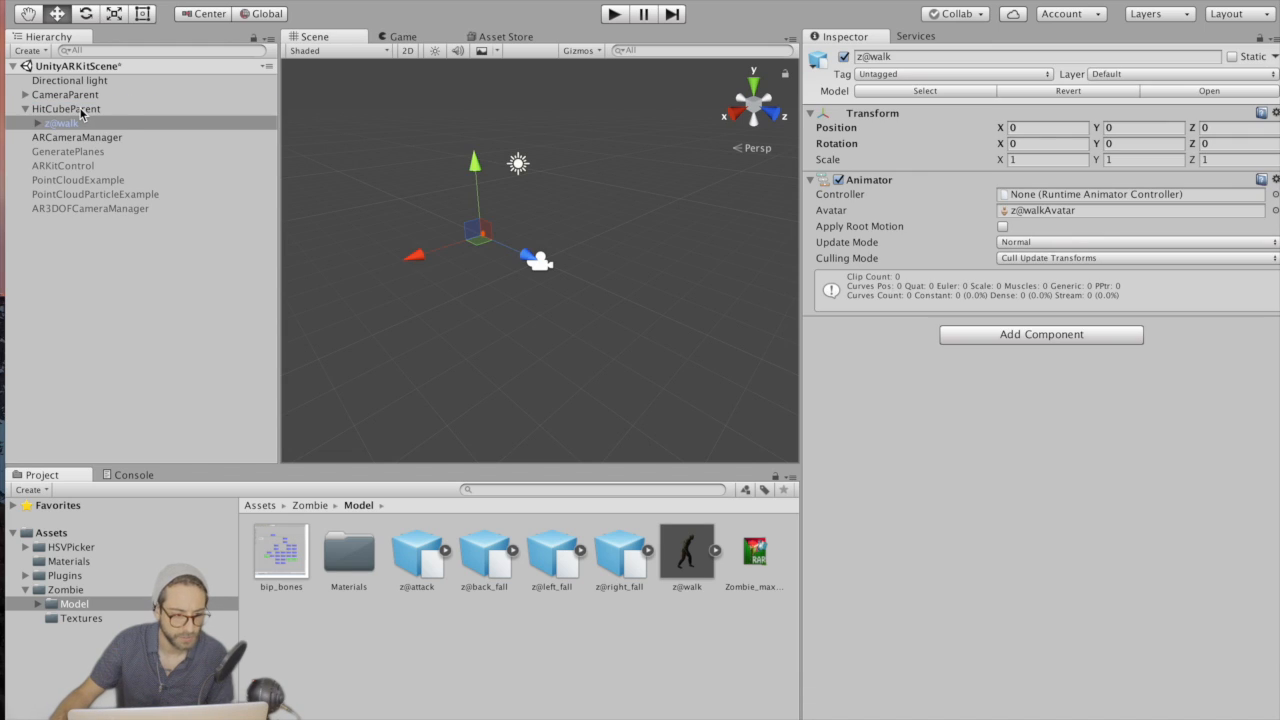
click(73, 108)
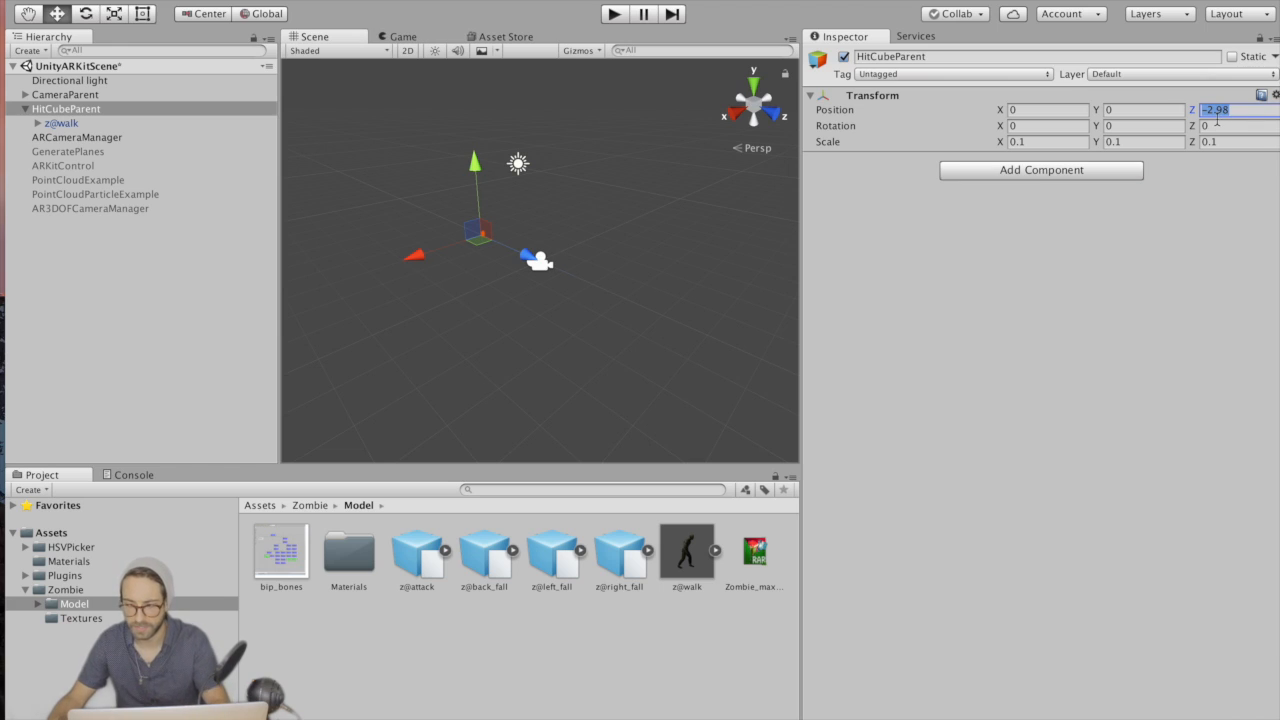
click(62, 122)
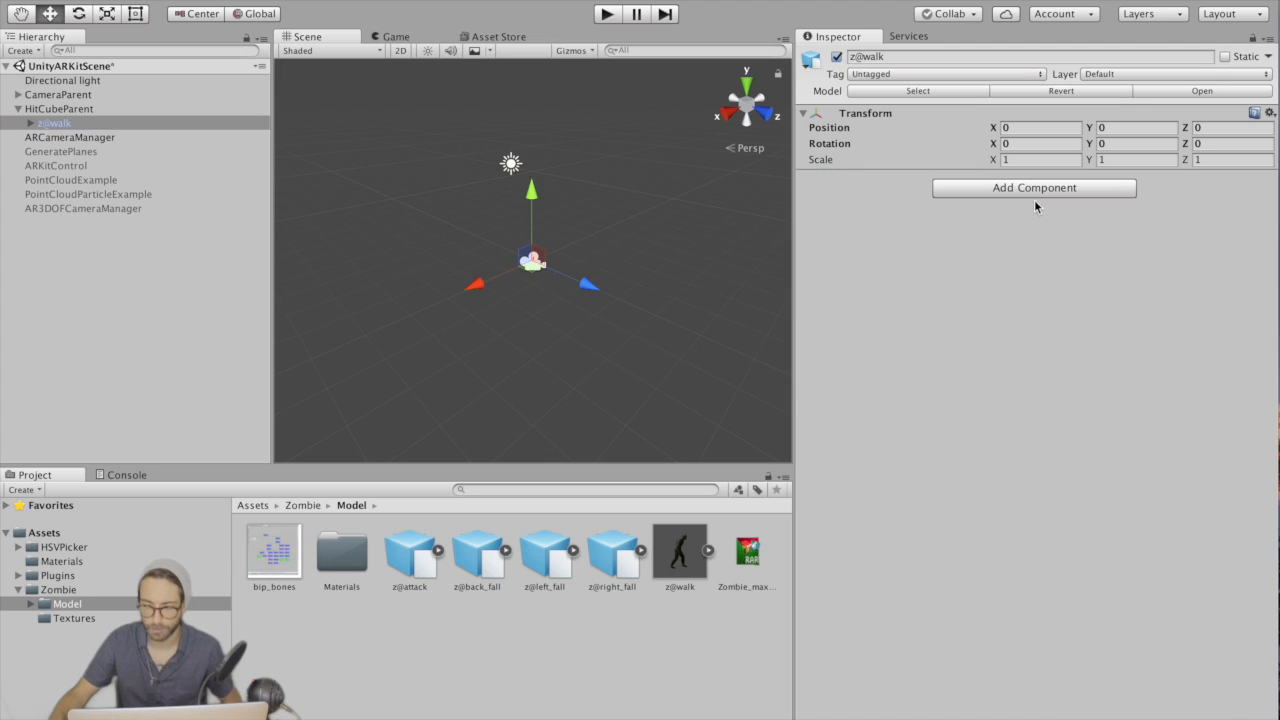
click(1034, 188)
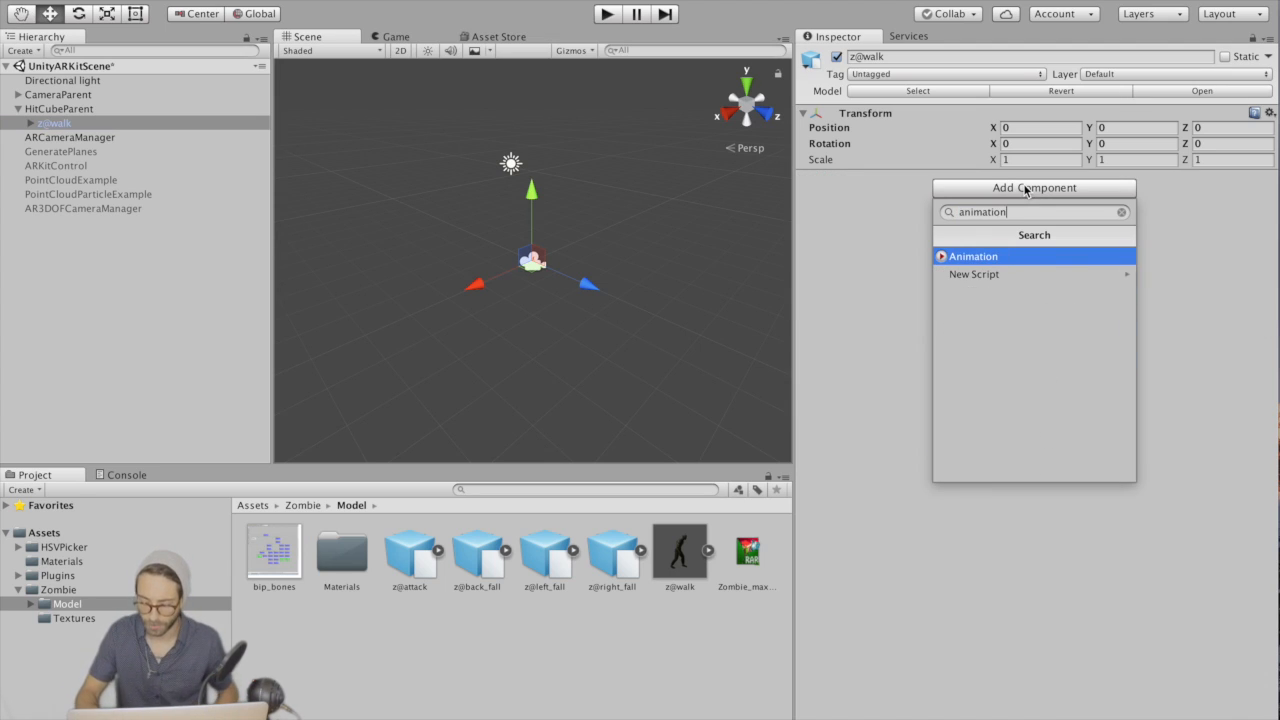
click(972, 256)
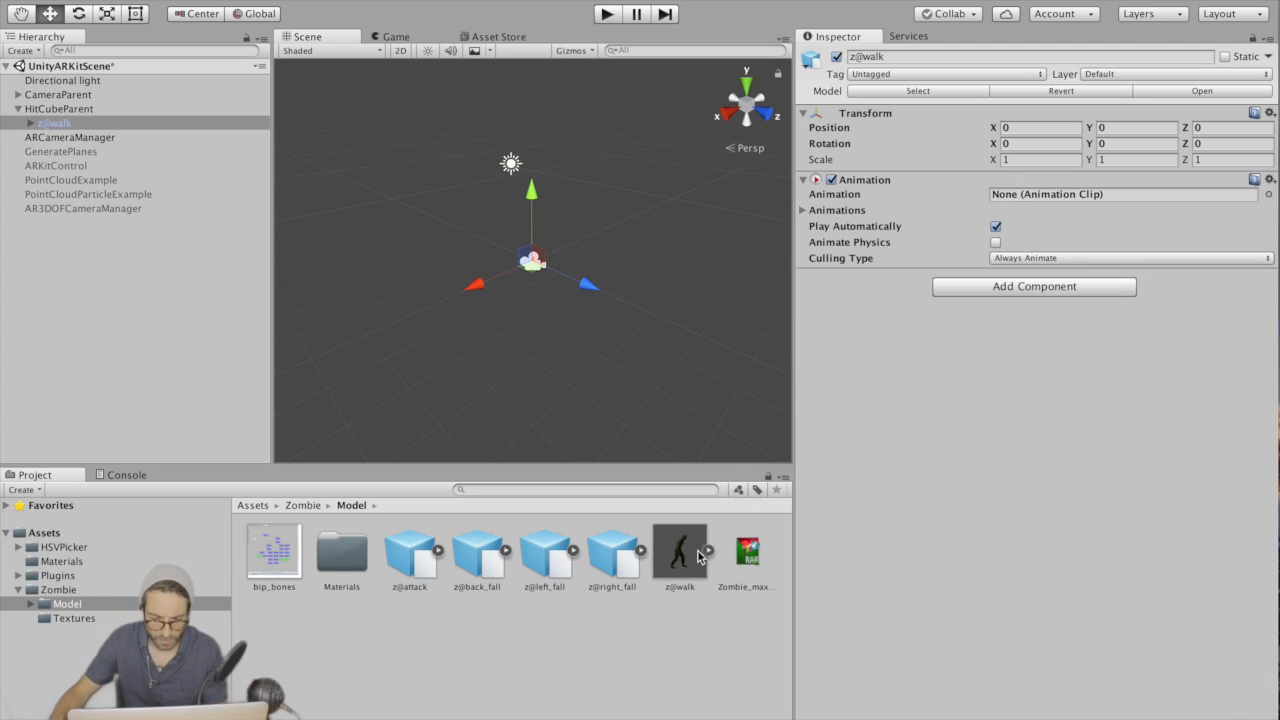
Step: Set the z@walk rig to Legacy and give its Animation the walk clip, autoplay off
click(679, 553)
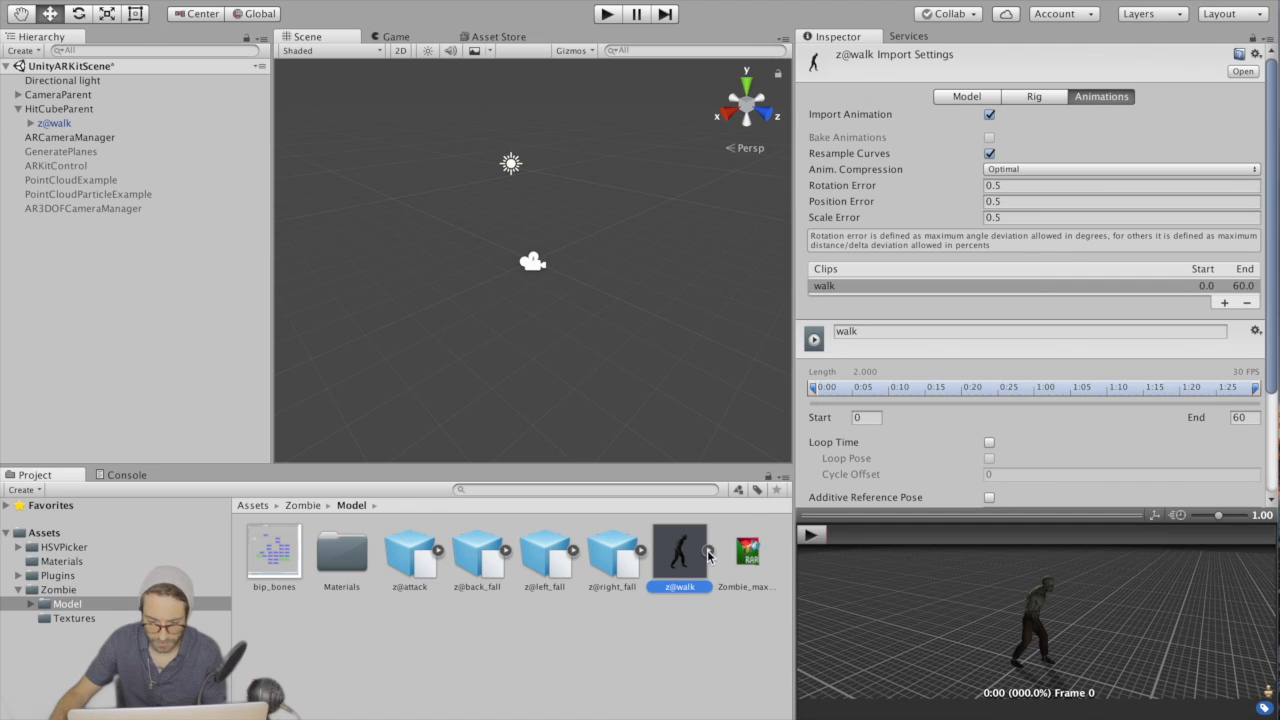
scroll(down, 3)
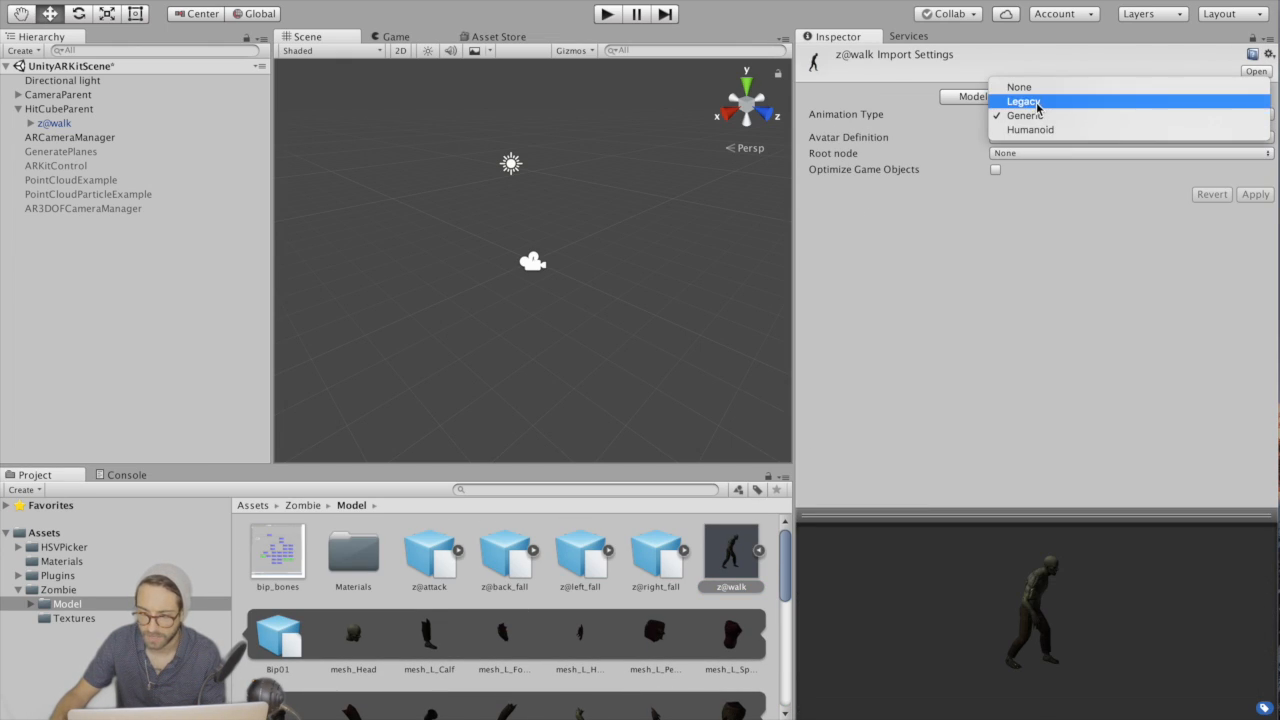
click(1027, 102)
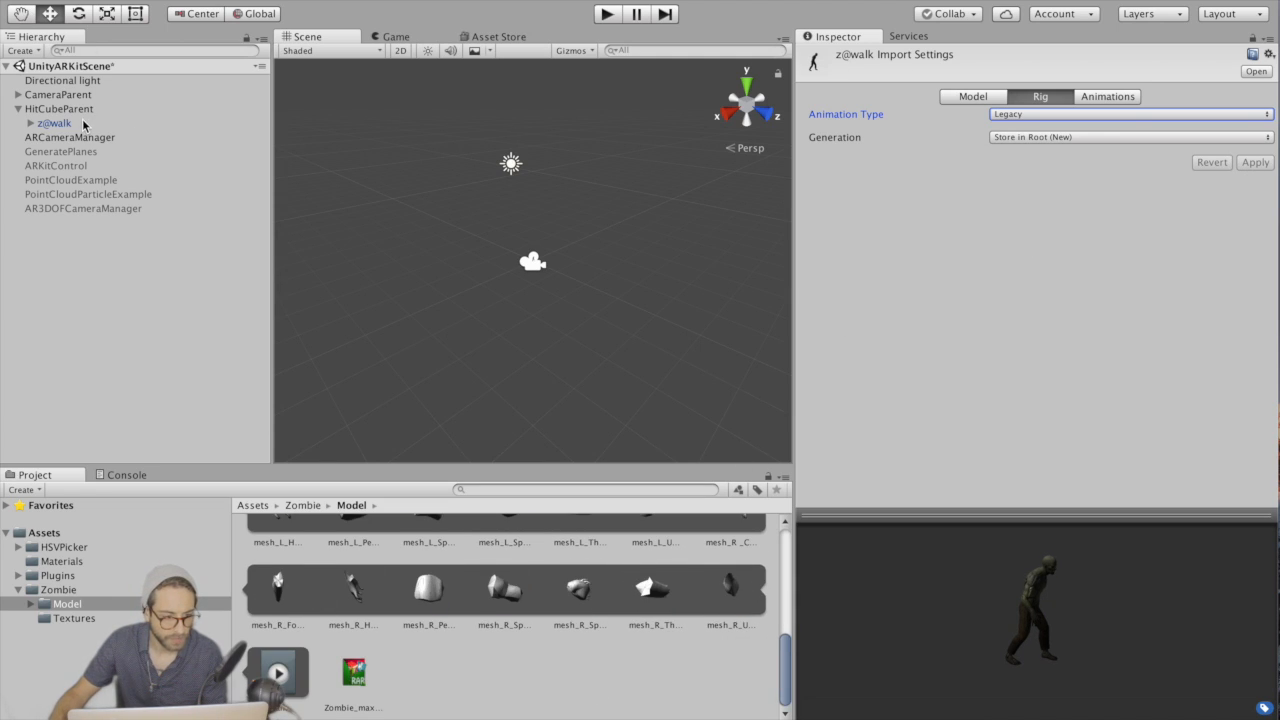
click(55, 122)
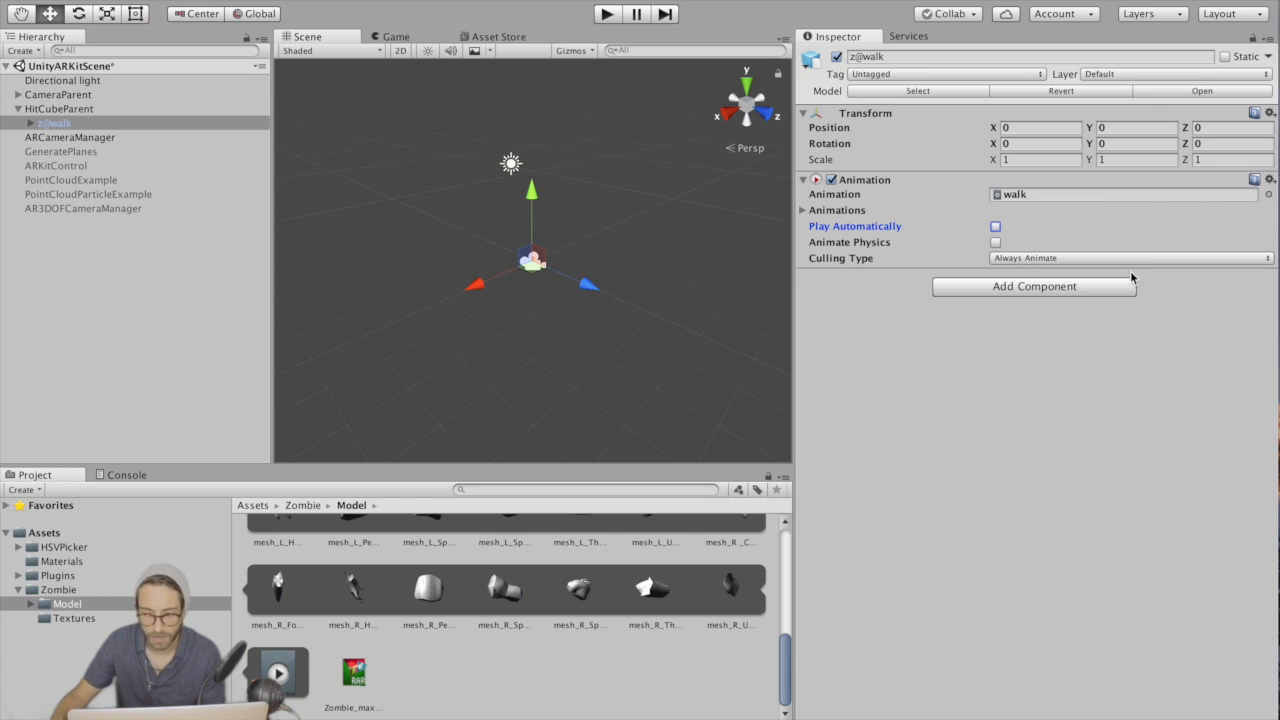
Step: Add the Unity AR Hit Test Example script to the zombie
click(54, 122)
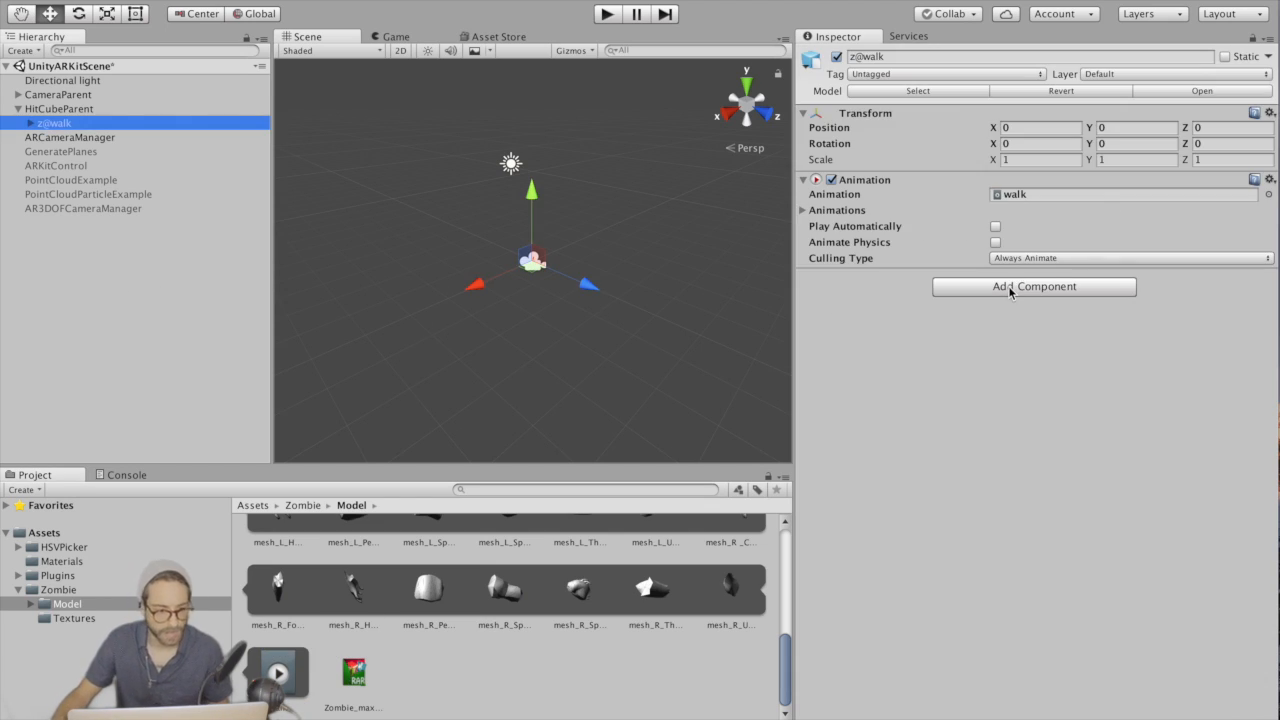
click(1034, 287)
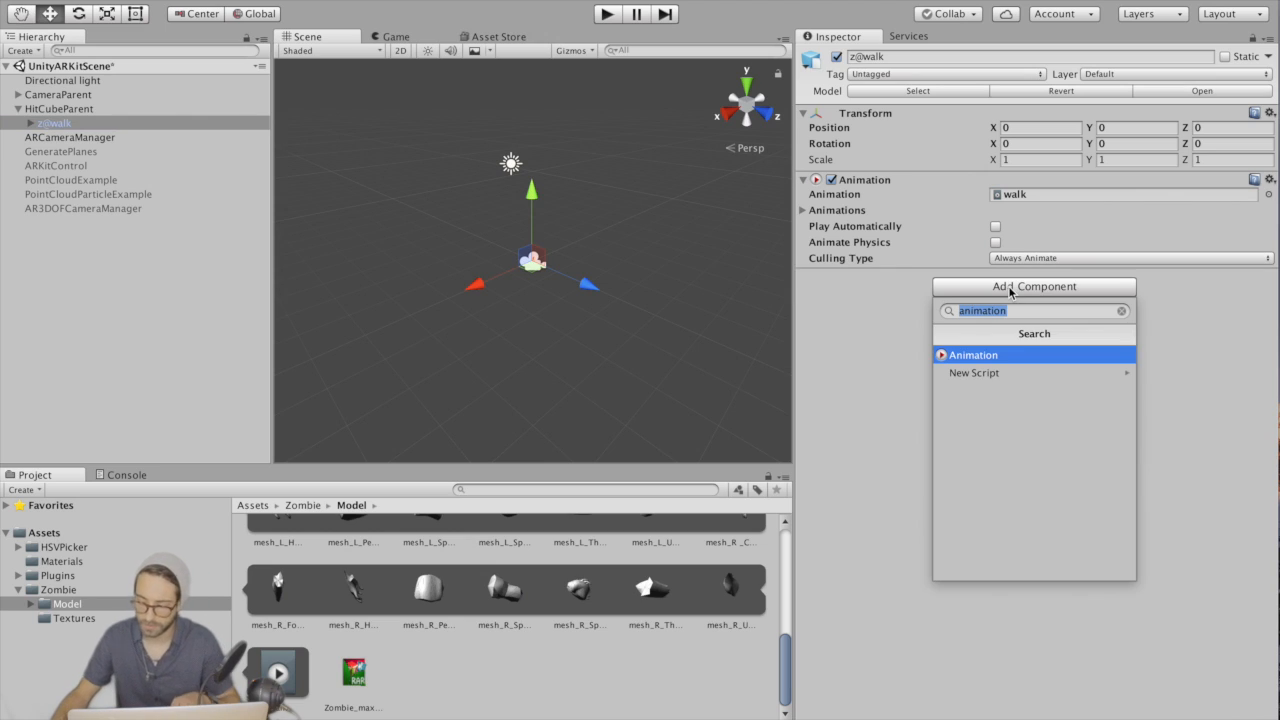
text(arhitteste)
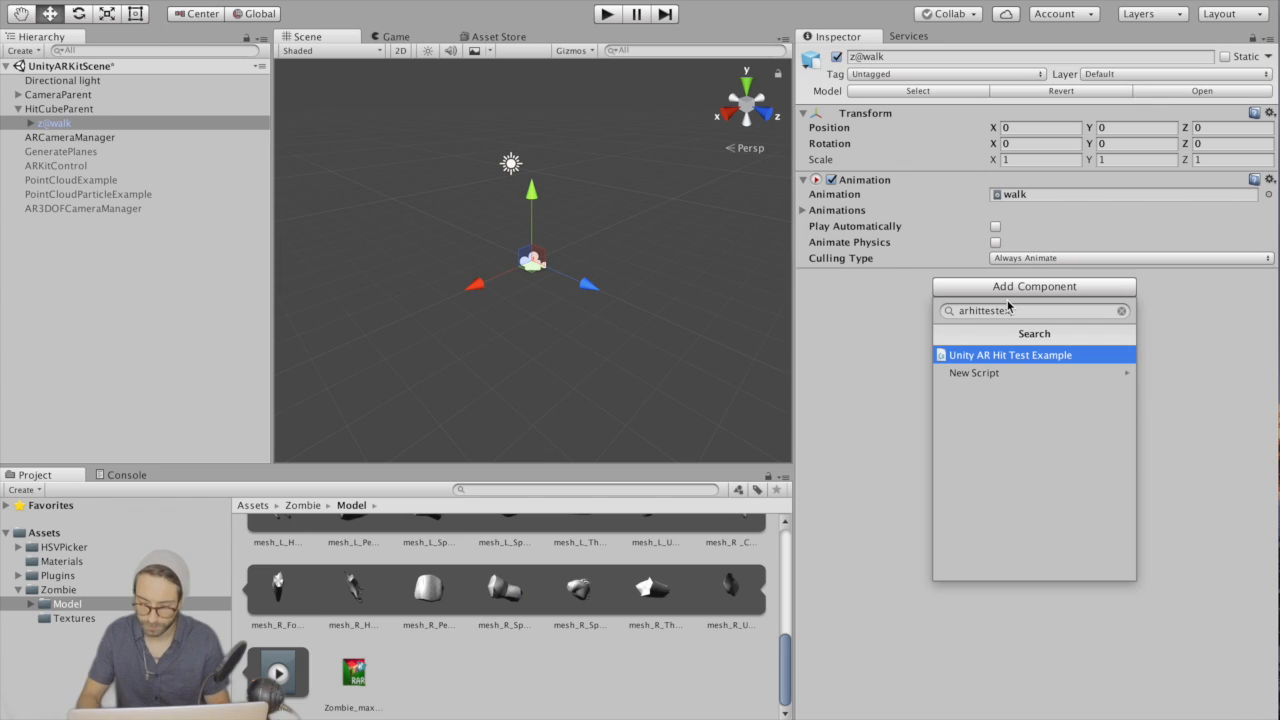
click(1009, 355)
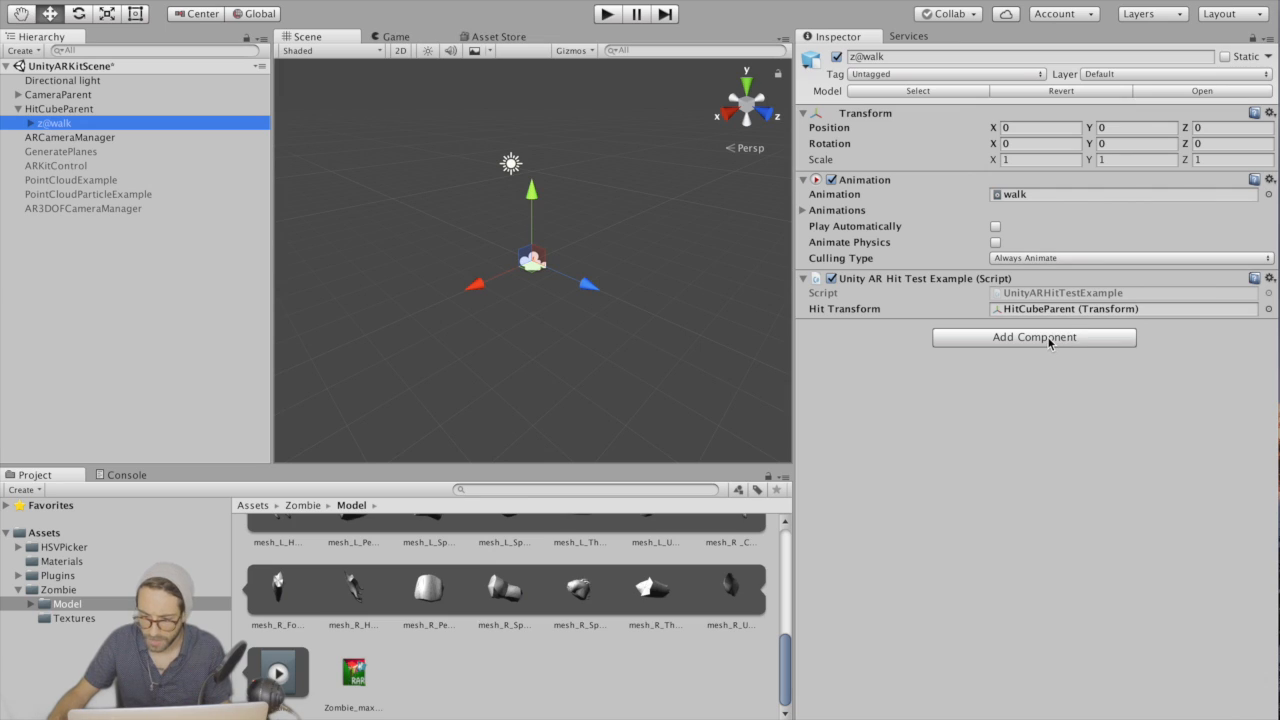
Step: Create and attach a new ZombieControl C# script, then open it in MonoDevelop
click(1034, 337)
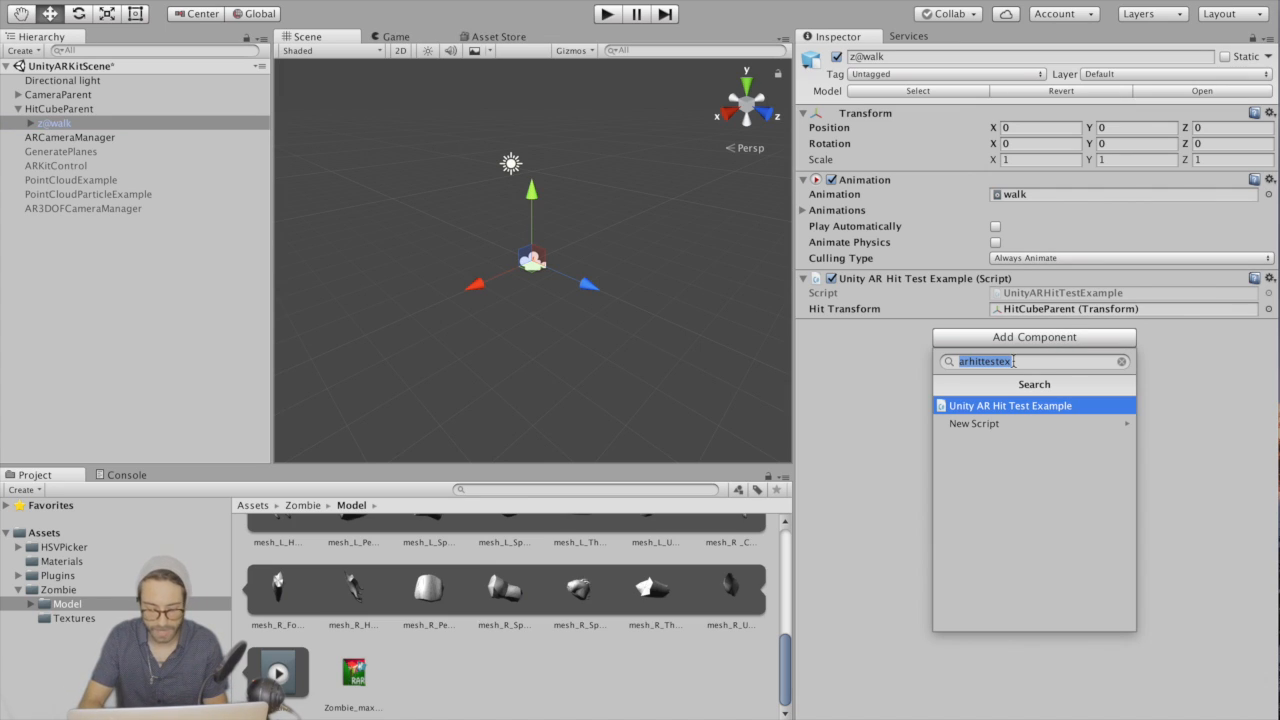
text(z)
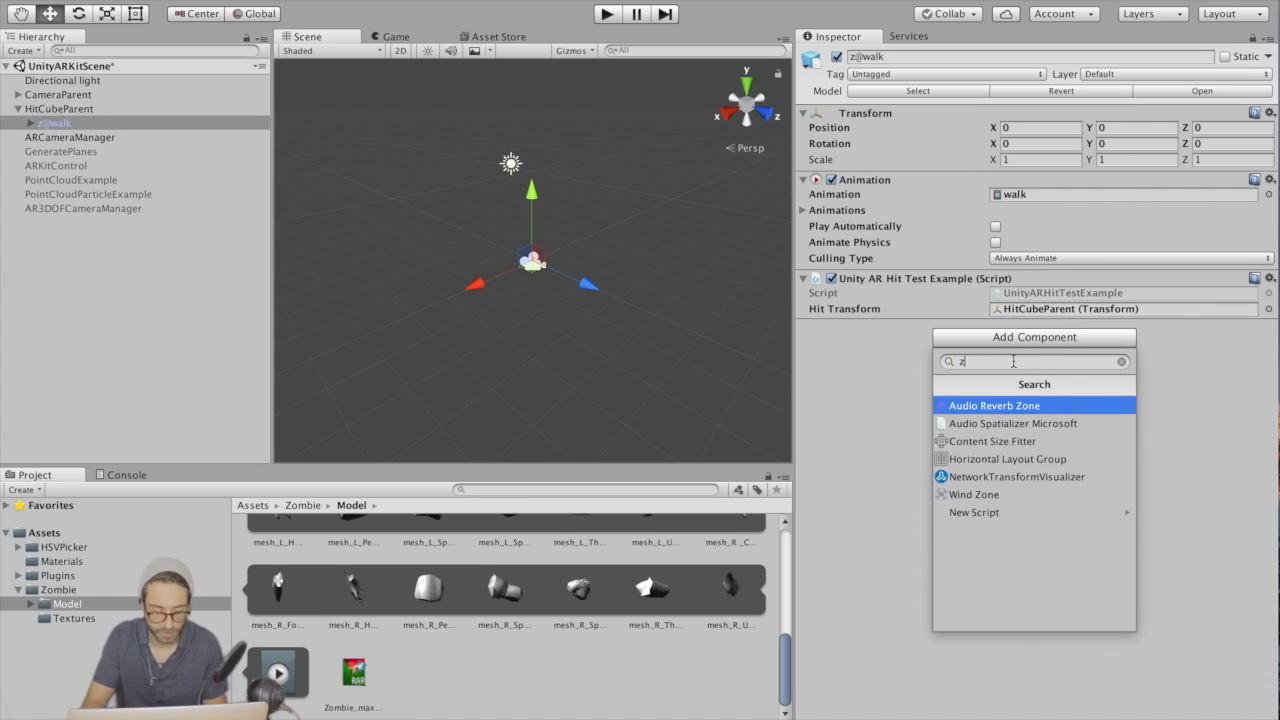
text(ombieControl)
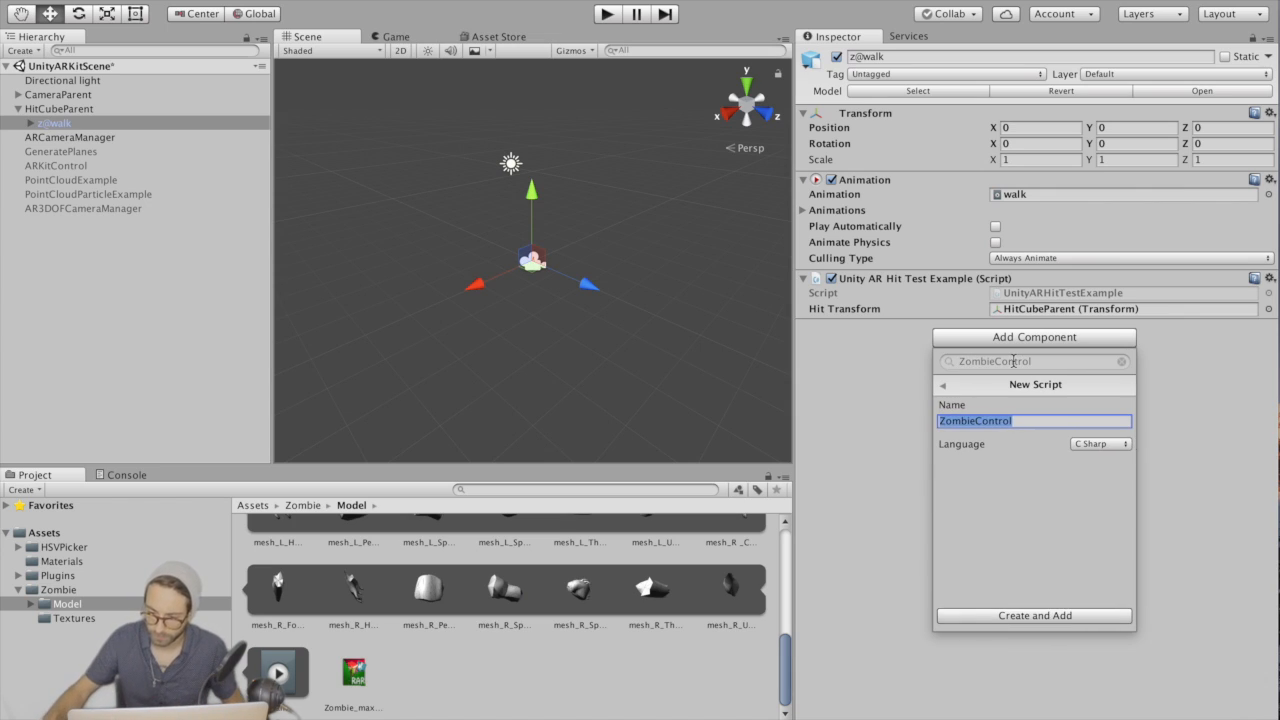
click(1034, 615)
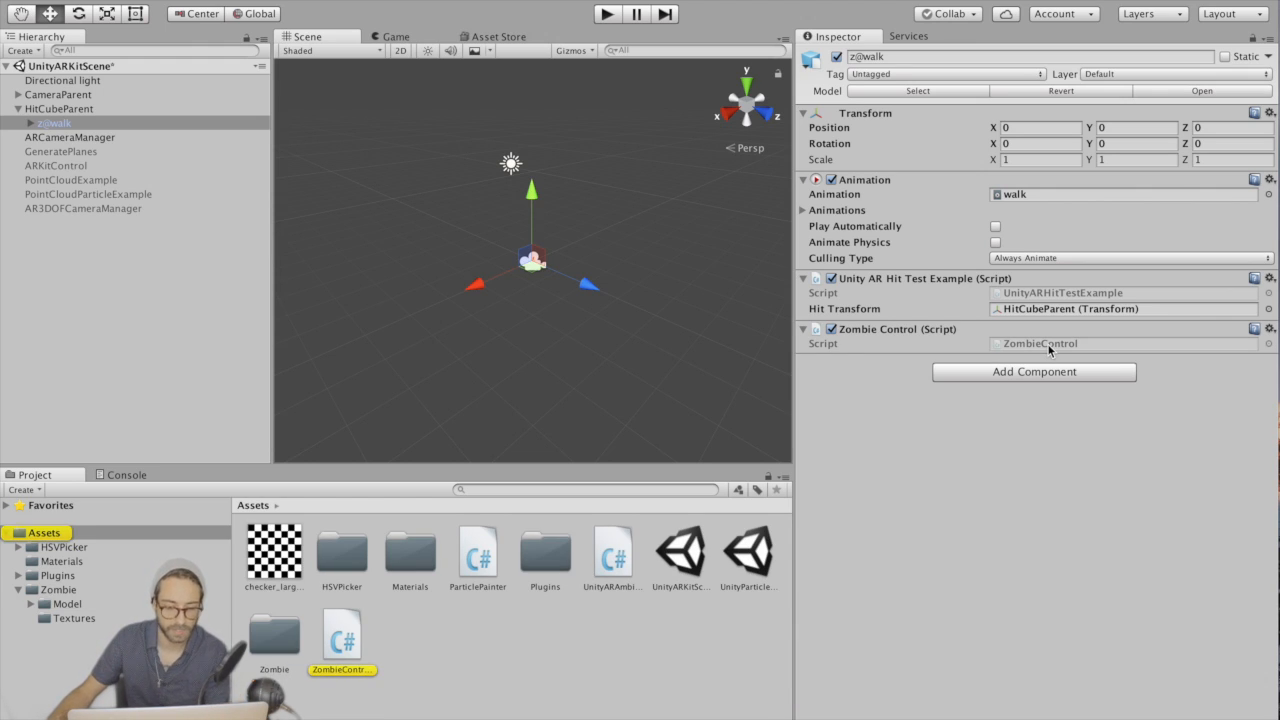
double_click(343, 640)
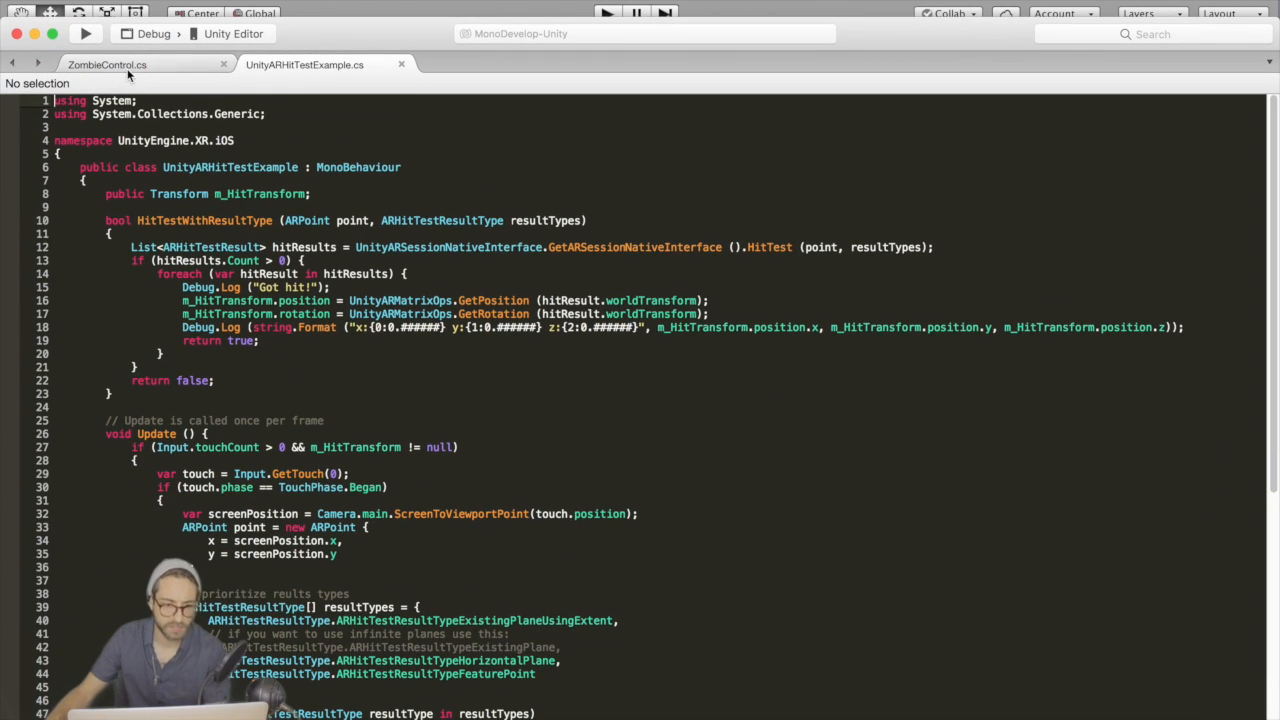
Step: Declare a private Animation field and assign GetComponent<Animation>() in Start
click(110, 63)
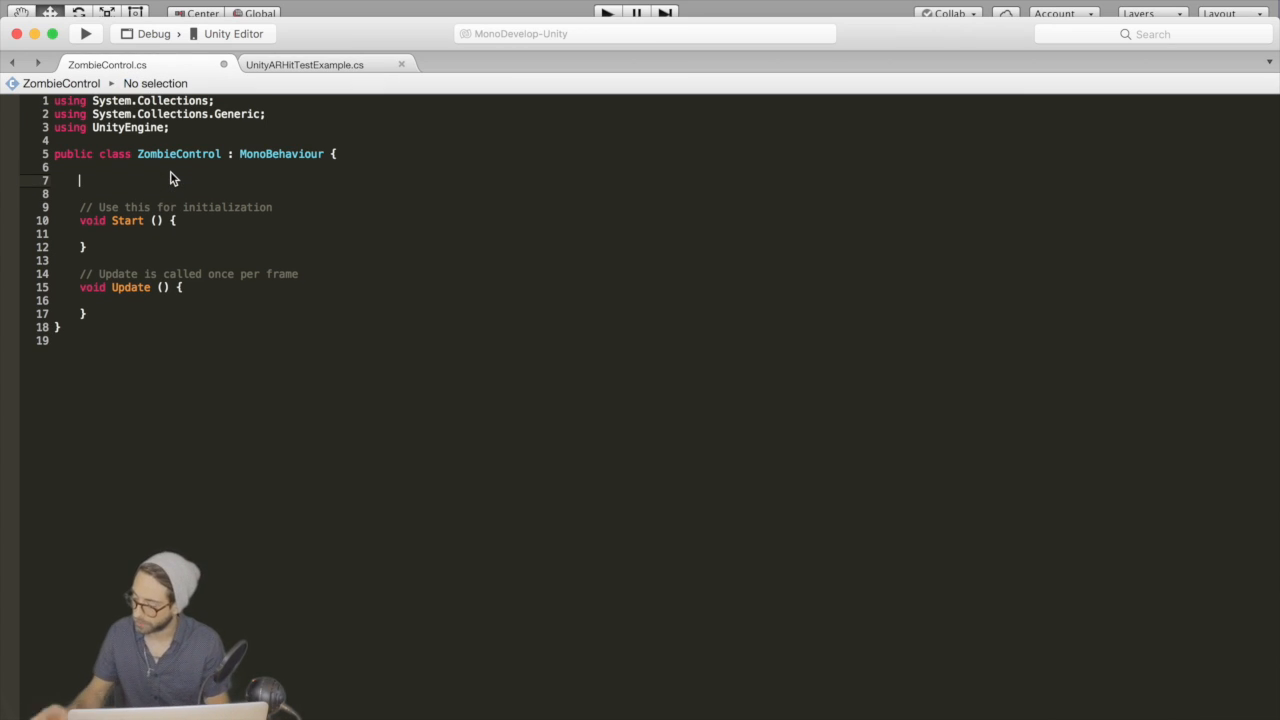
text(private AN)
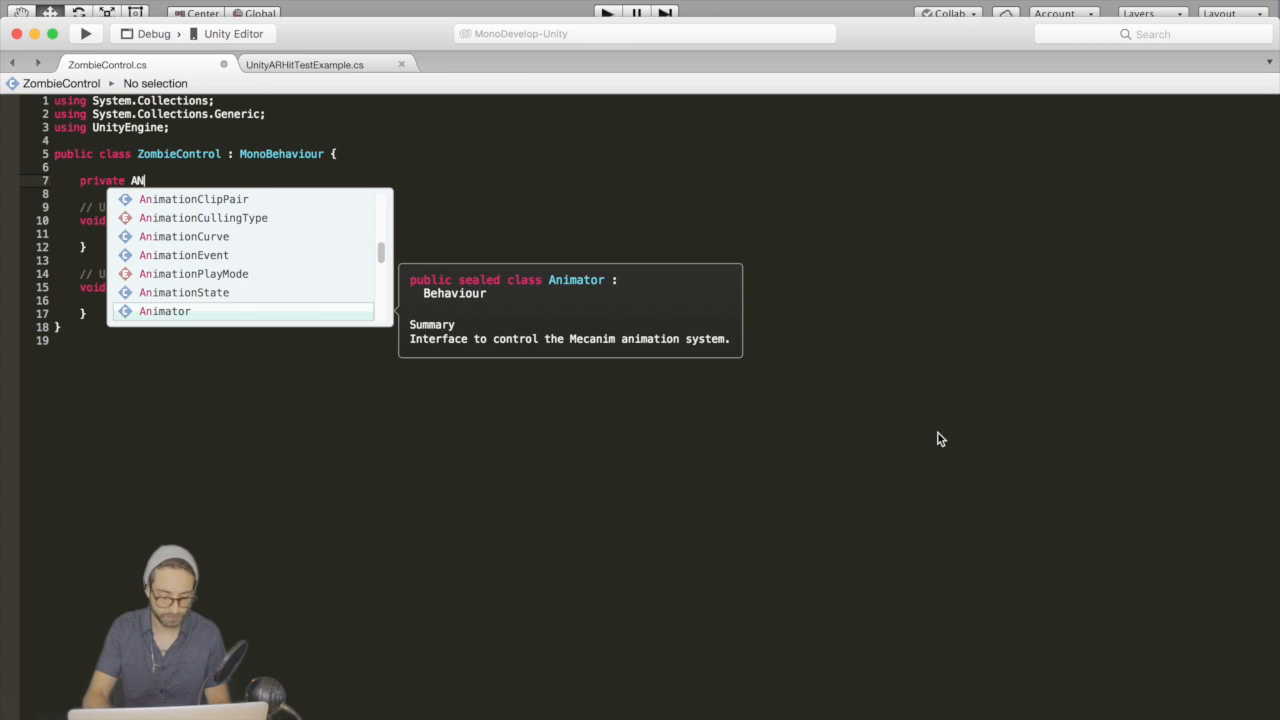
text(Animation)
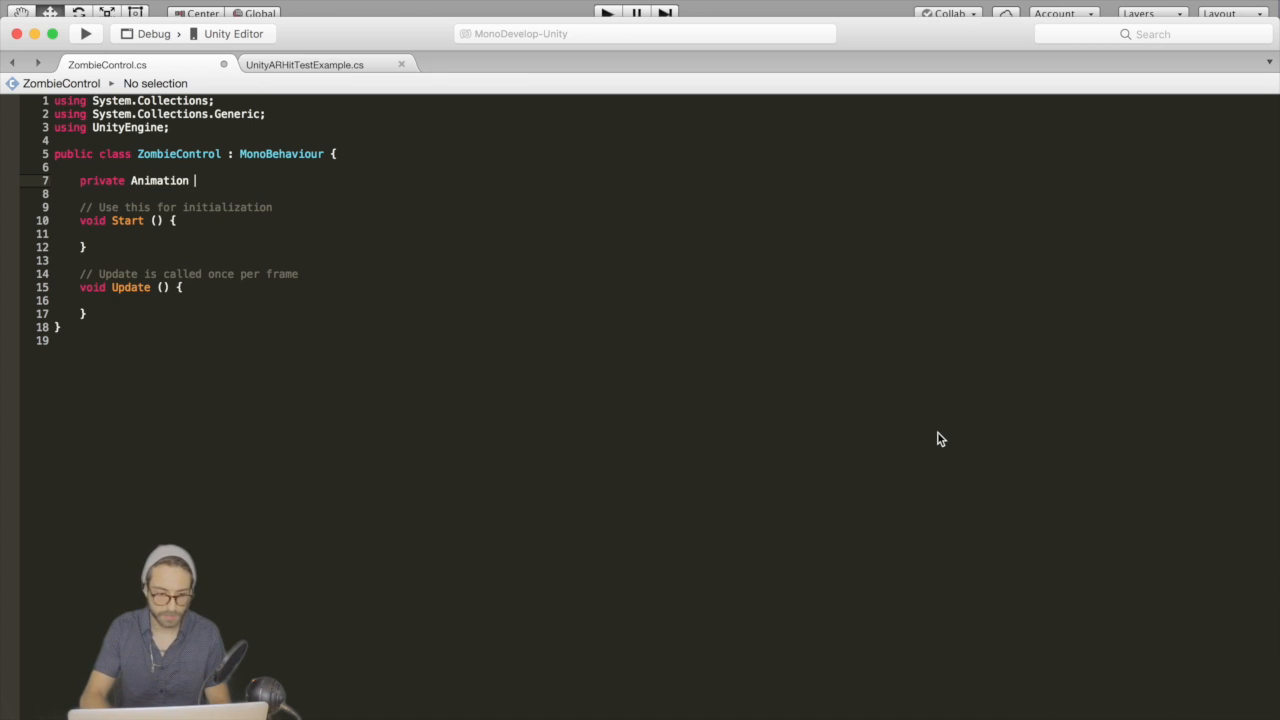
text(animation;)
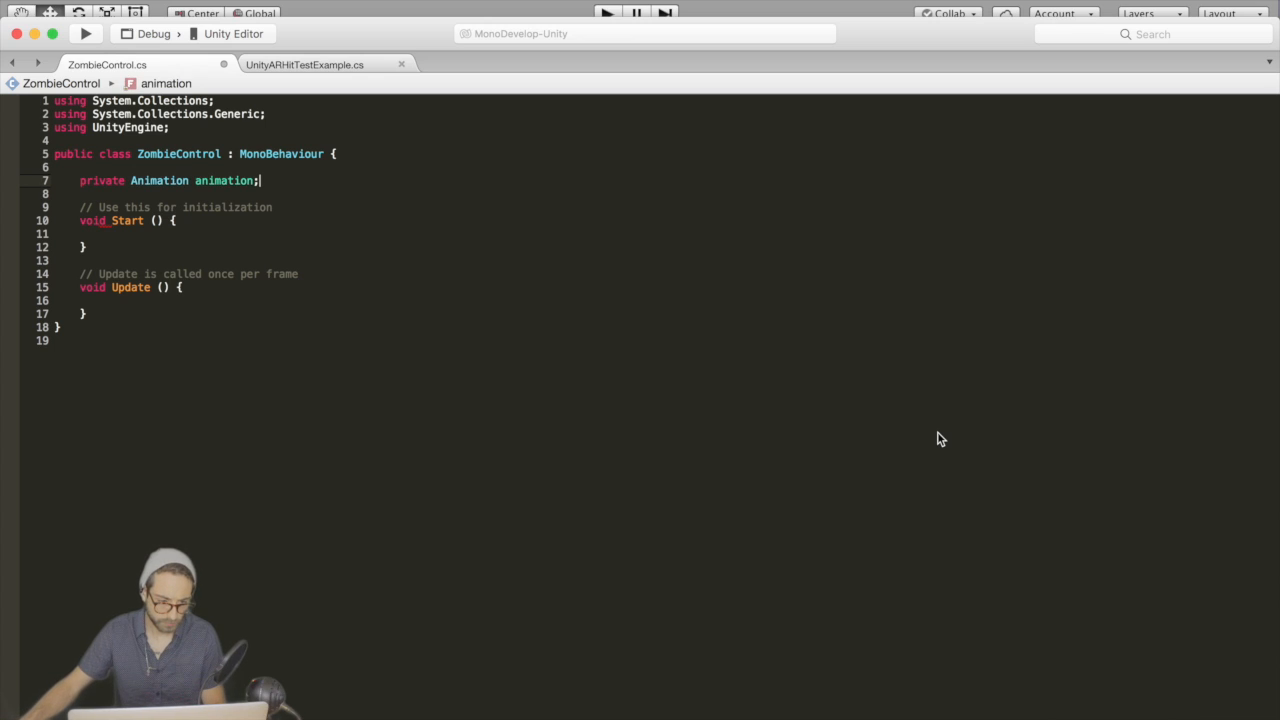
click(104, 234)
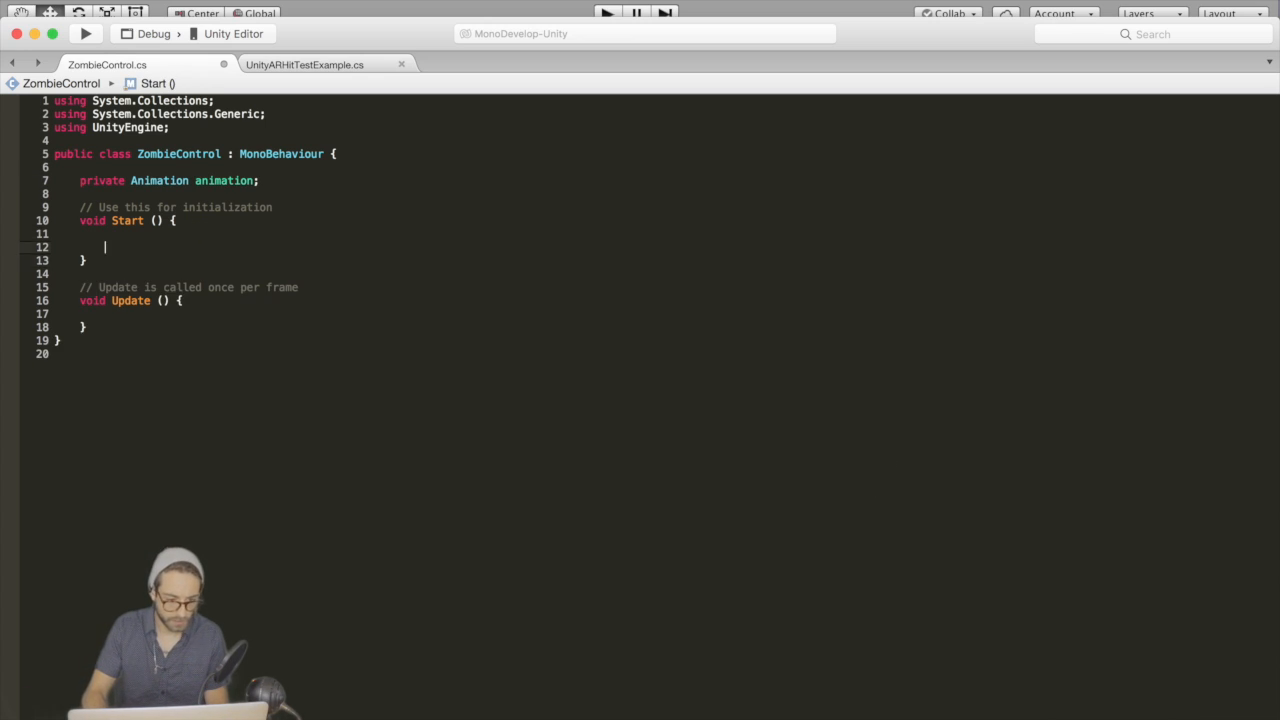
text(animation)
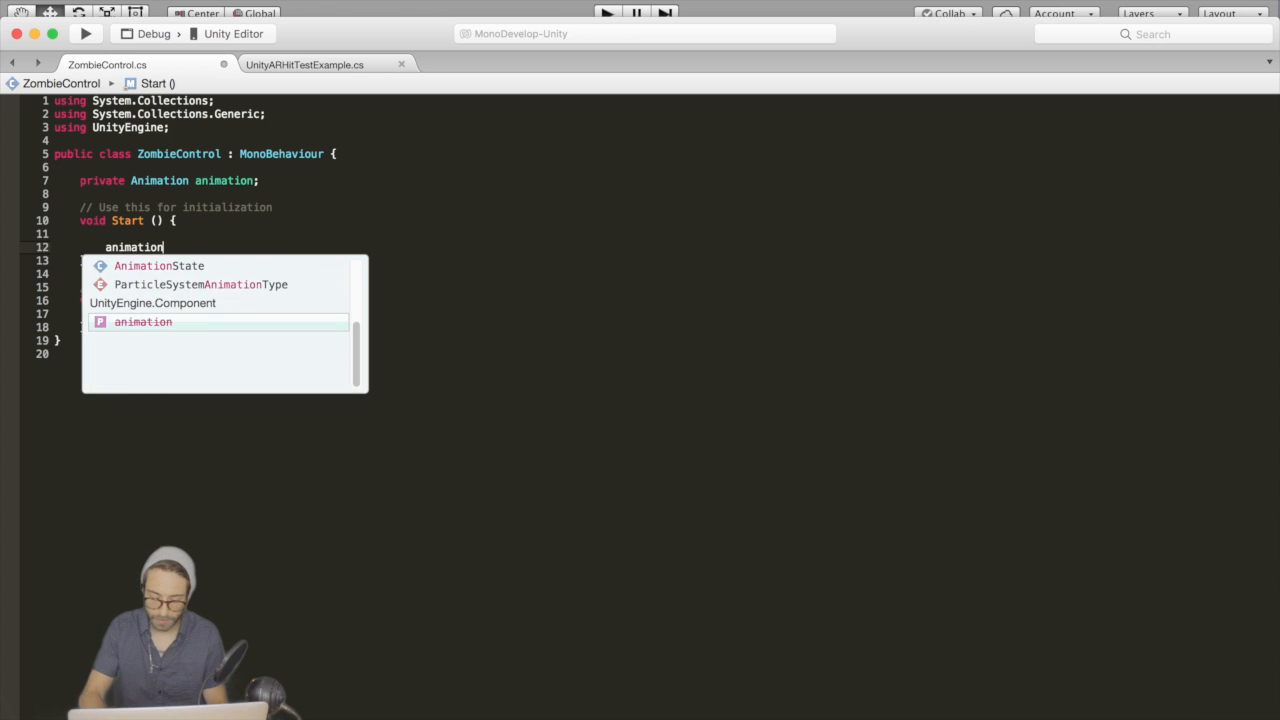
text(= GetOCmpon)
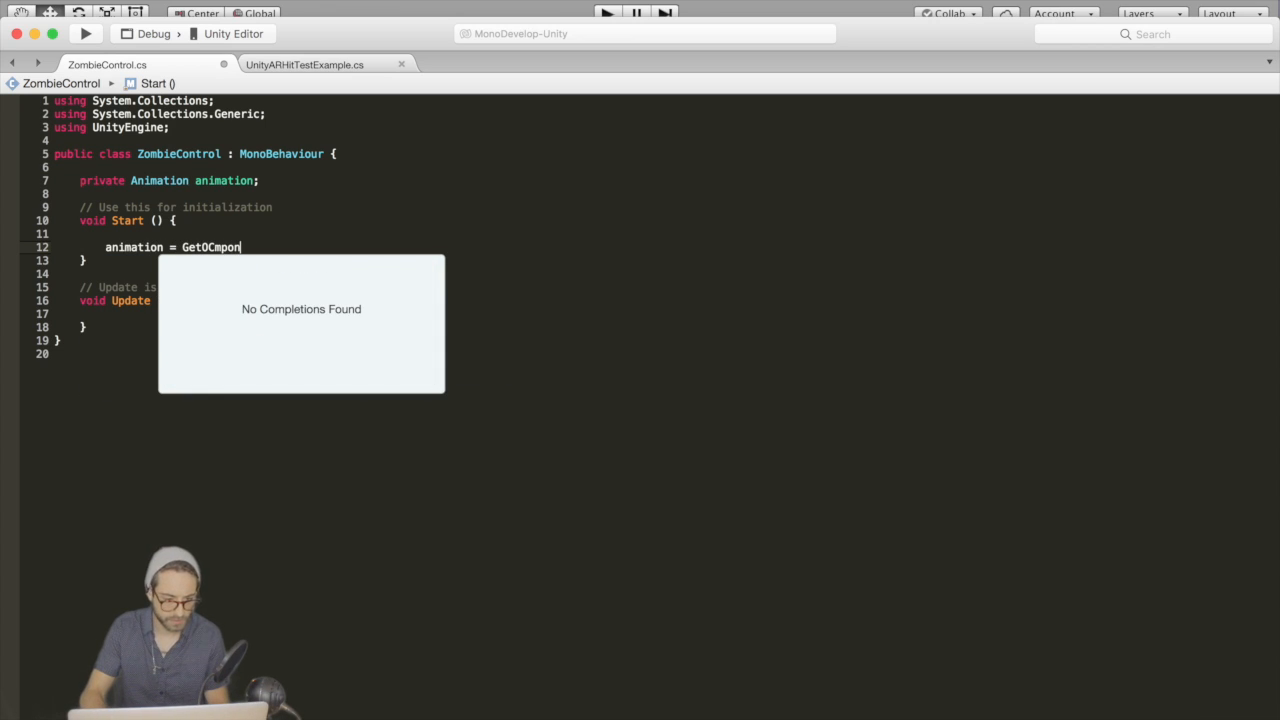
text(GetCompon)
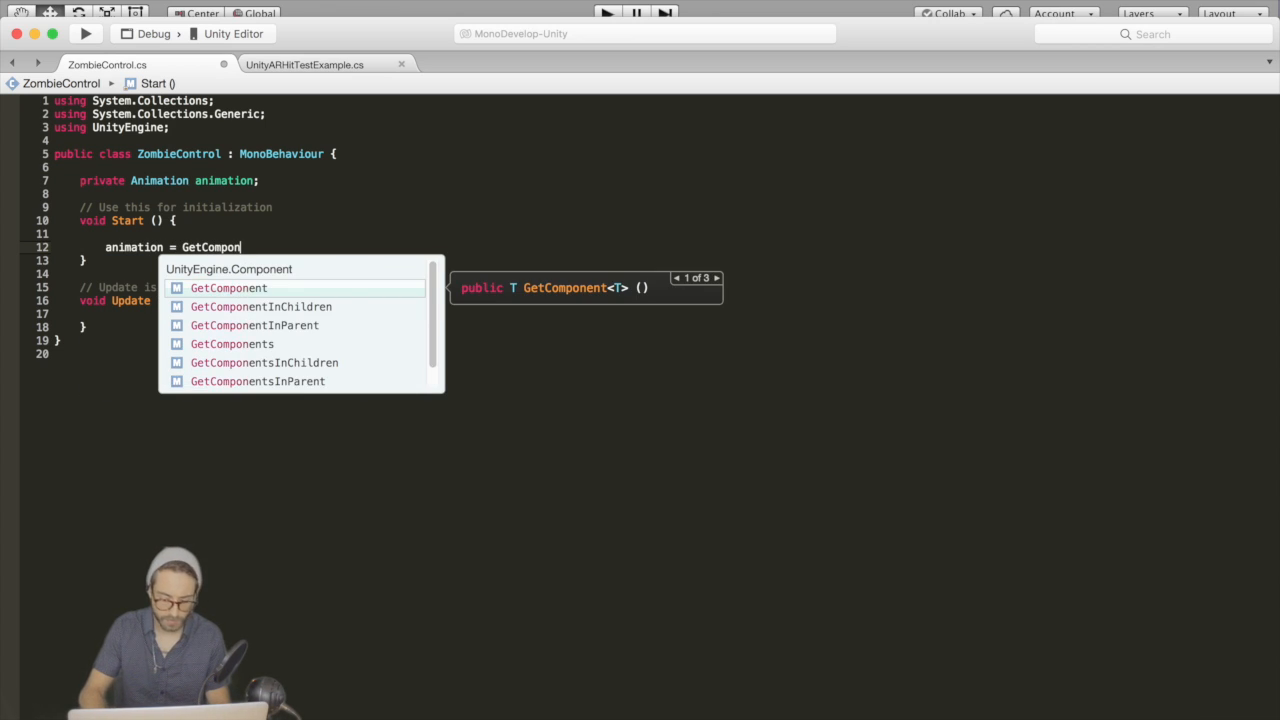
text(<Animation> ();)
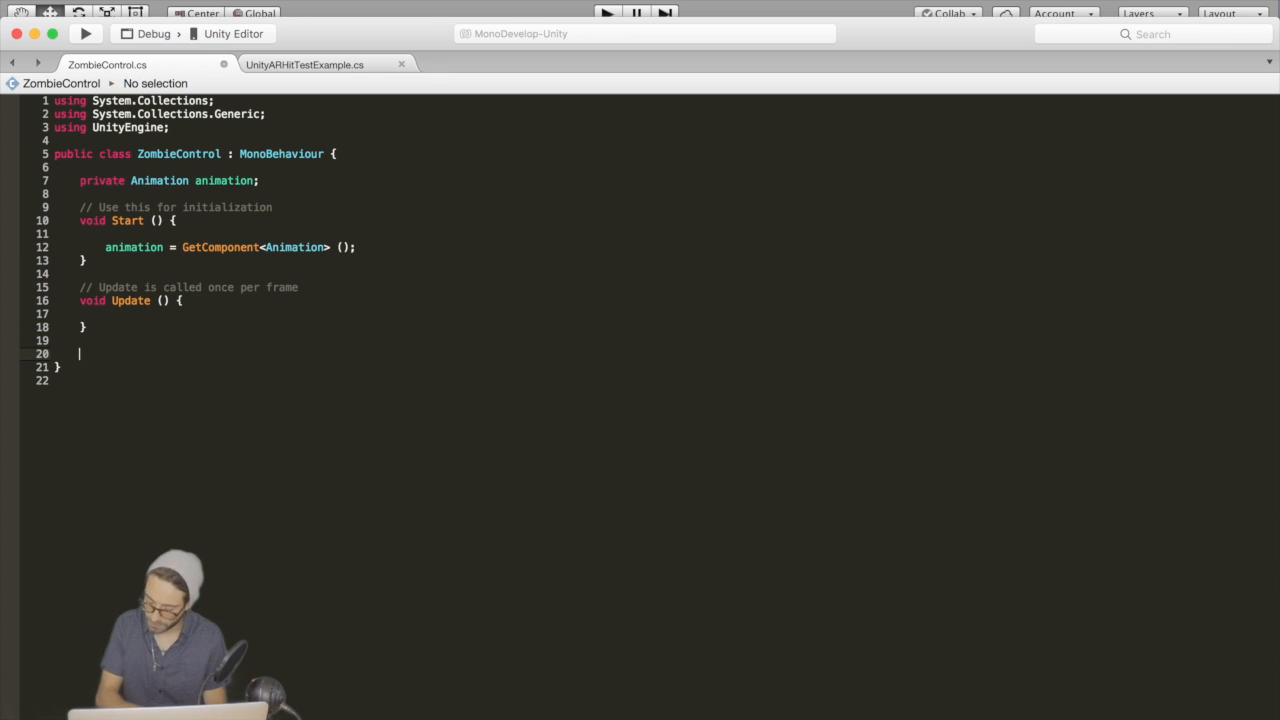
Step: Write public void Walk() that plays the animation if not playing, otherwise stops it
text(public)
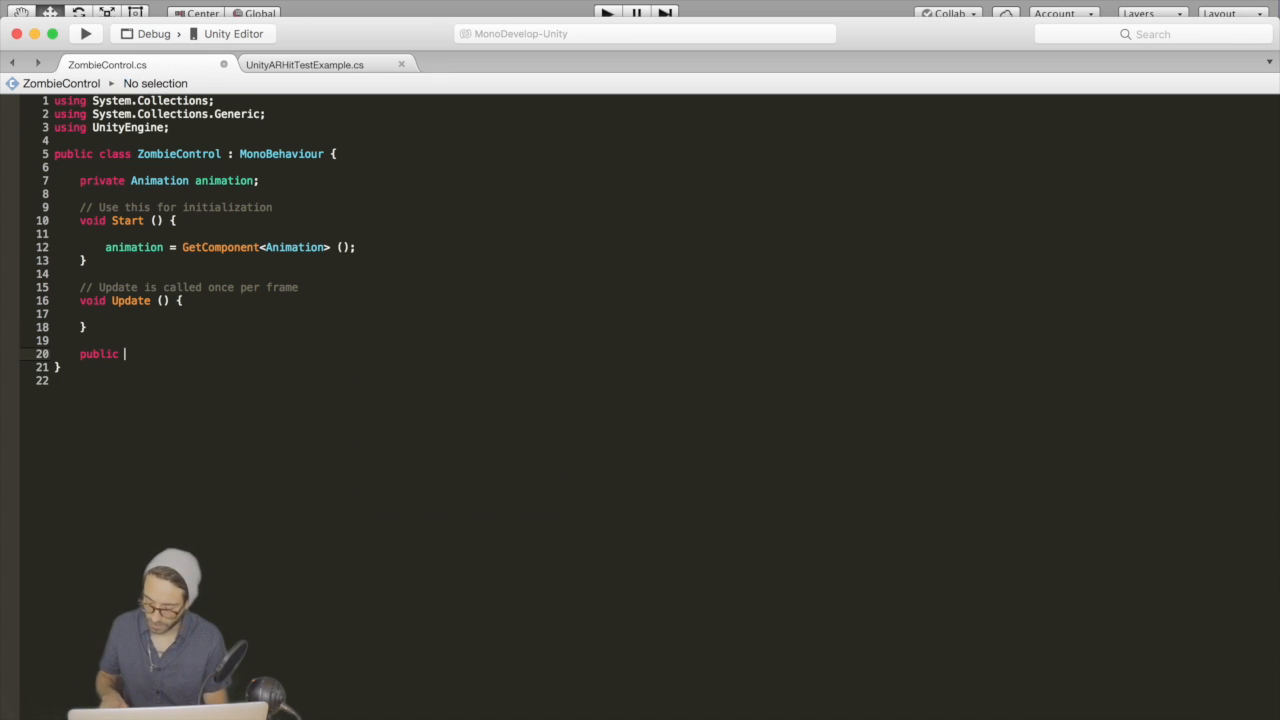
text(void)
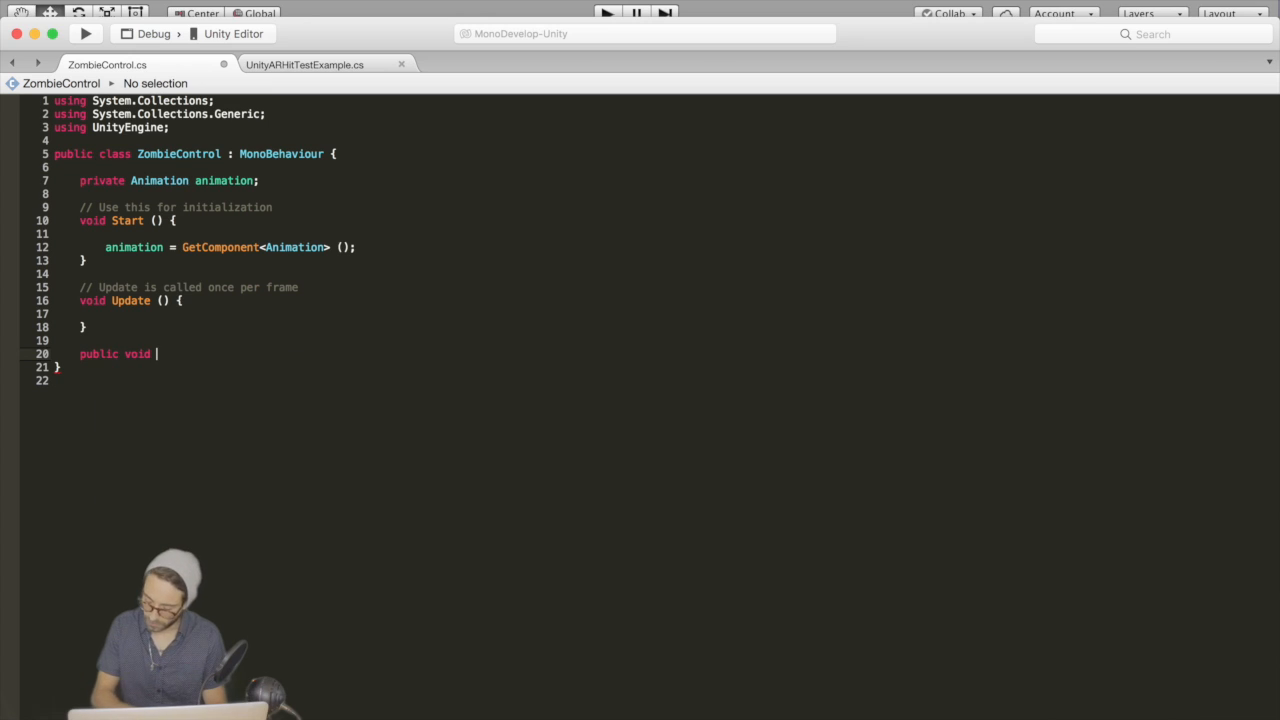
text(Walk(){)
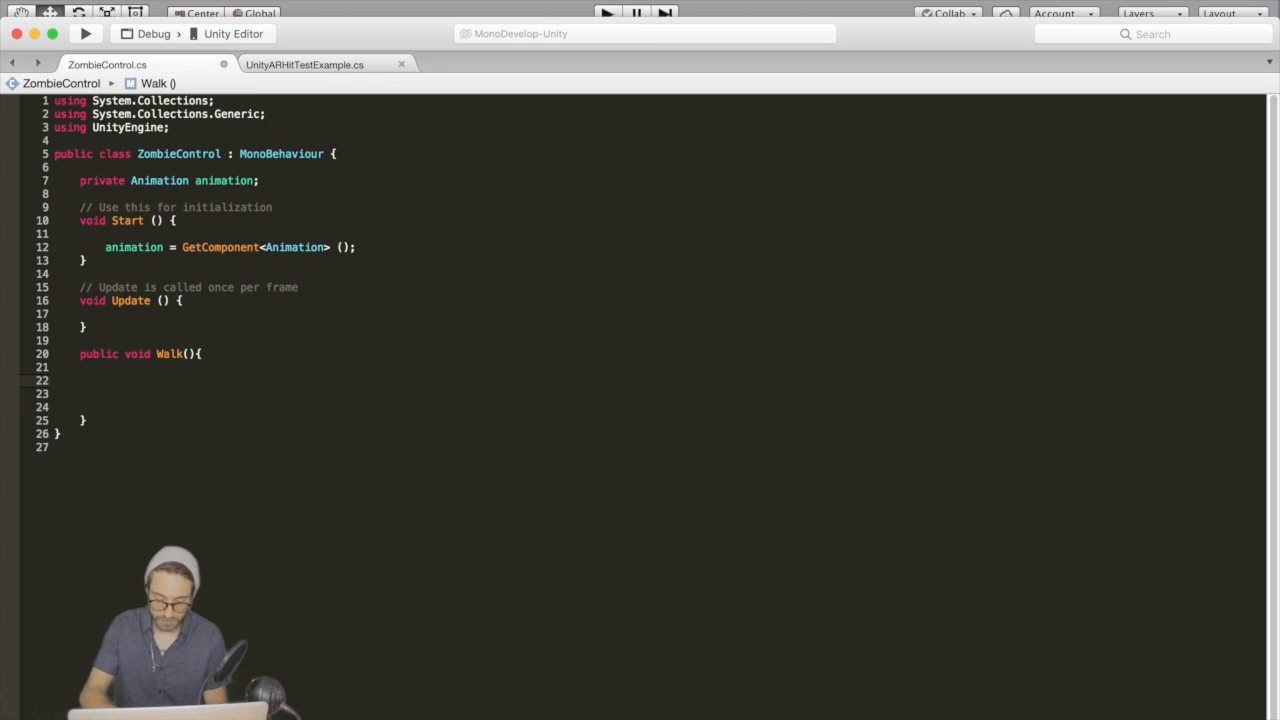
text(if ()
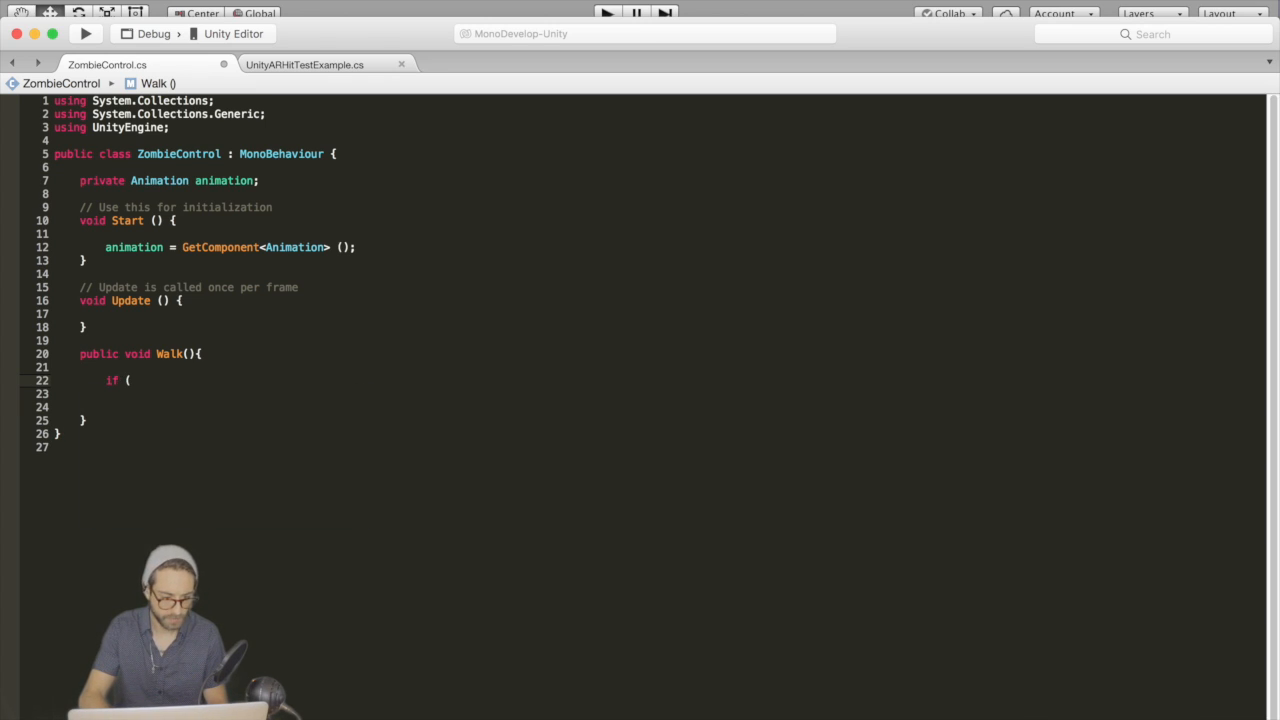
text(!a)
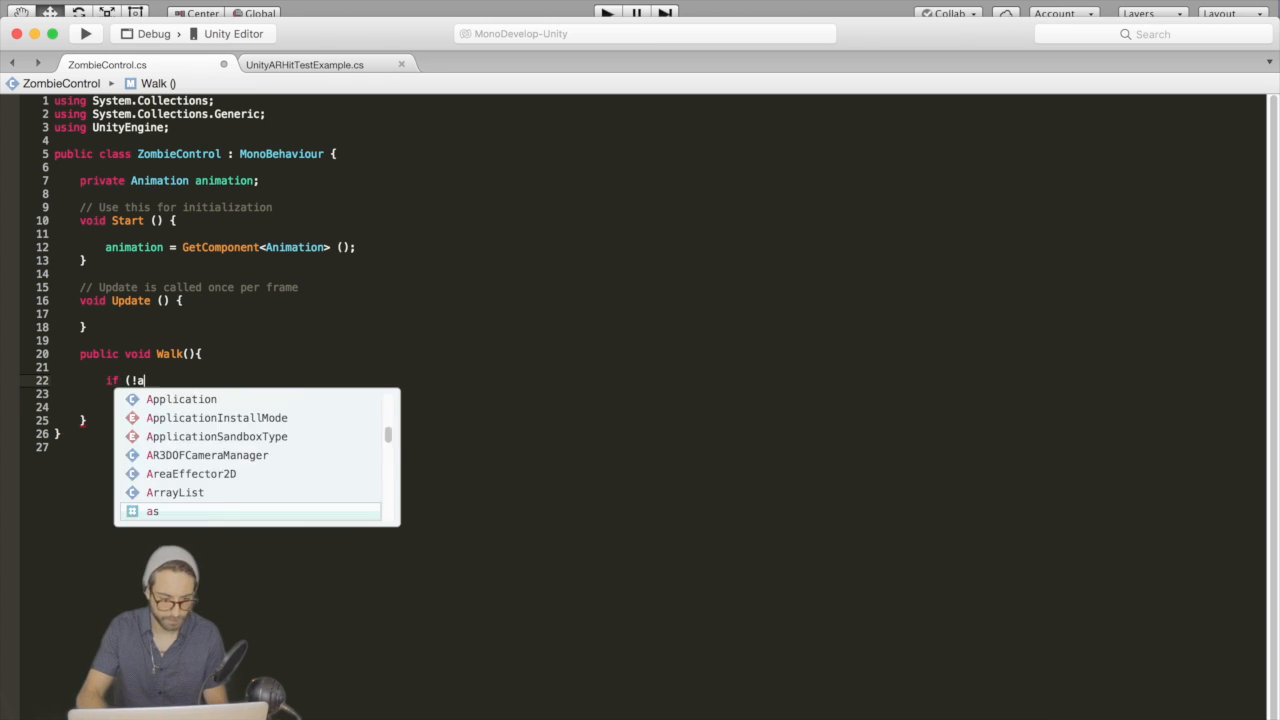
text(nimation.isPlaying ()) {)
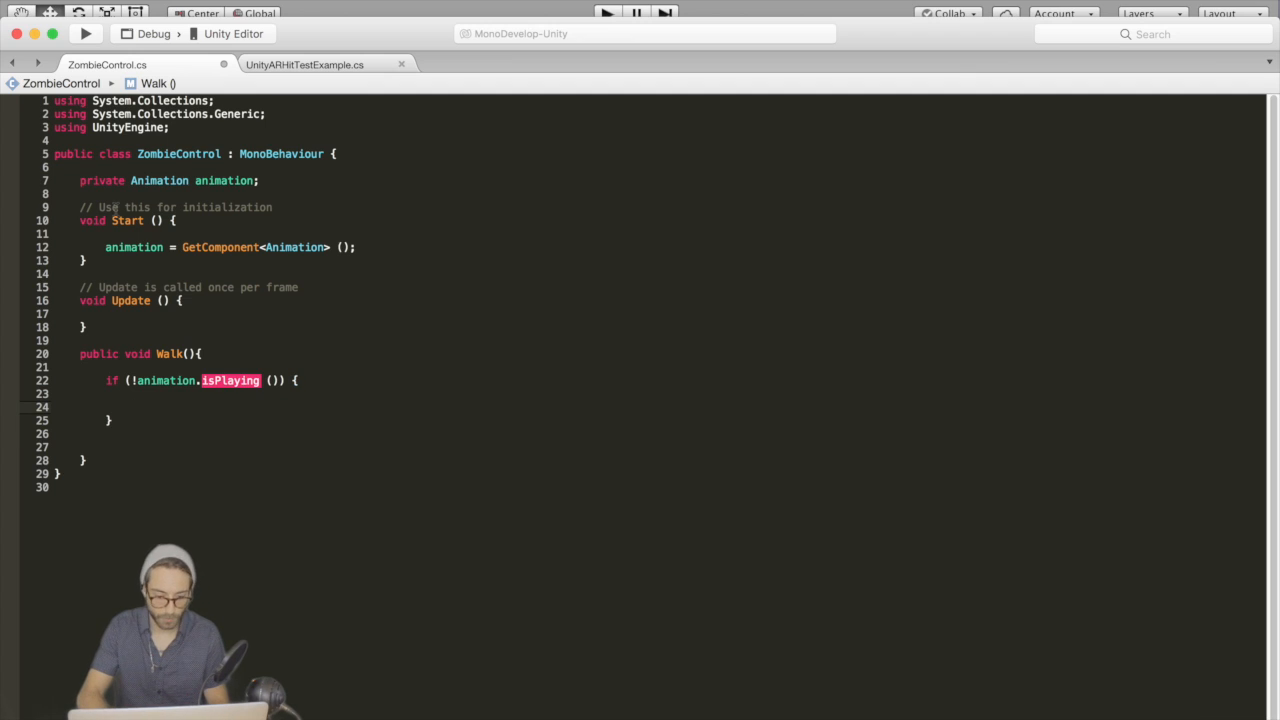
text(animation.Play ();)
click(200, 420)
text( else {)
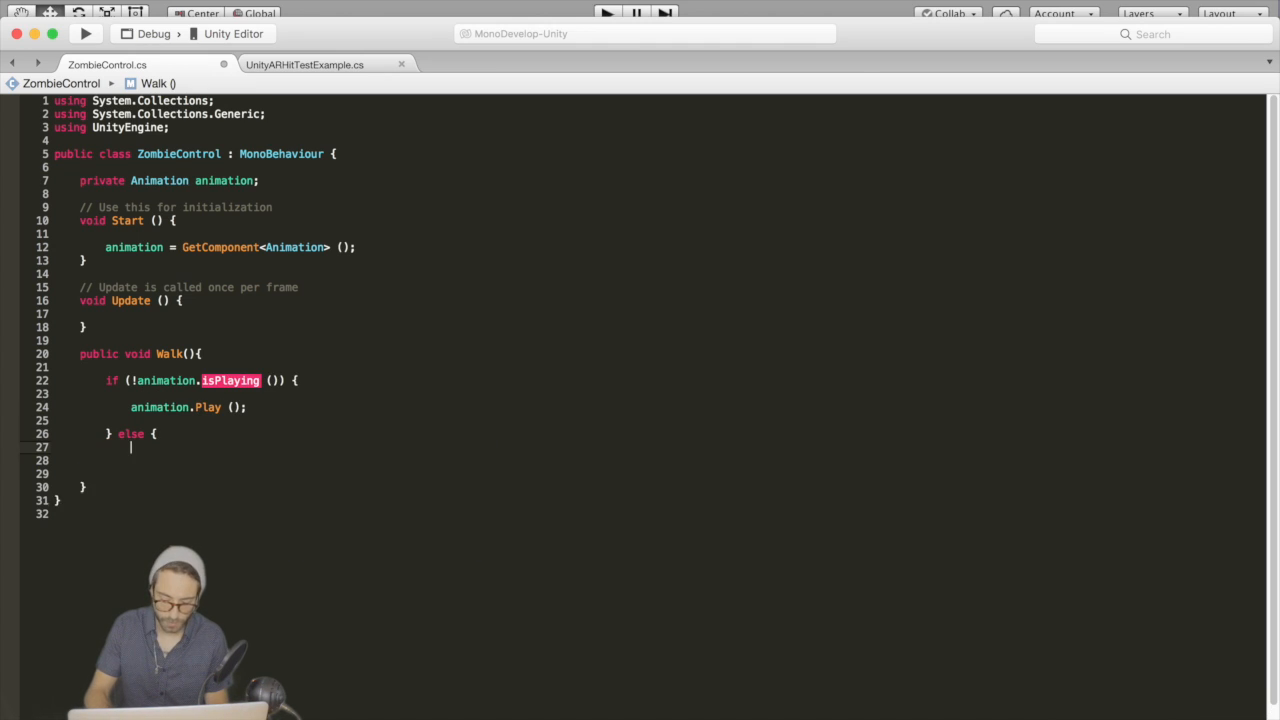
text(ana)
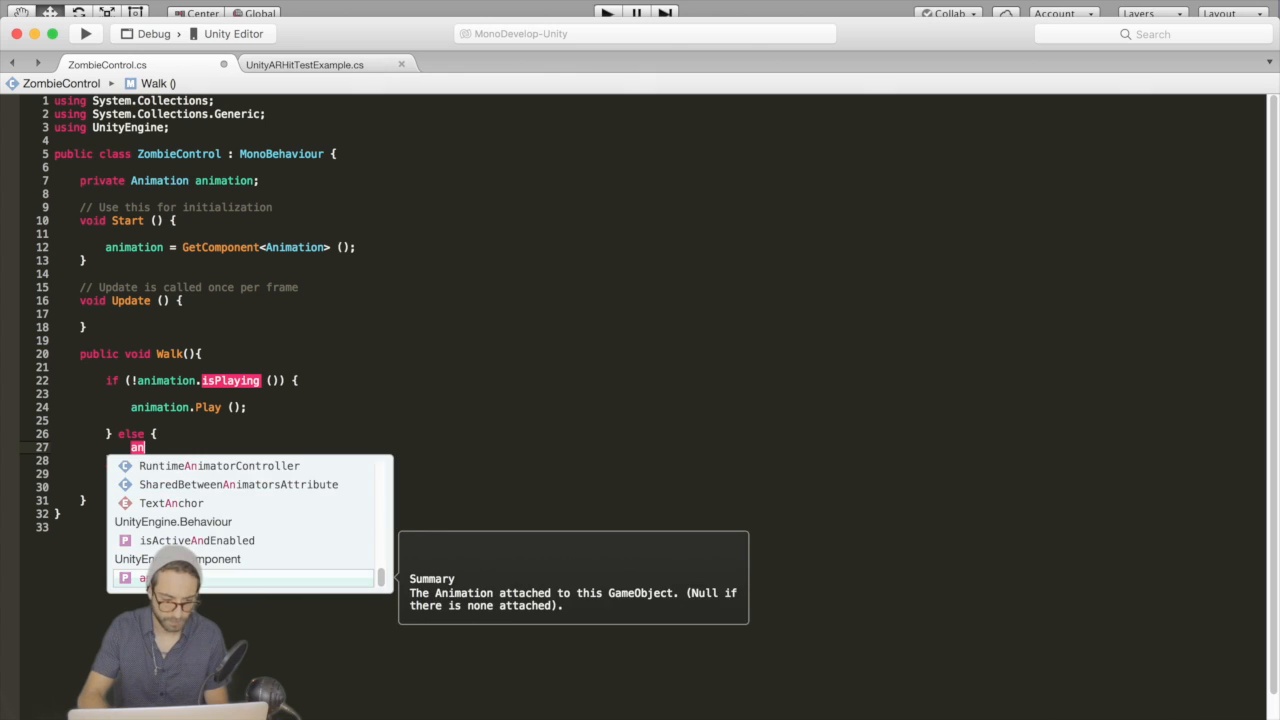
text(animation.Stop)
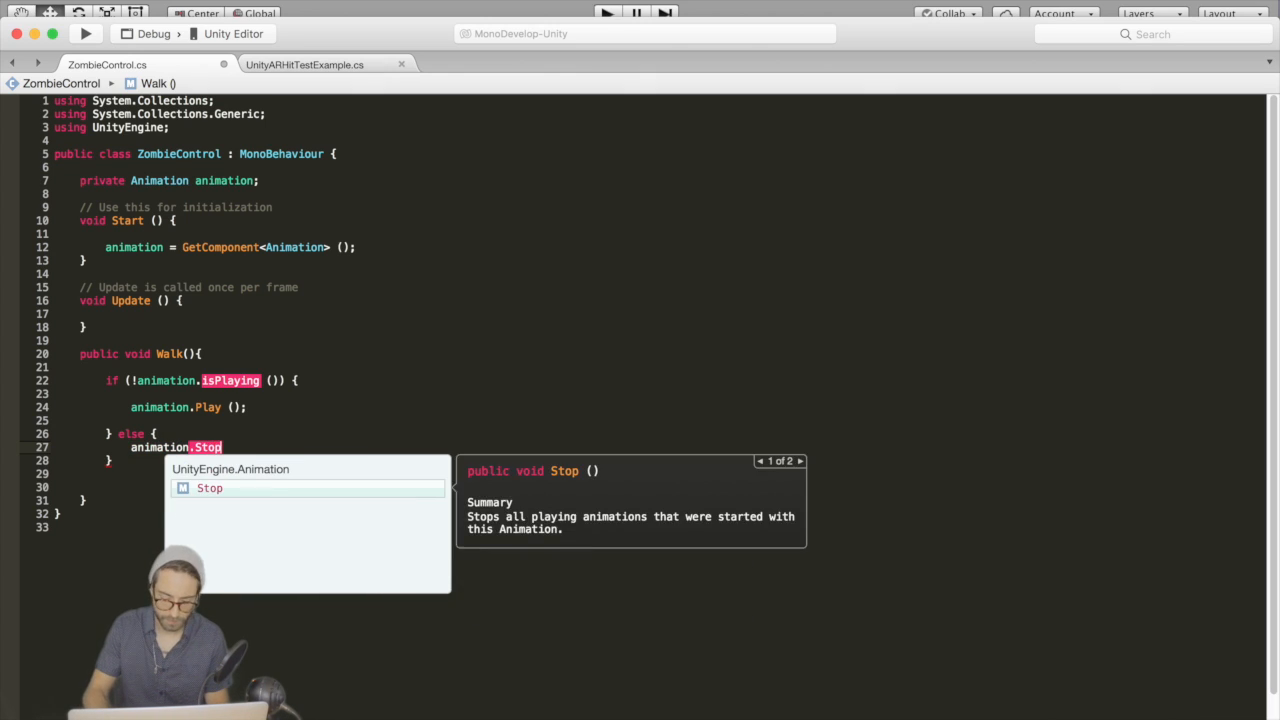
key(Return)
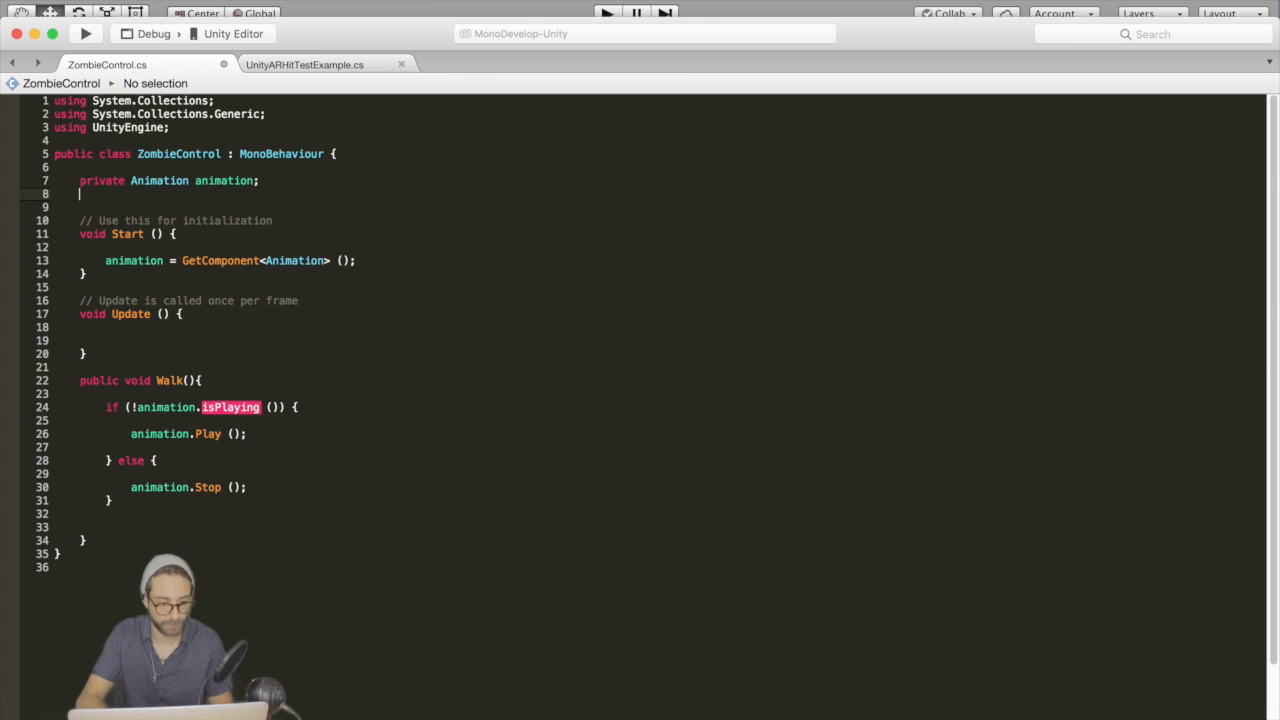
Step: Declare shouldMove and, in Update, translate the zombie forward by Time.deltaTime when set
text(pria)
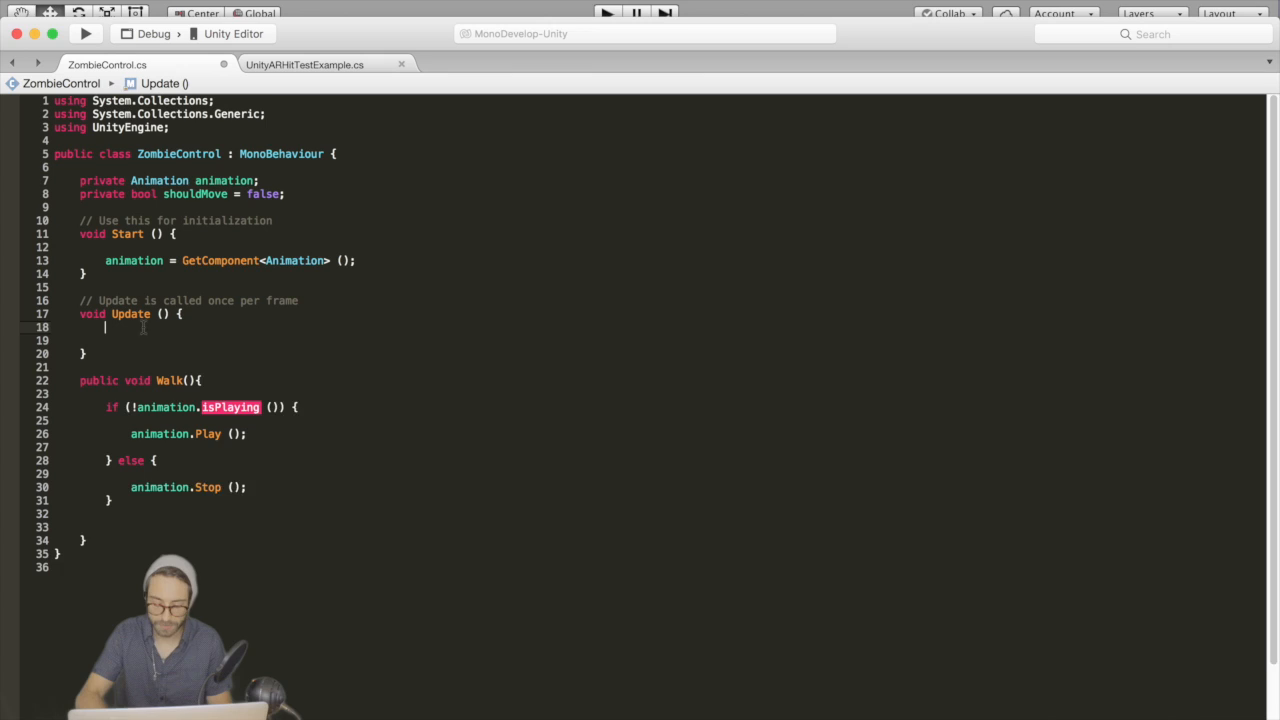
text(if (shouldMove){)
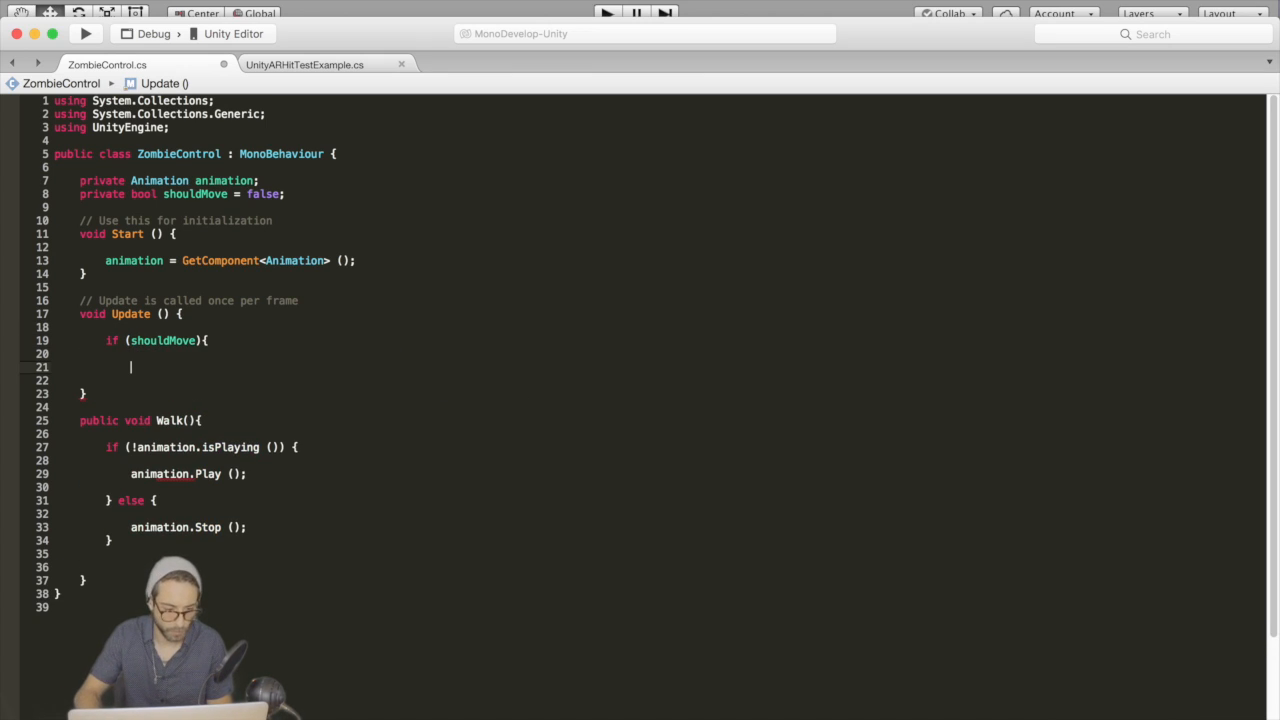
text(transform.)
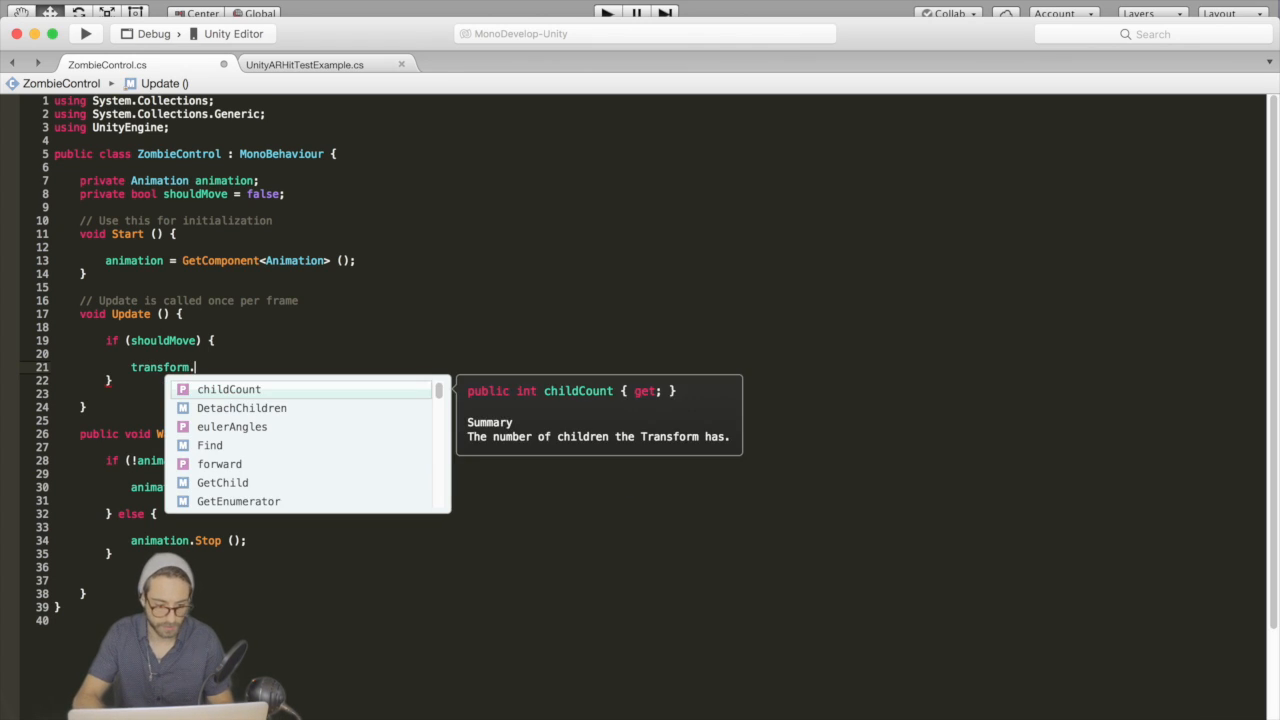
text(Translate(Vector3.)
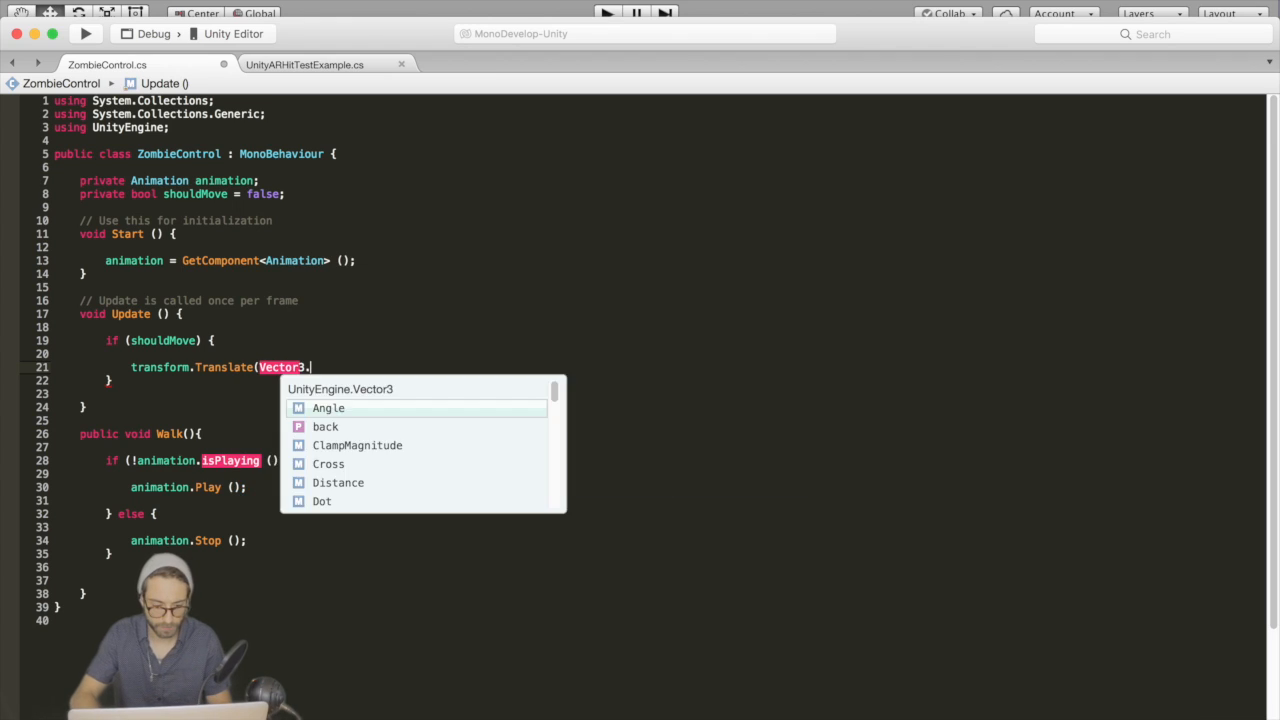
text(forward * Time.)
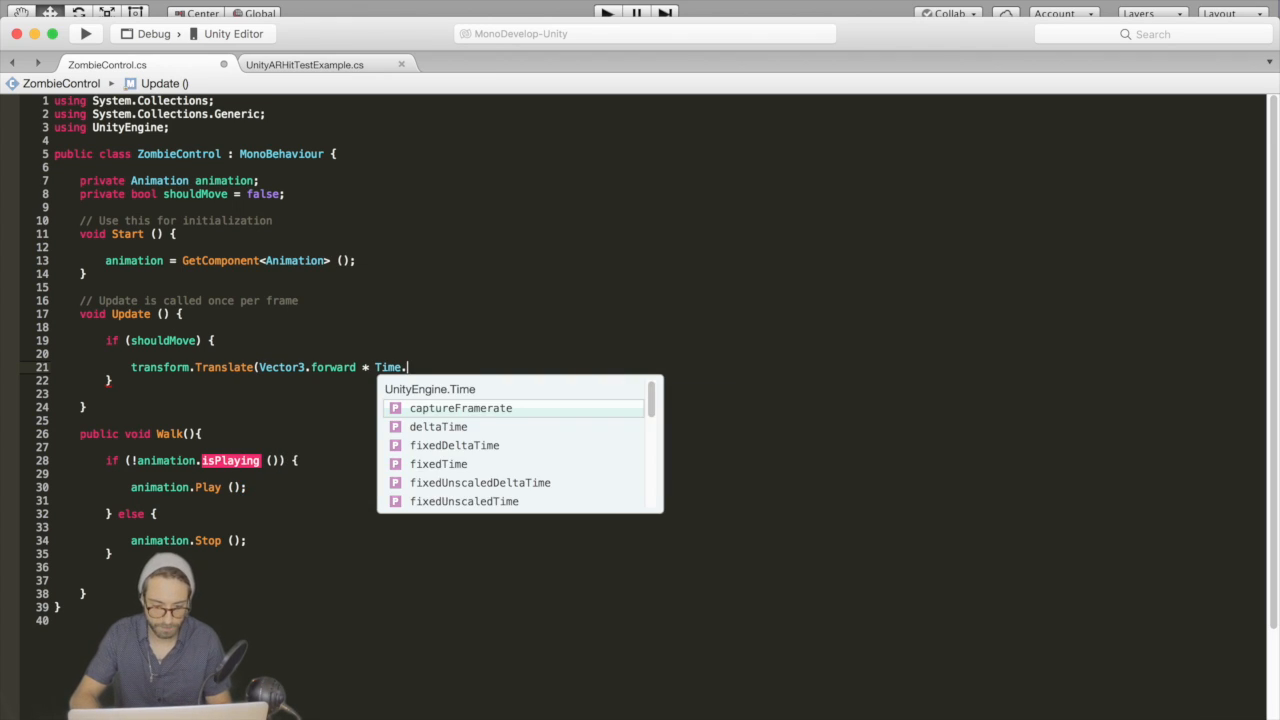
text(deltaTime * ()
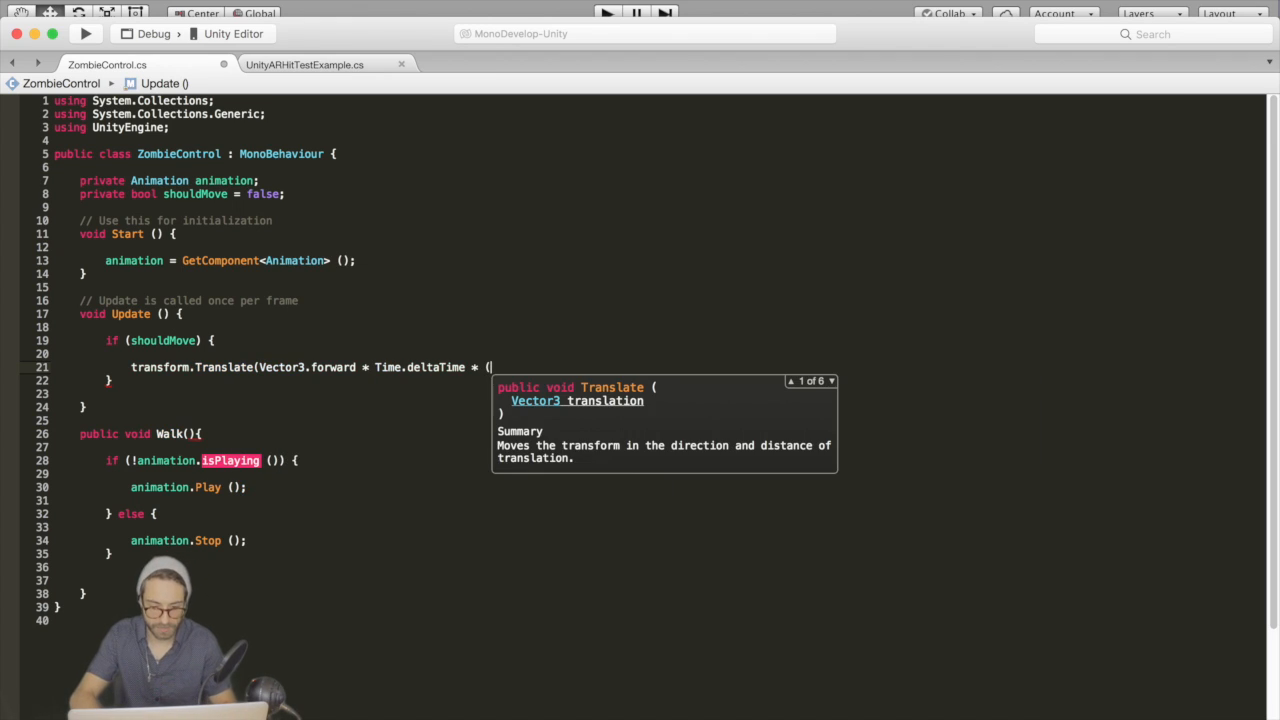
Step: Scale the speed by transform.localScale.x * .05f and toggle shouldMove inside Walk
text(Trans)
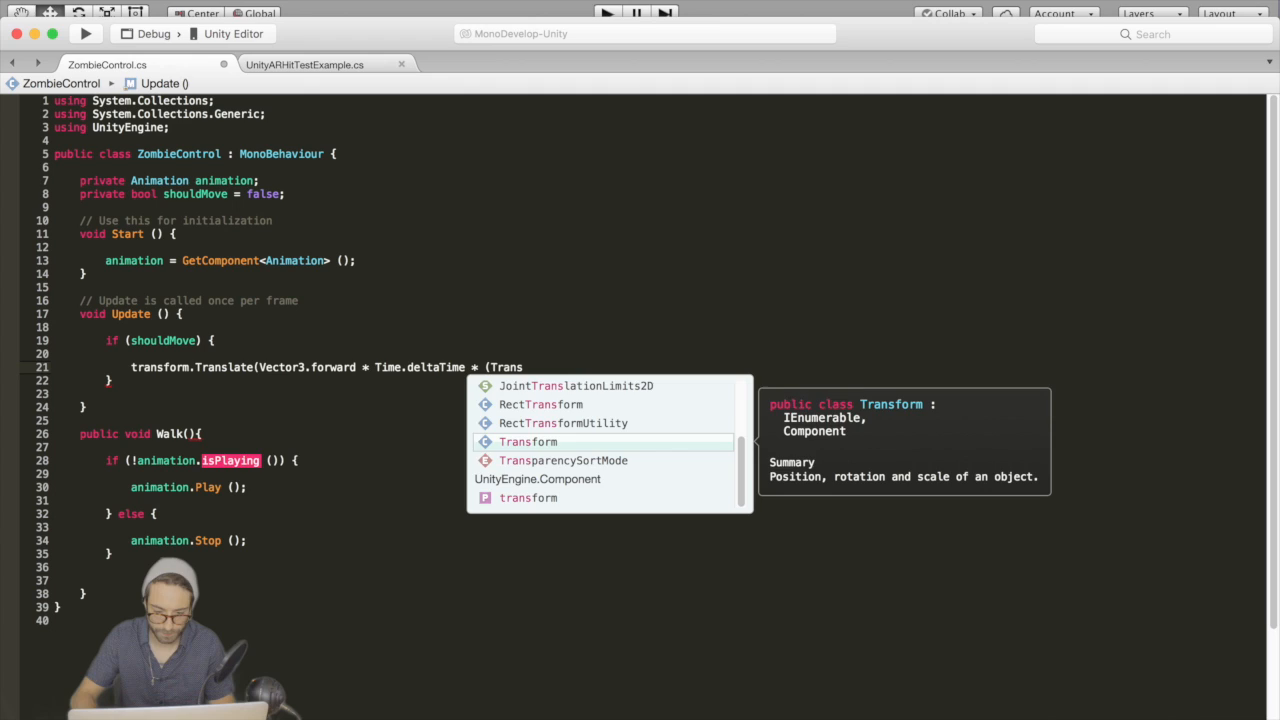
text(transform.localScale)
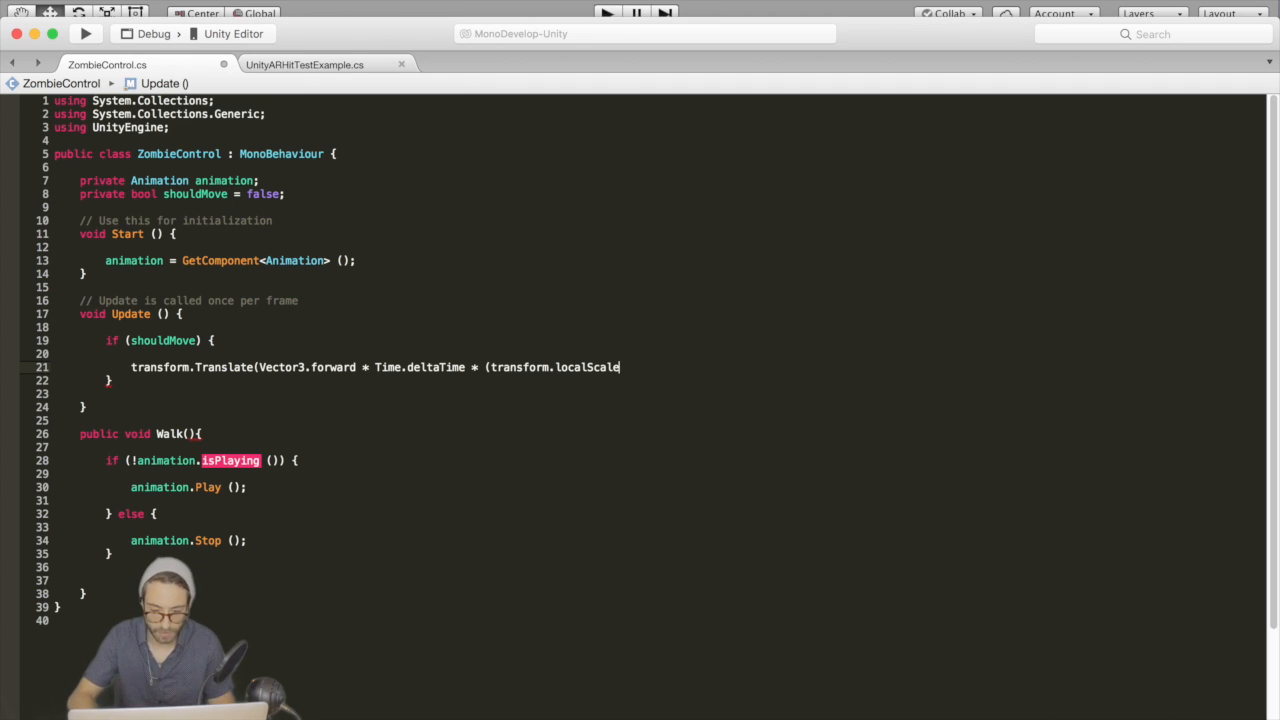
text(.x)
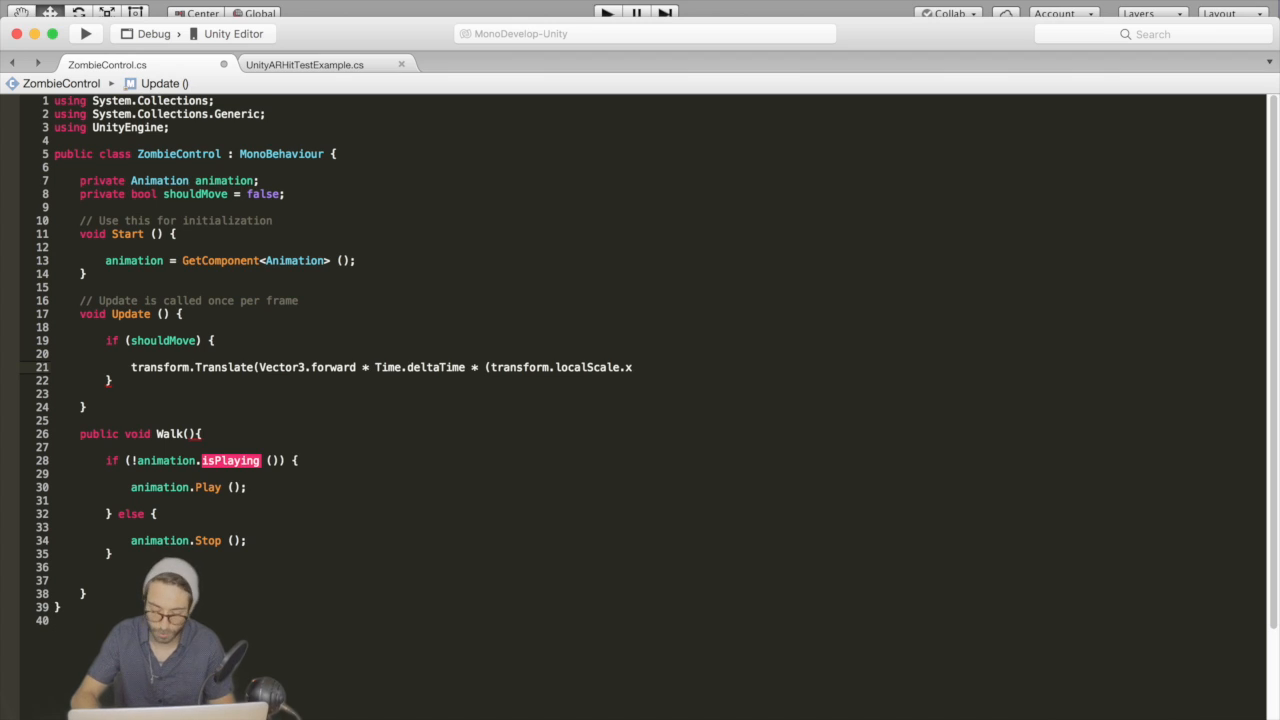
text(* .05f));)
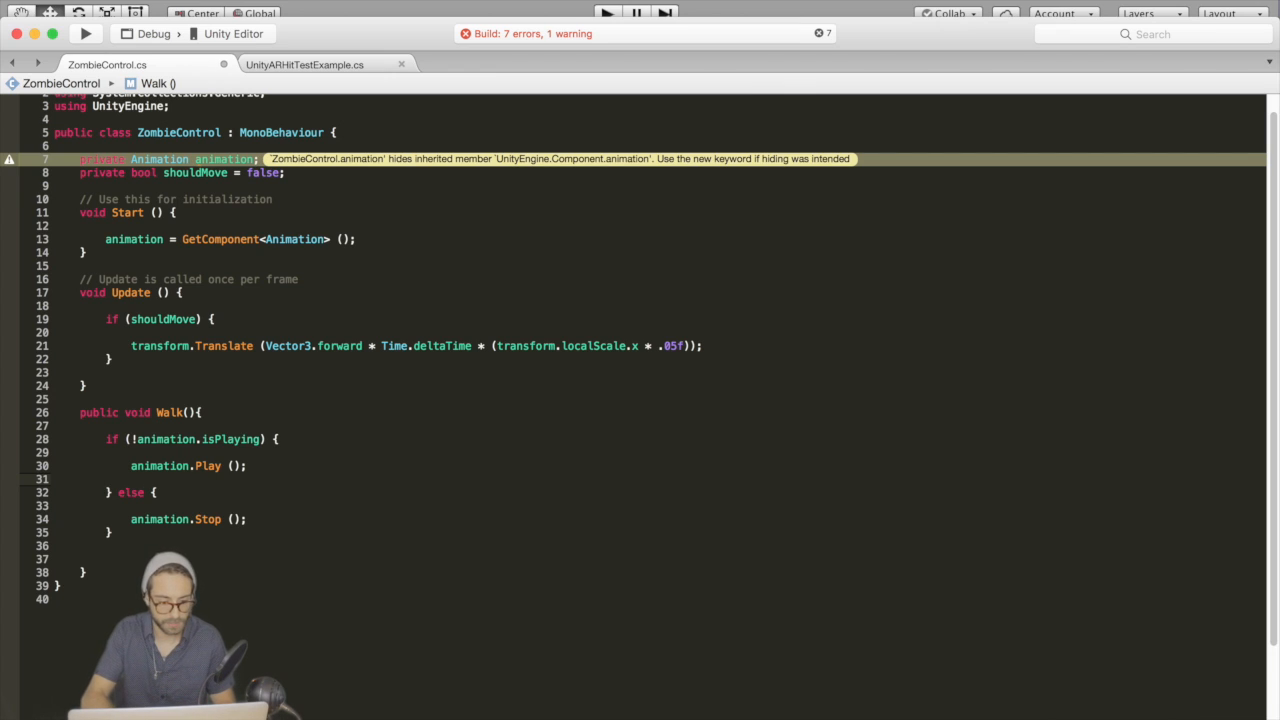
text(shouldMove = true;)
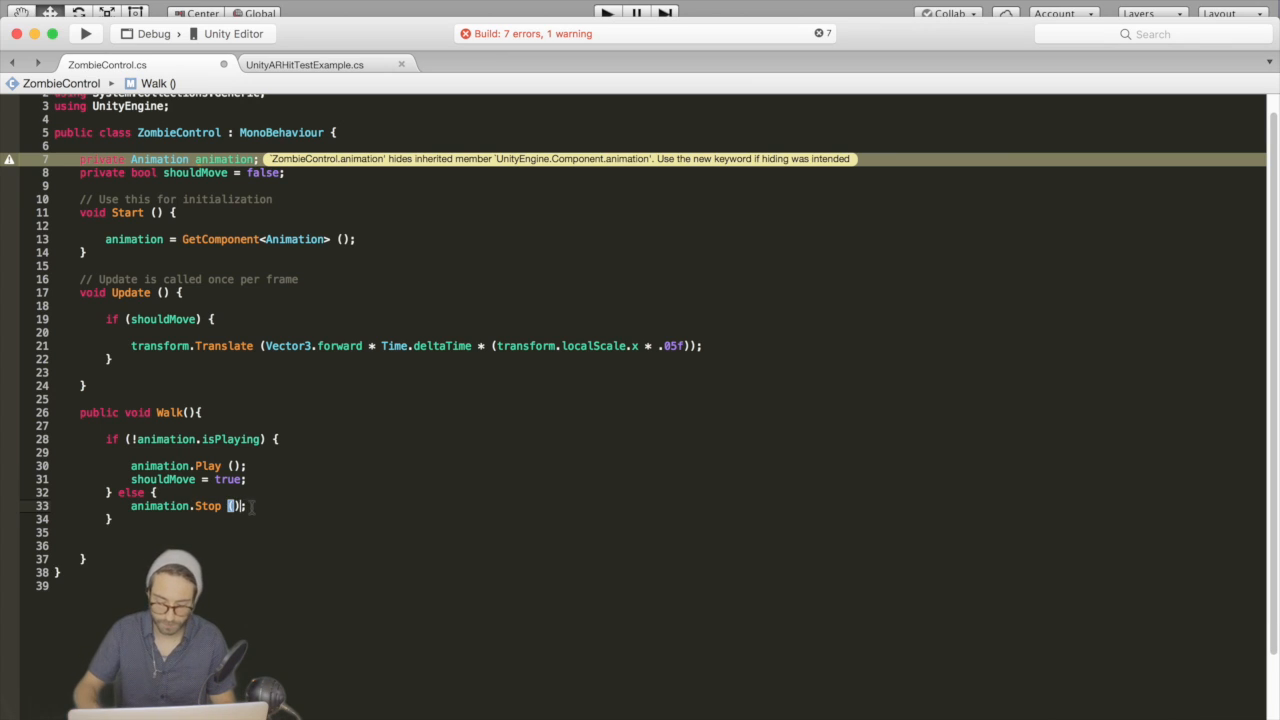
text(shouldMove = false;)
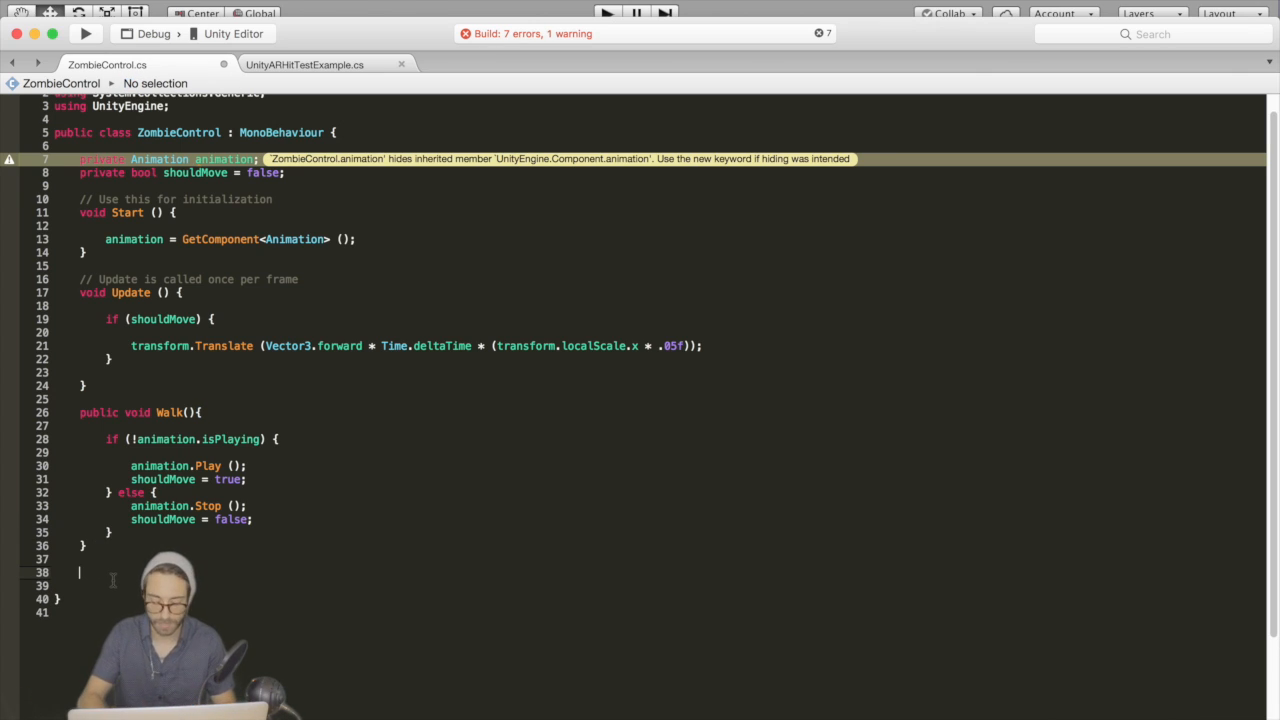
Step: Write LookAt() facing Camera.main.transform.position, keeping only the y eulerAngle
text(public)
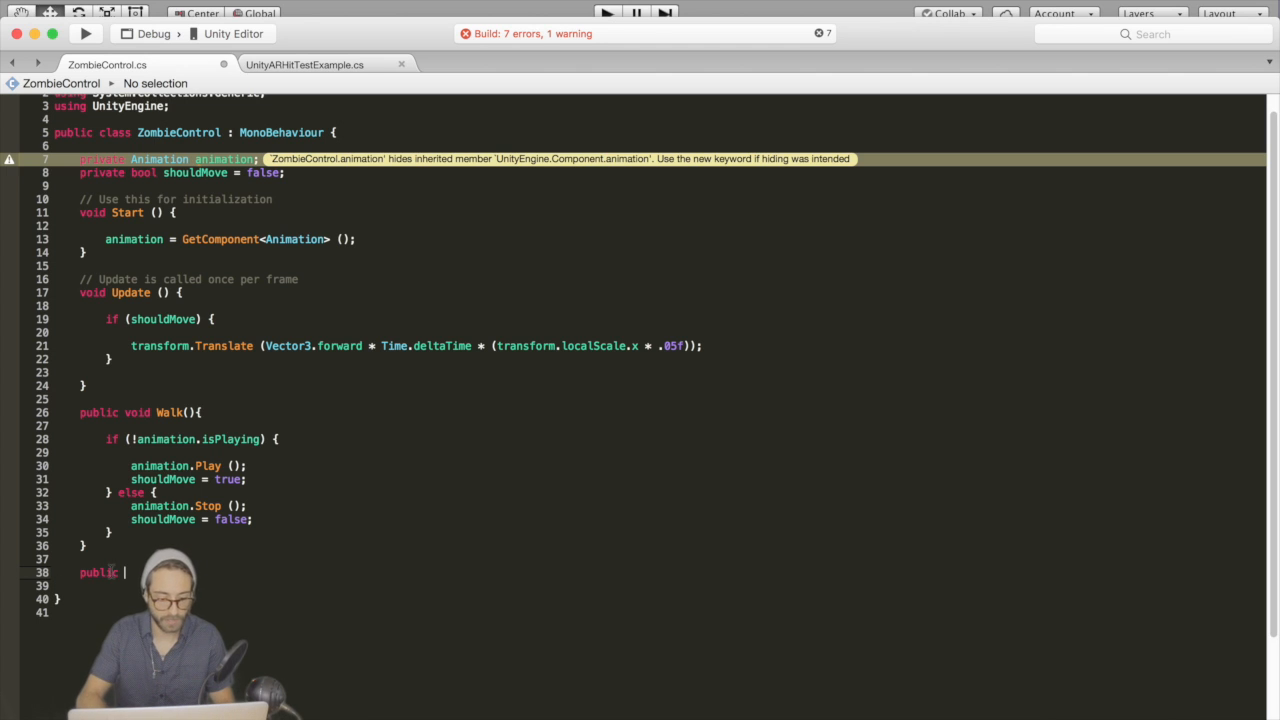
text(void LookAt(){)
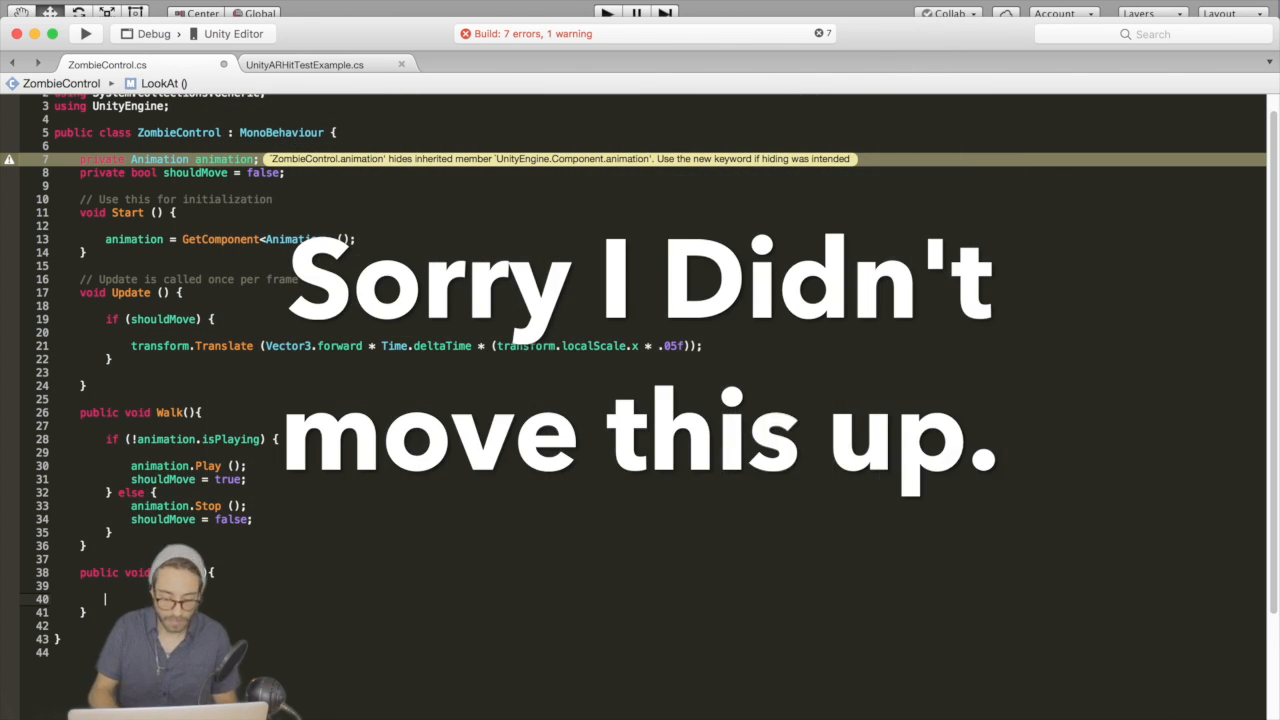
text(transform.LookAt()
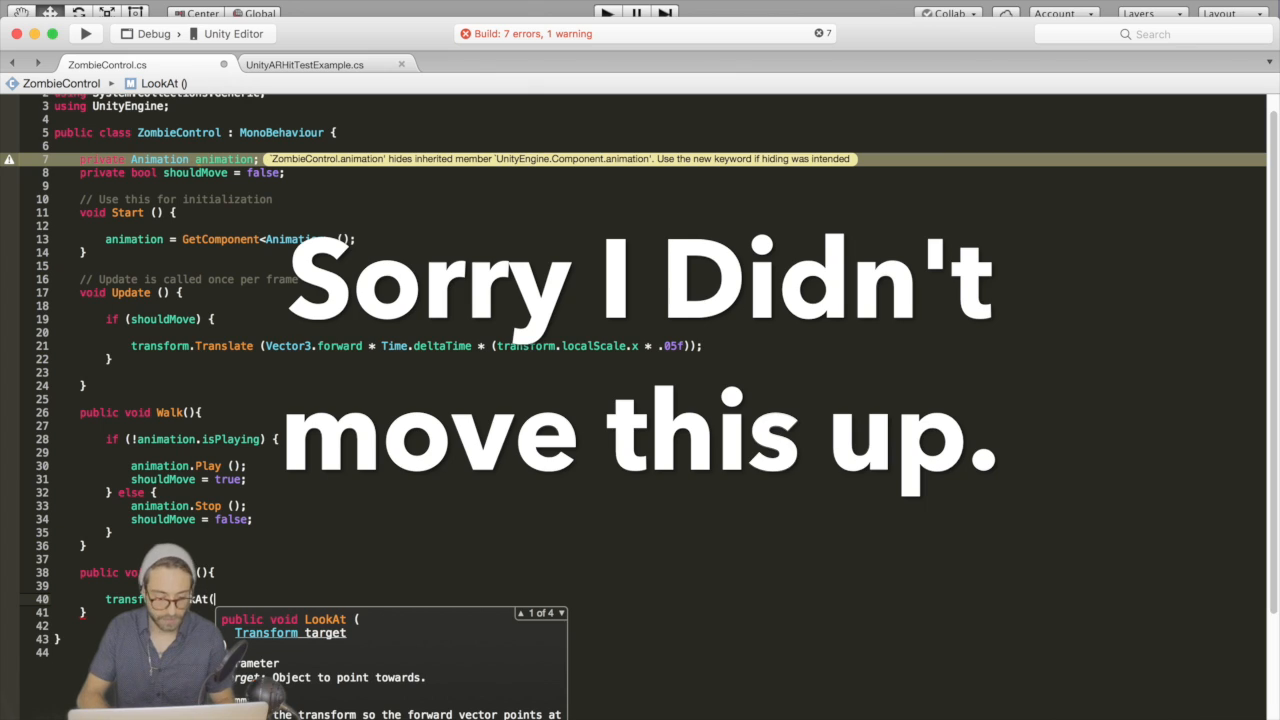
text(Camera.main.transofrm)
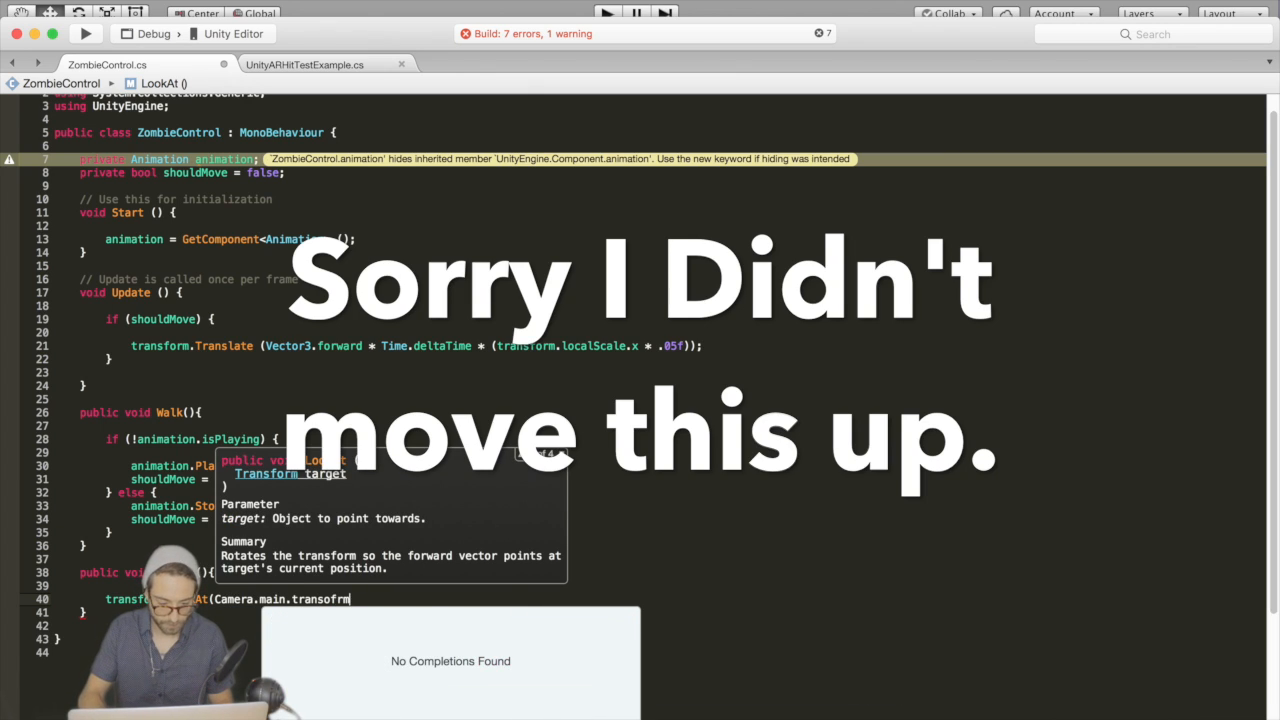
text(transparencySortMode.posi)
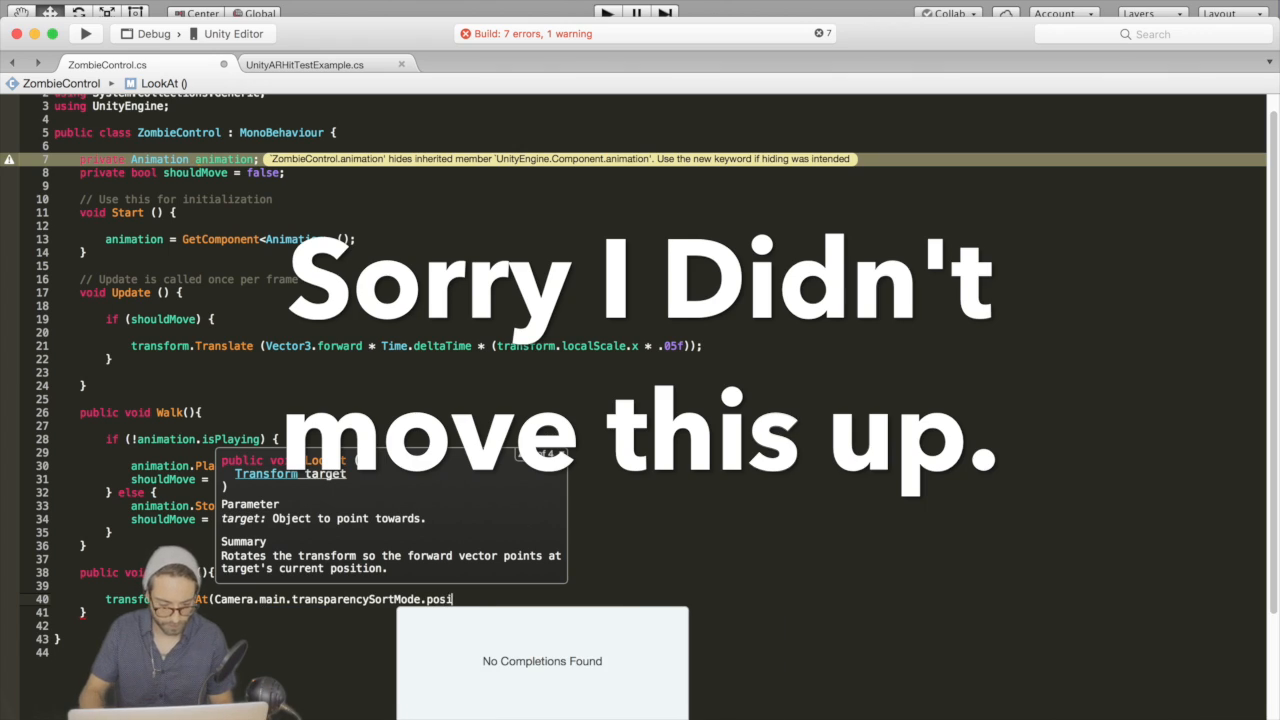
text(tion);)
text(trans)
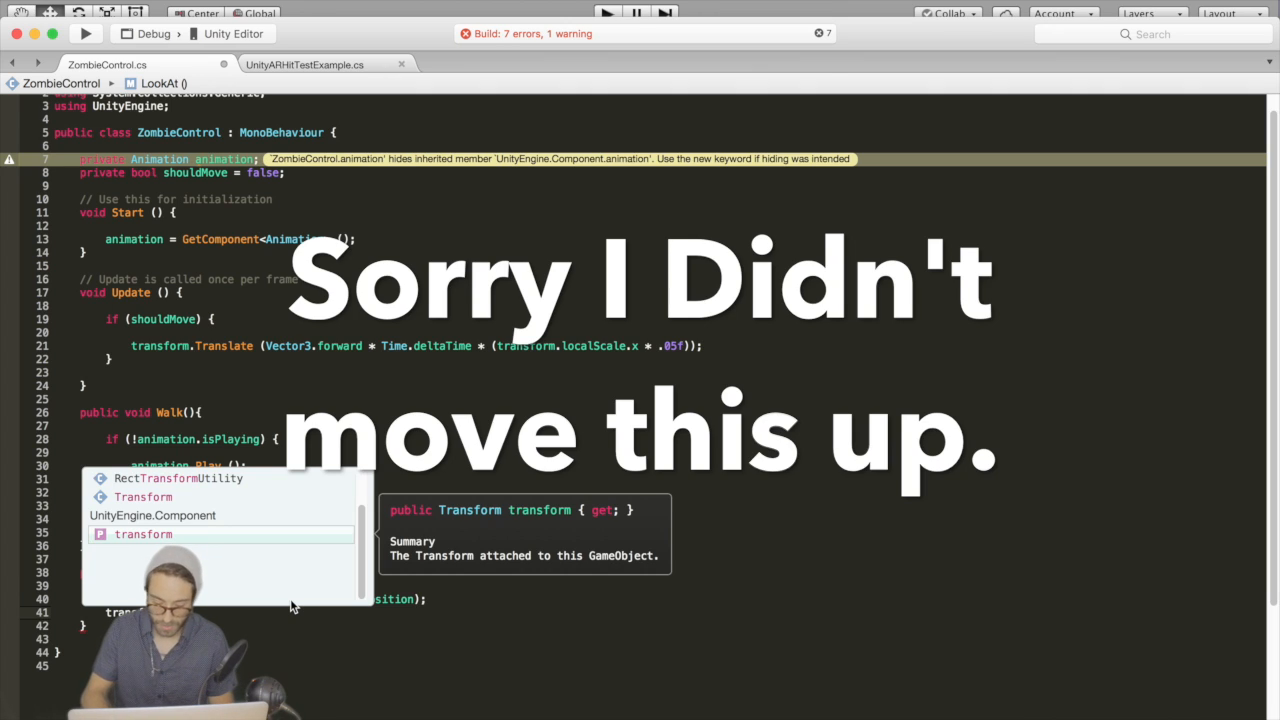
text(eulerAngles = new Vector3(0,)
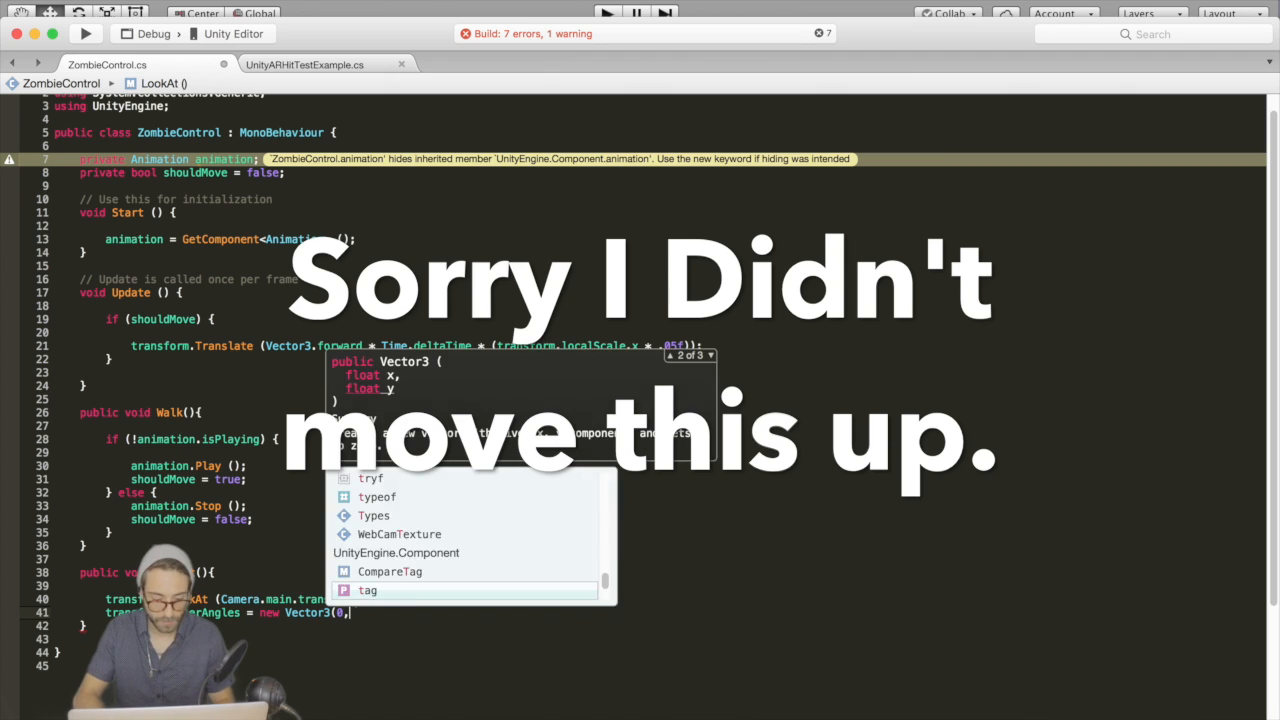
text(transform.eulerAngles.y, 0);)
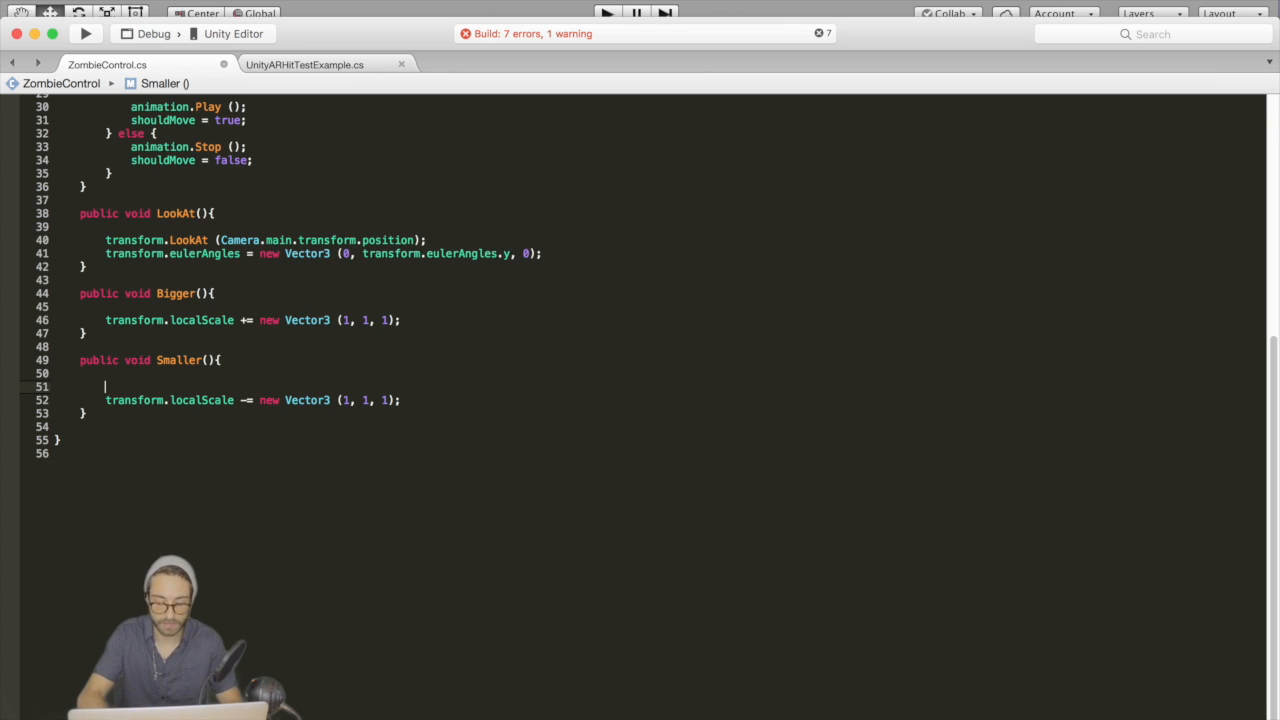
Step: Wrap Smaller in if (transform.localScale.x > 1) and switch to UnityARHitTestExample.cs
text(if ()
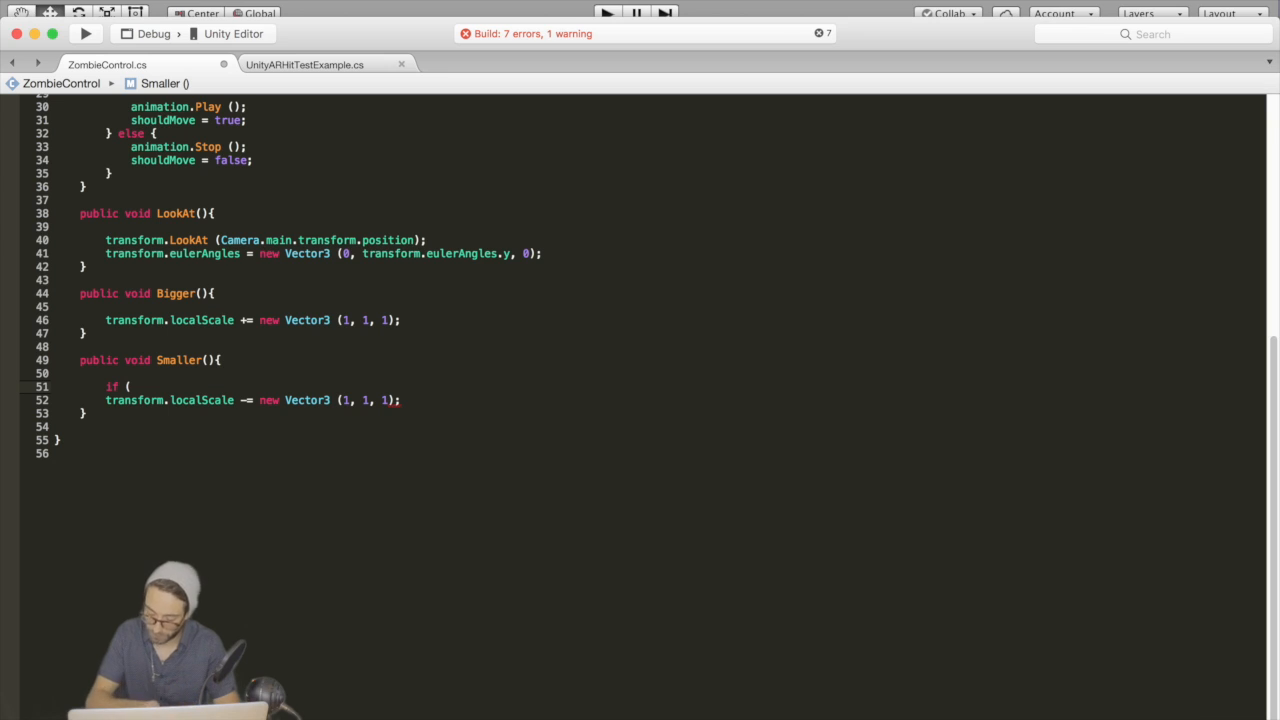
text(t)
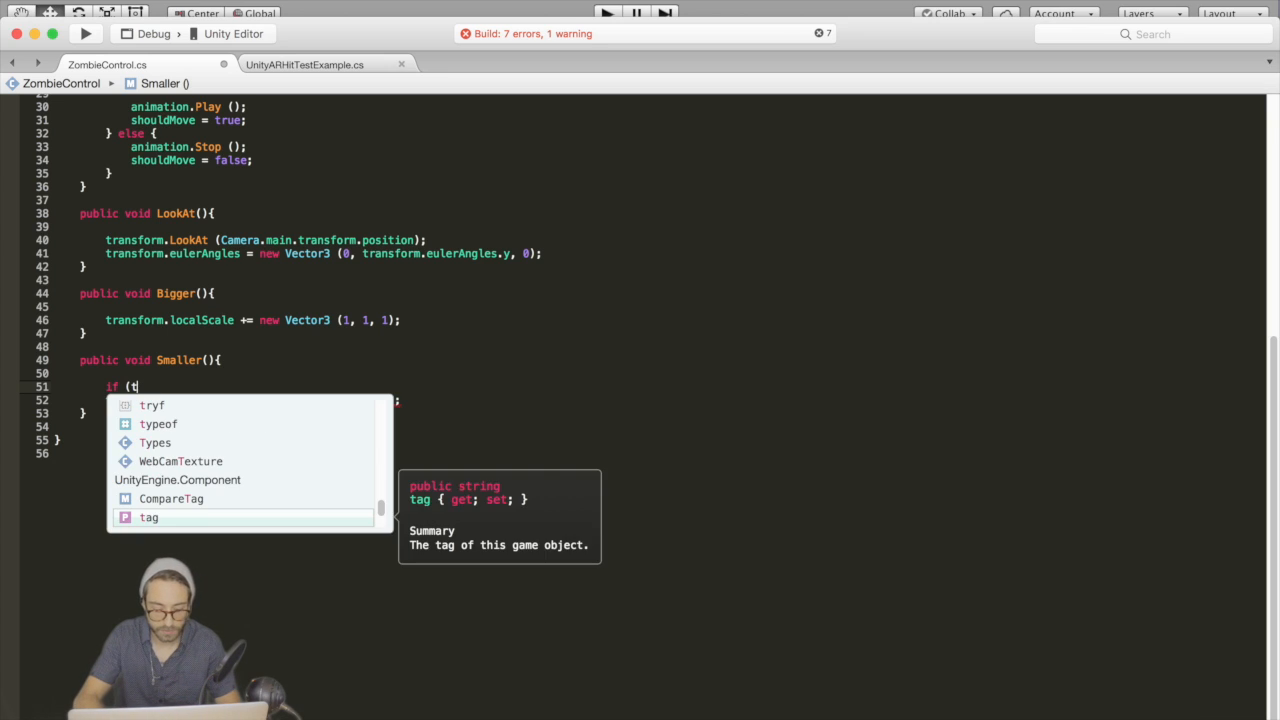
text(ransform.localScale.x > 1)
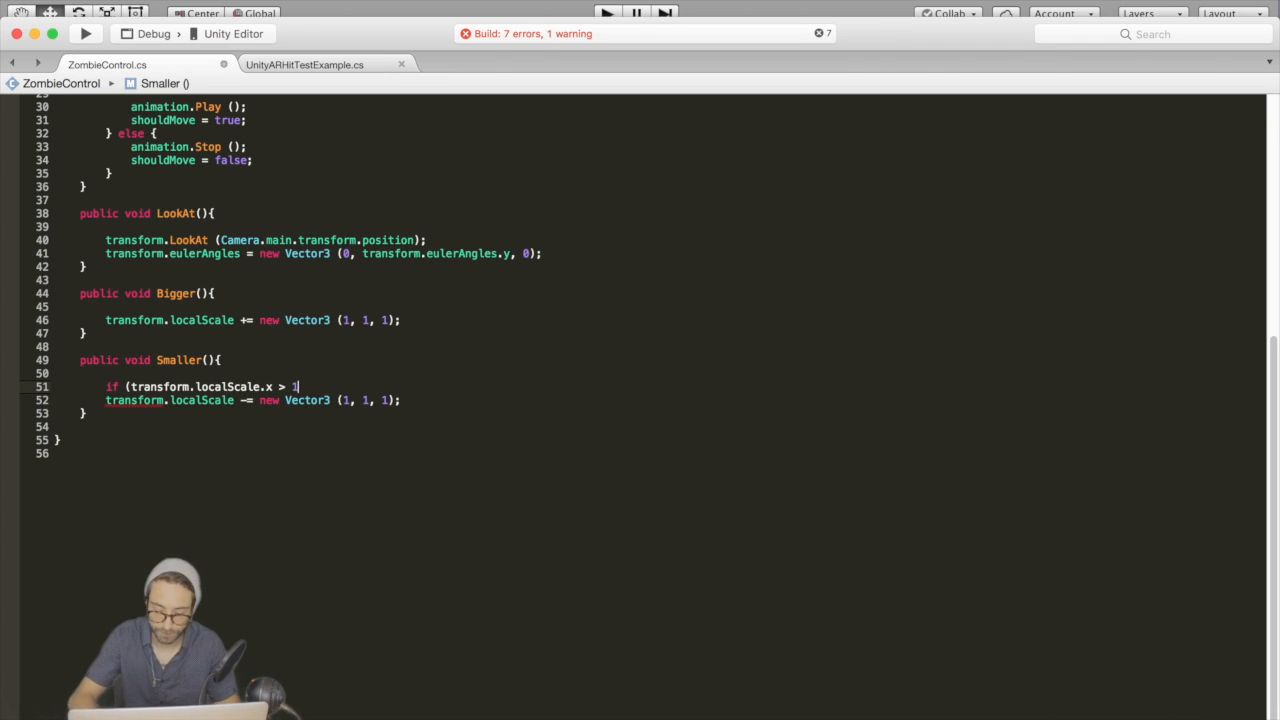
text({)
text(})
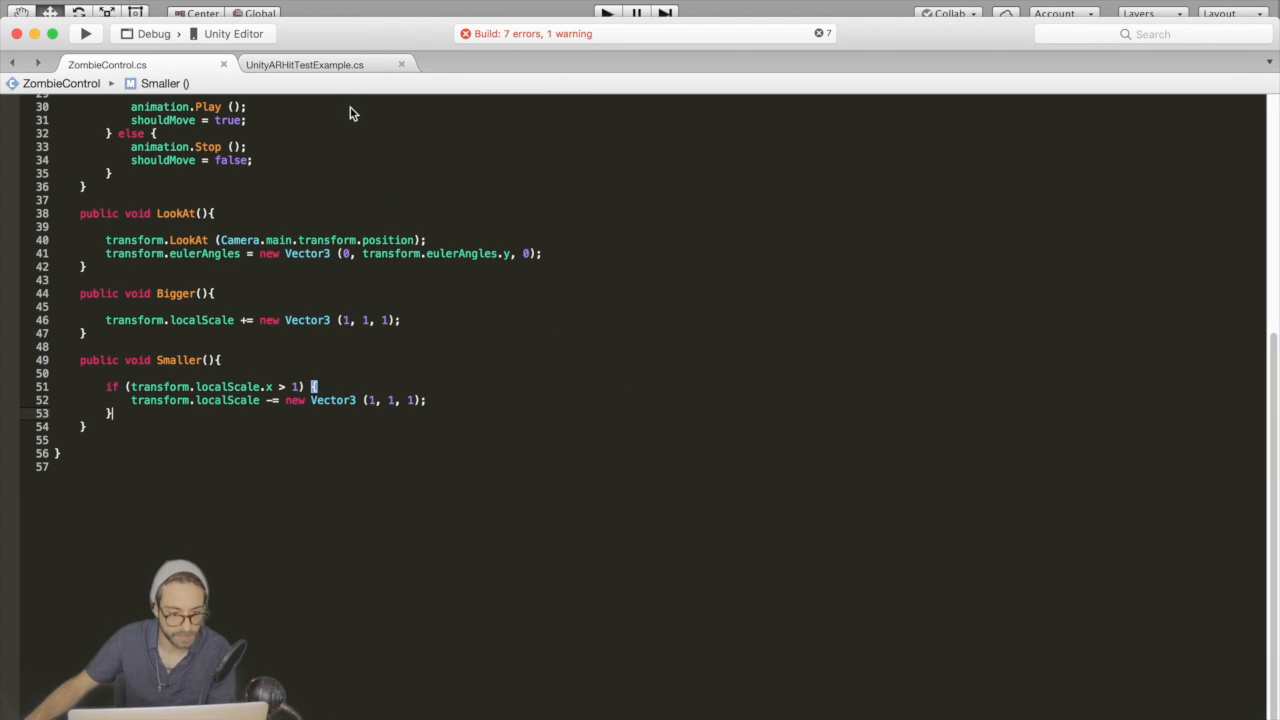
click(317, 63)
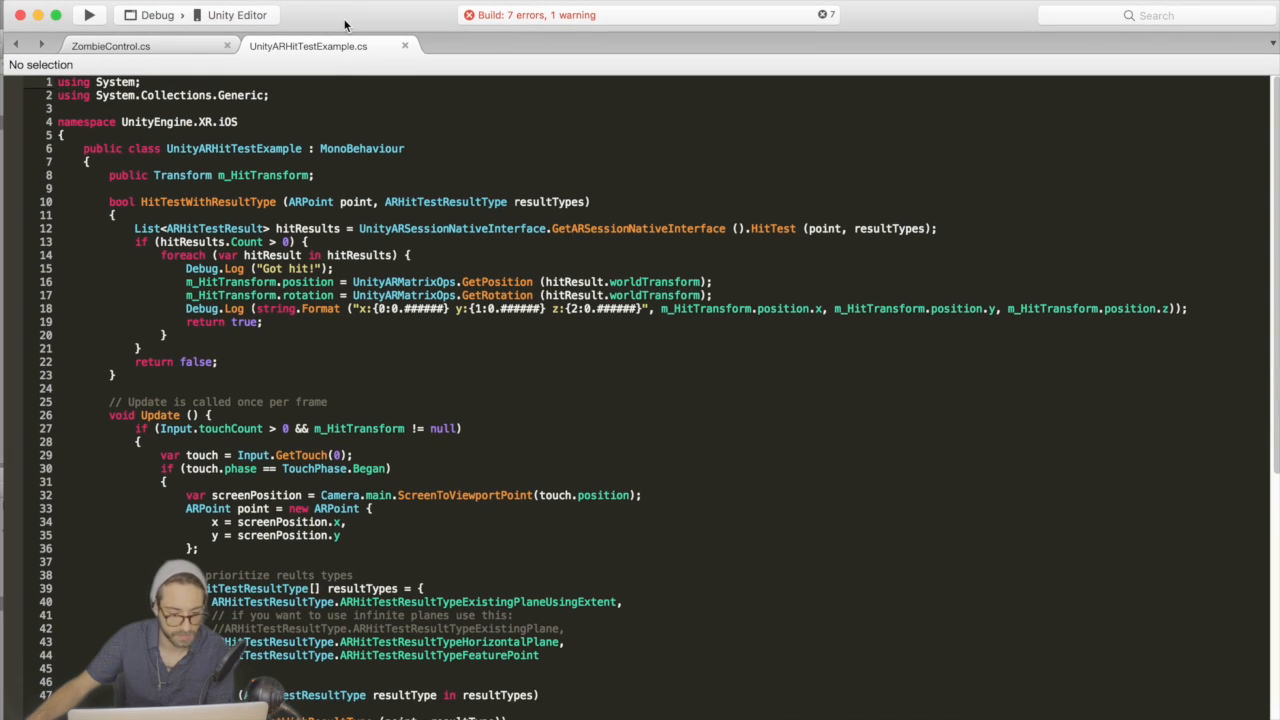
Step: Add a using UnityEngine.EventSystems directive to UnityARHitTestExample.cs
scroll(down, 3)
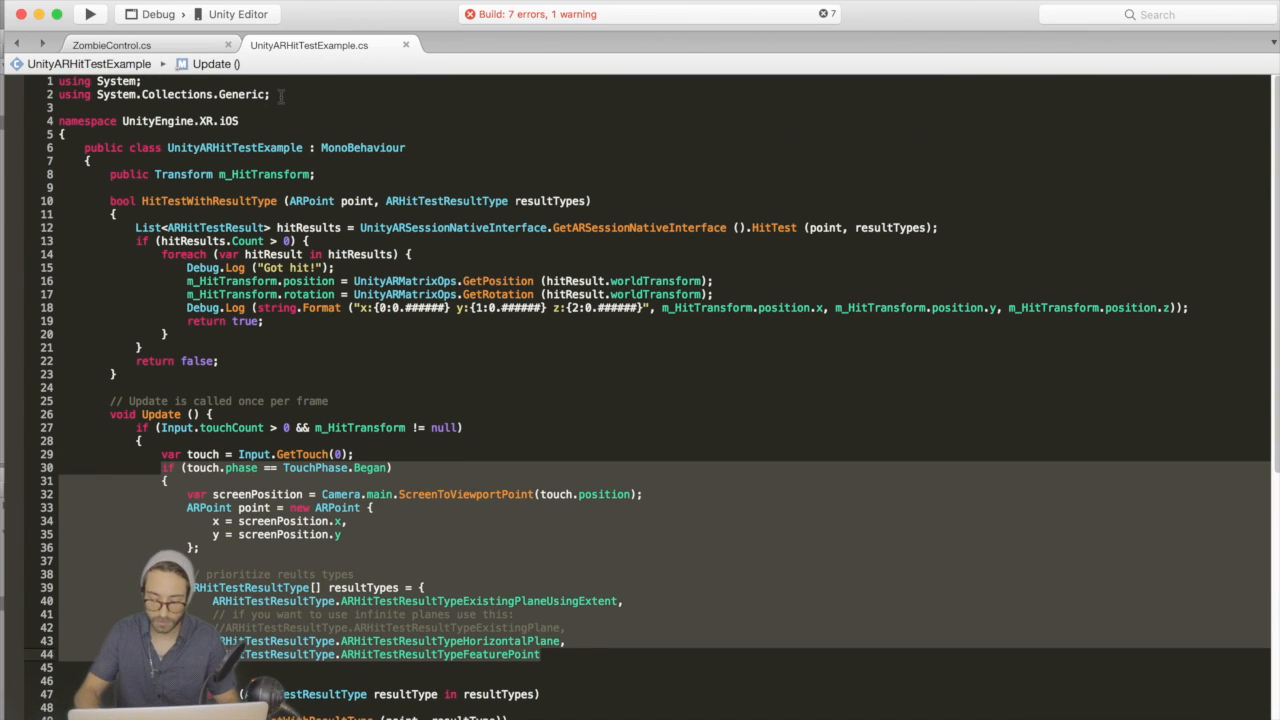
text(using)
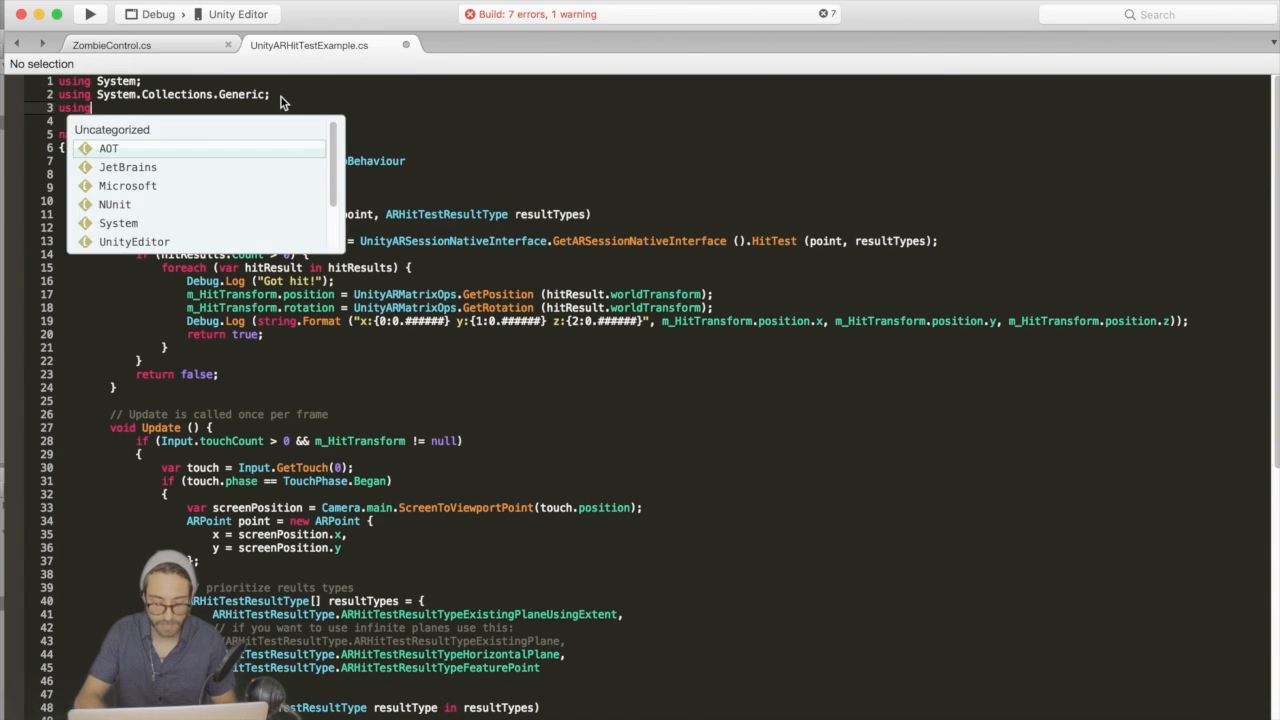
text(S)
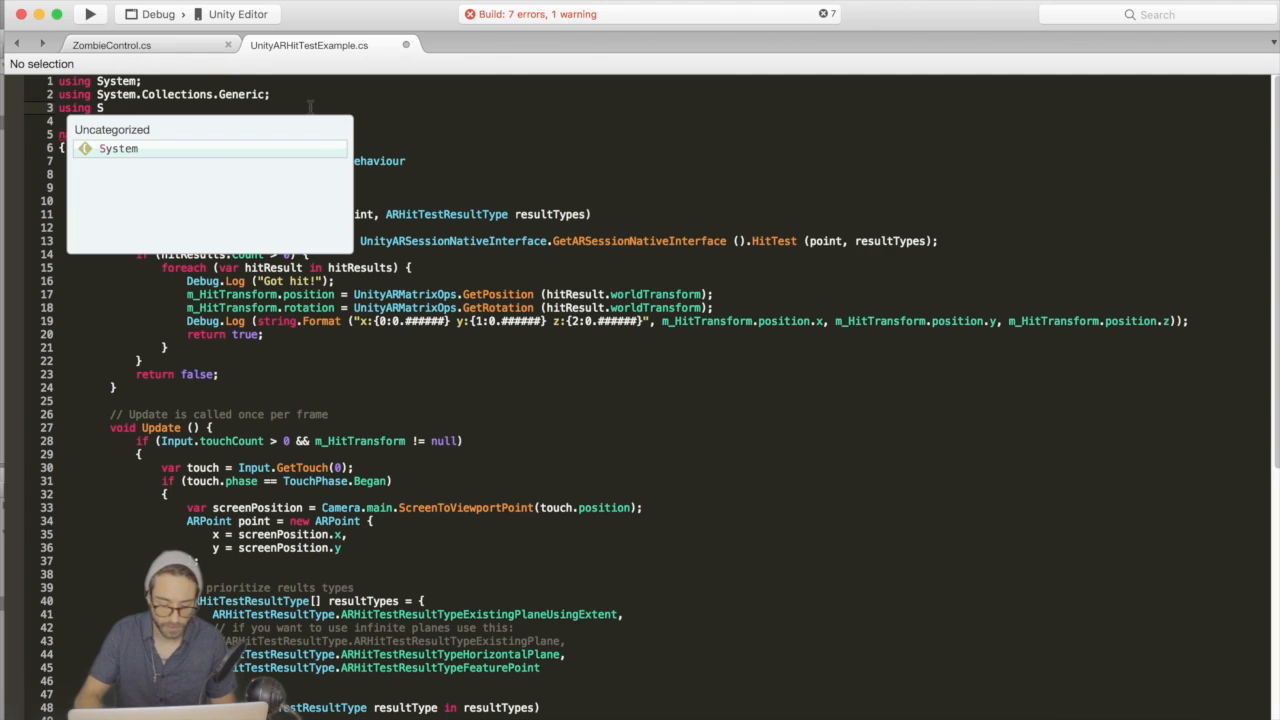
text(Unity)
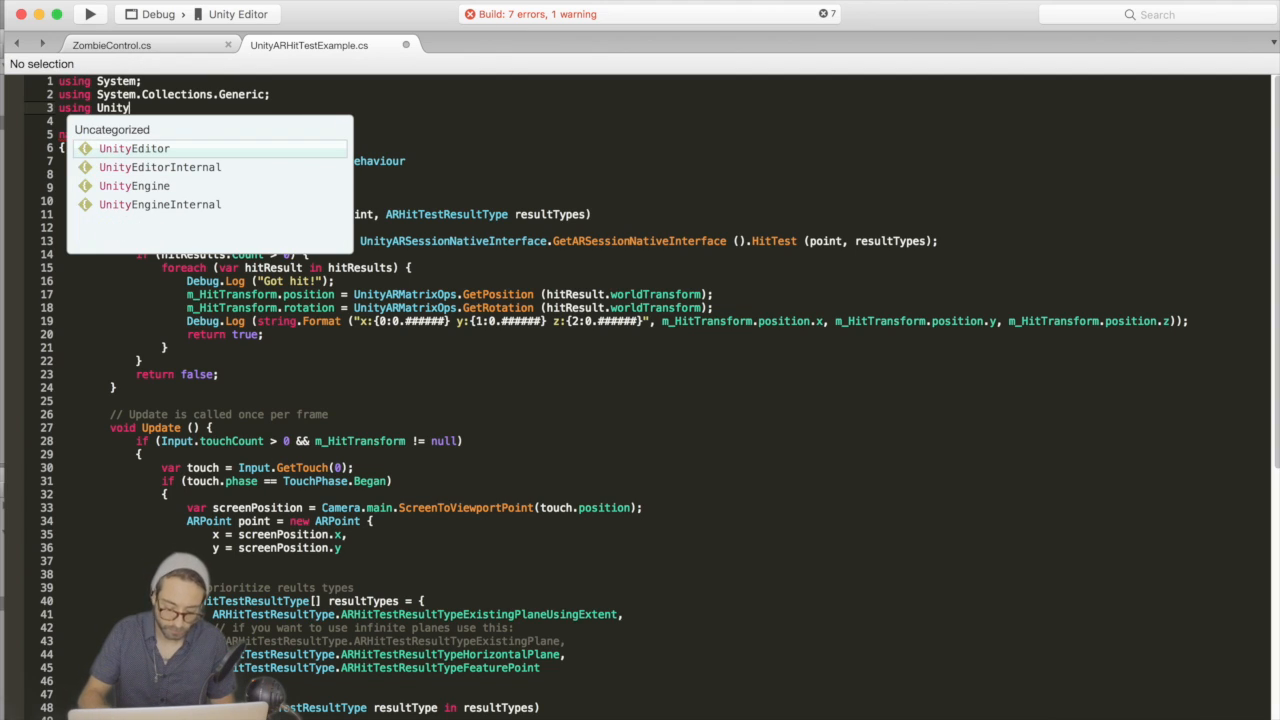
text(Engine.)
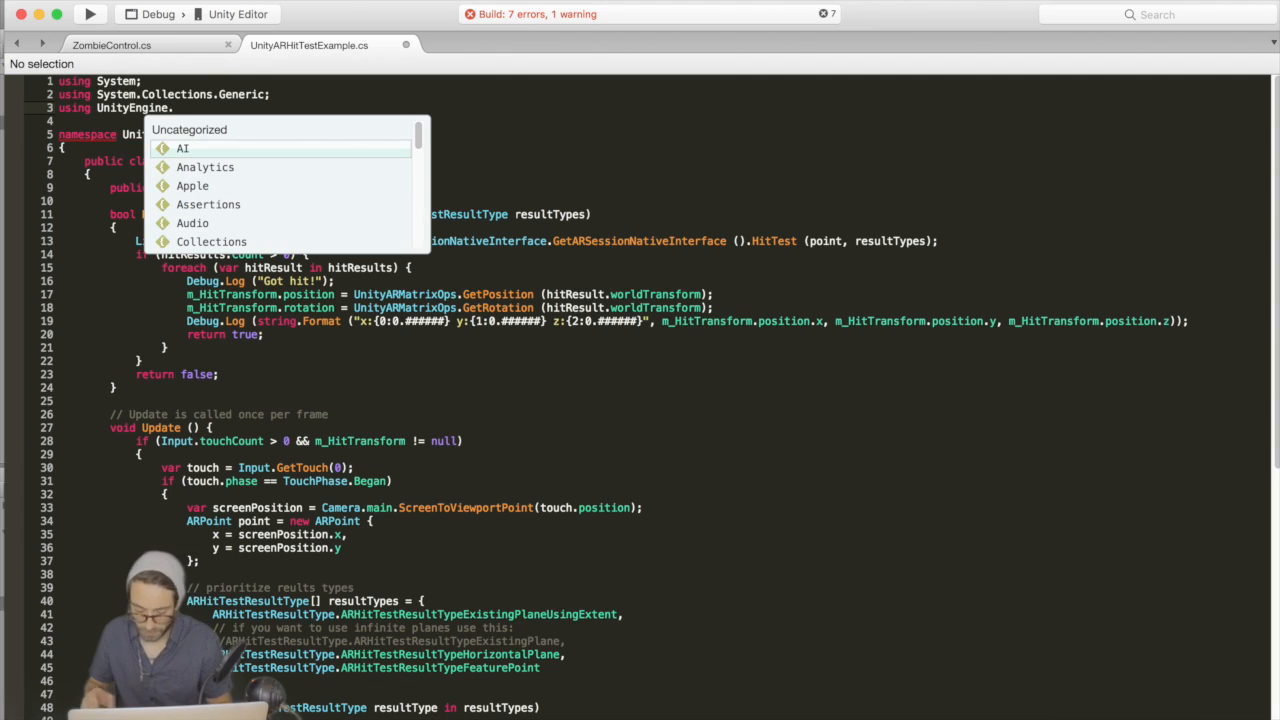
text(.event)
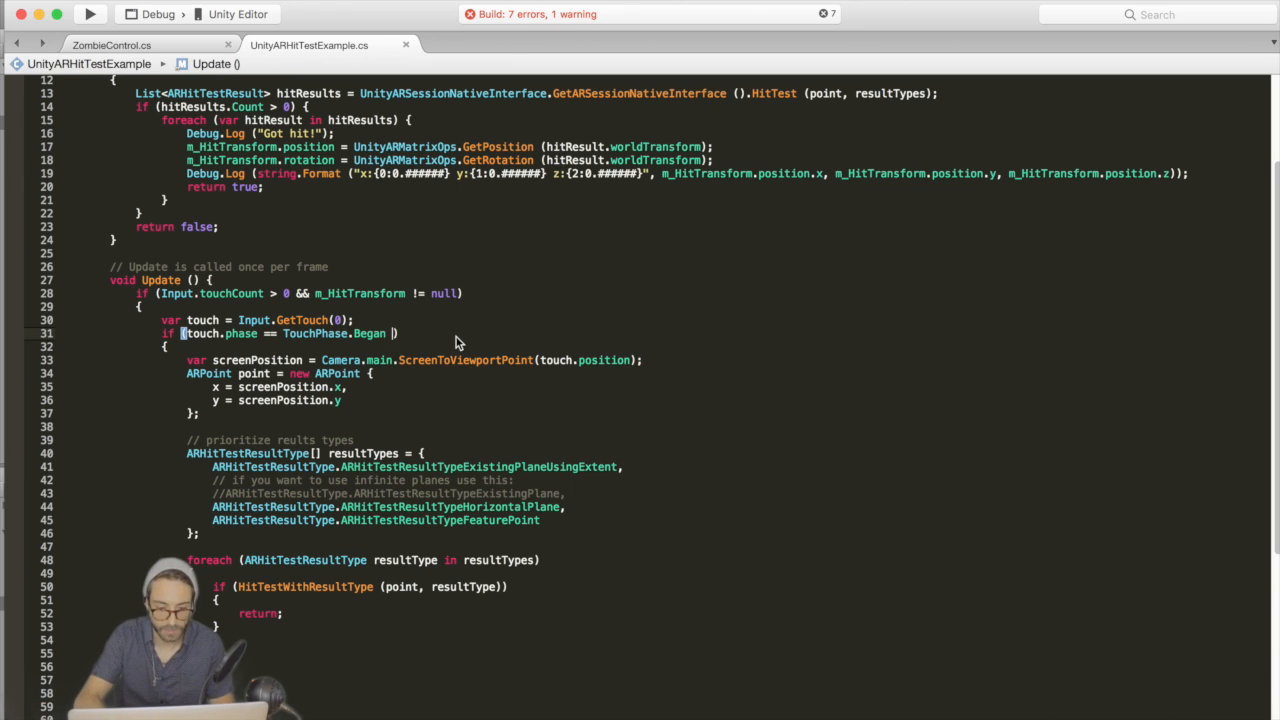
Step: Extend the TouchPhase.Began check with && !EventSystem.current.IsPointerOverGameObject(0)
text(&&)
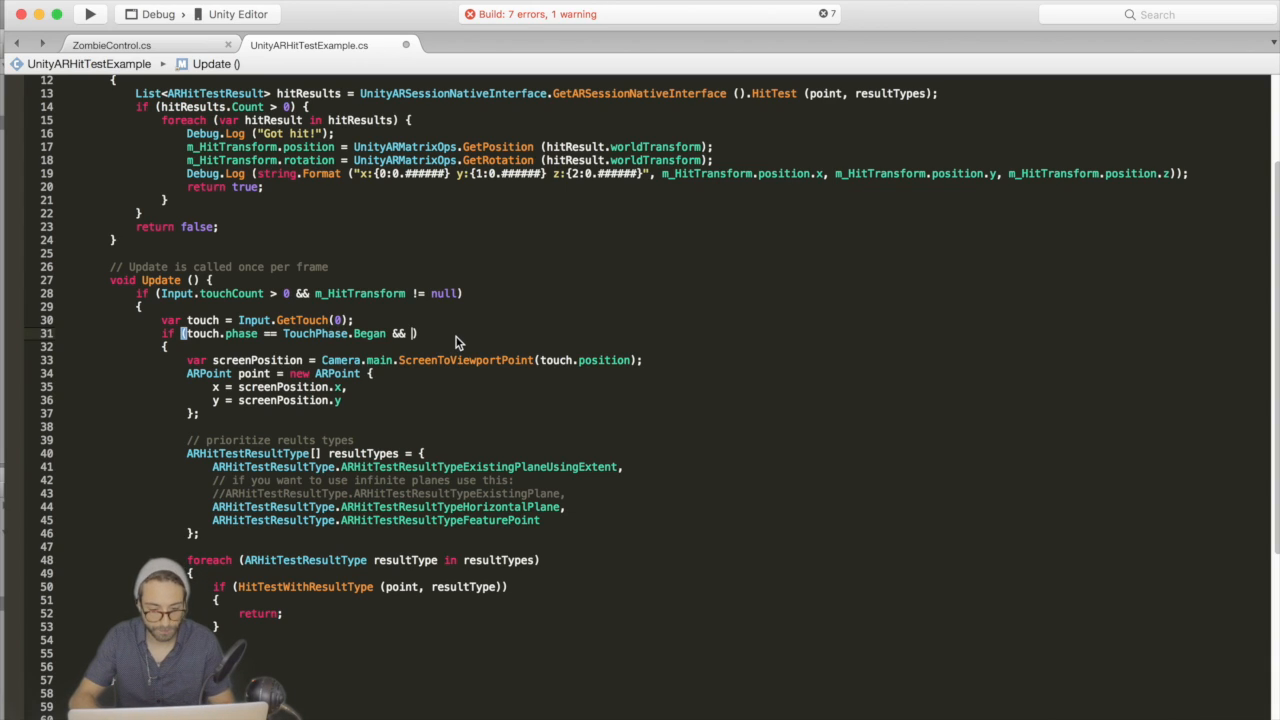
text(!Event)
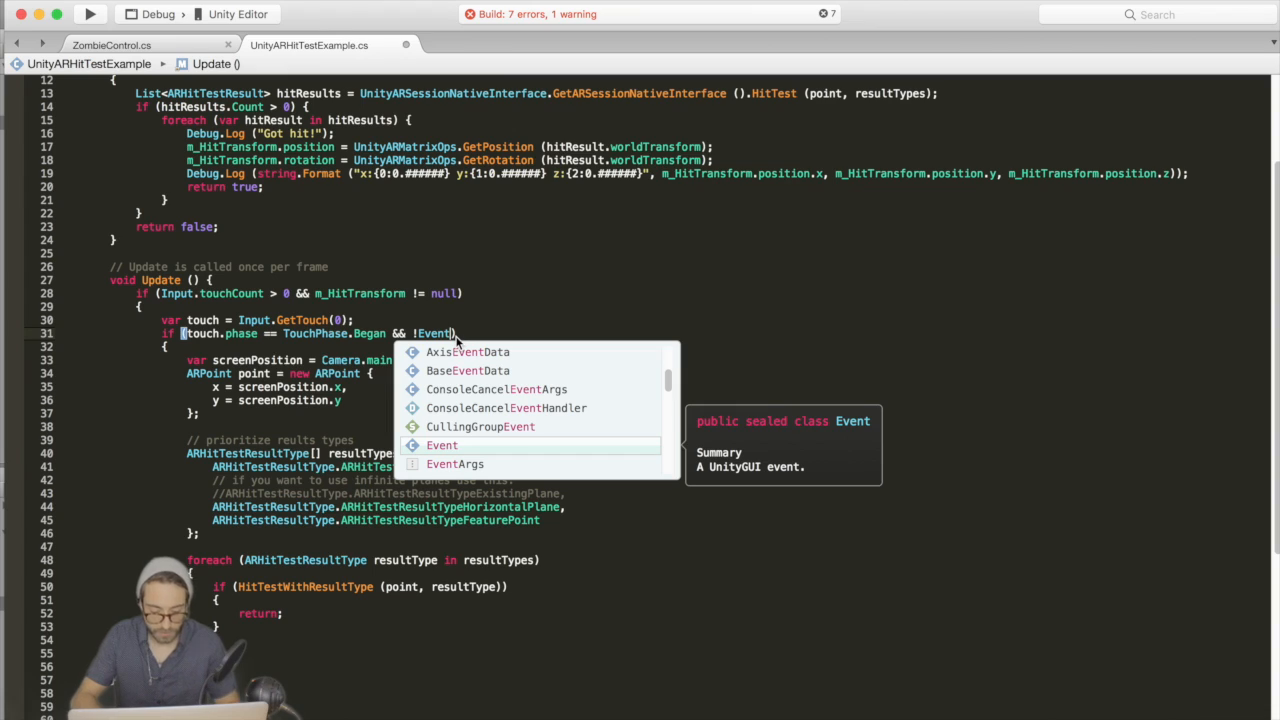
text(System)
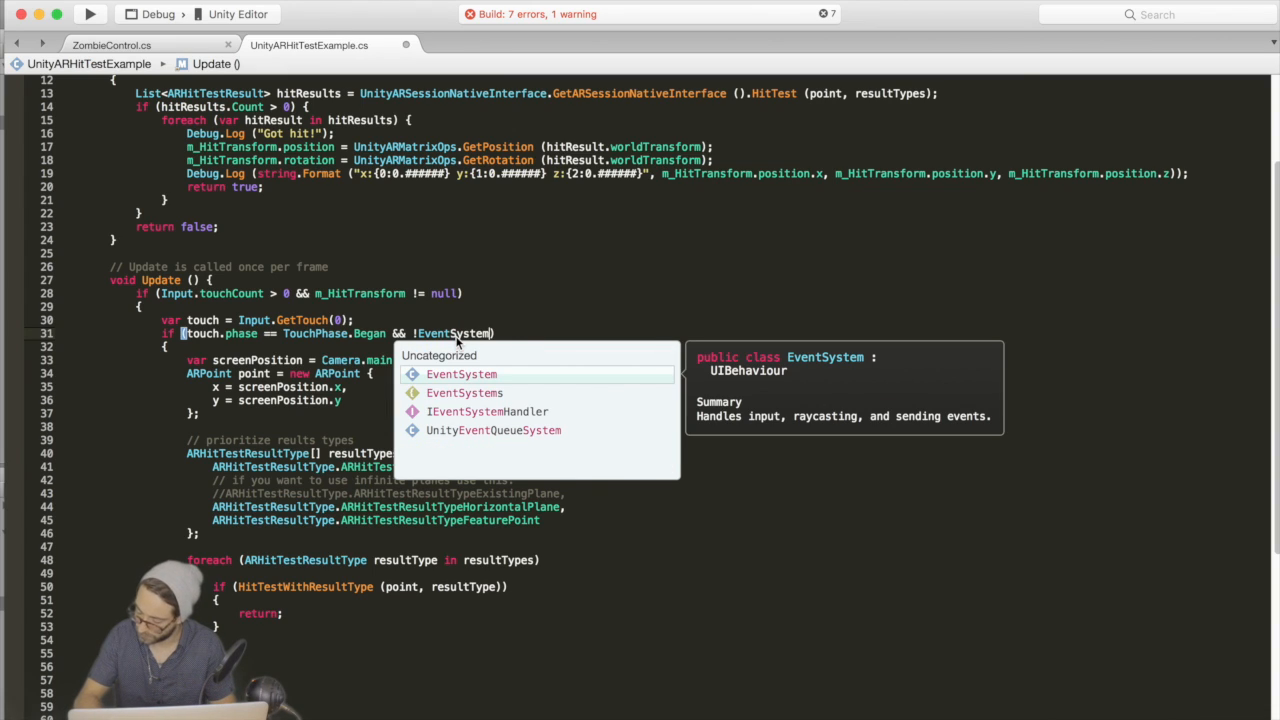
text(.)
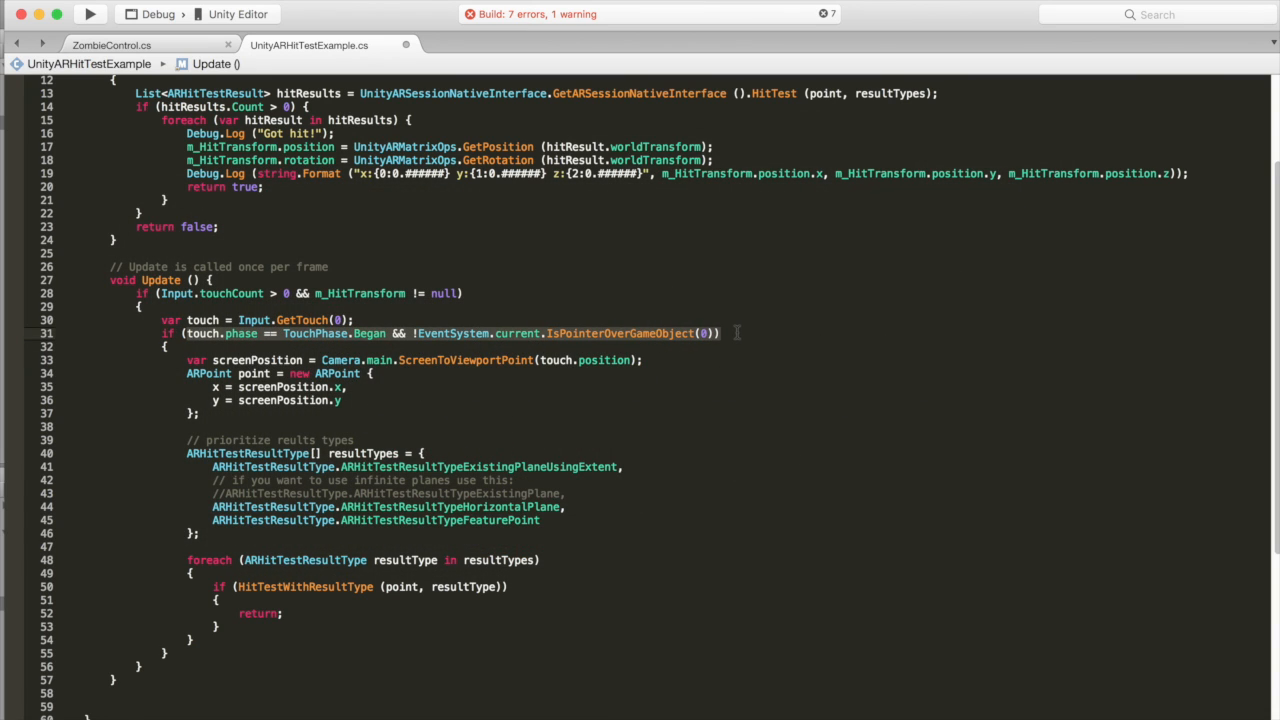
mouse_move(730, 333)
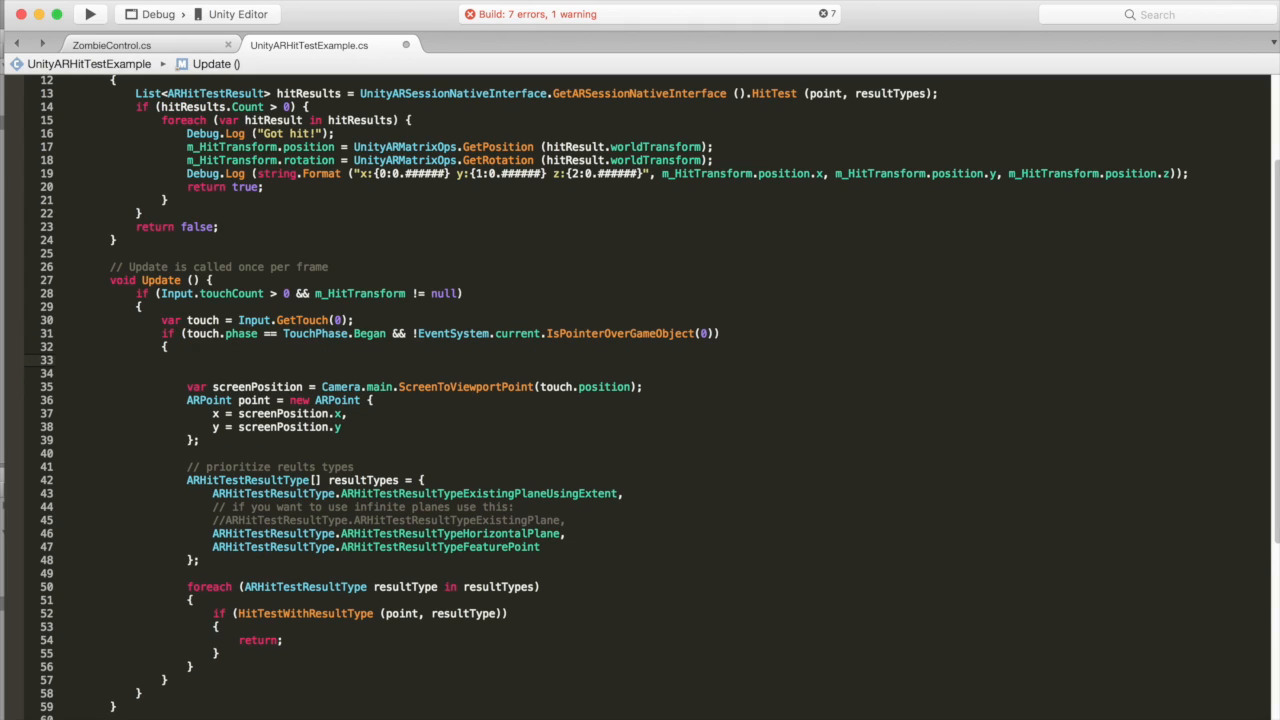
Step: Insert transform.localPosition = Vector3.zero; inside the touch-began block
click(186, 360)
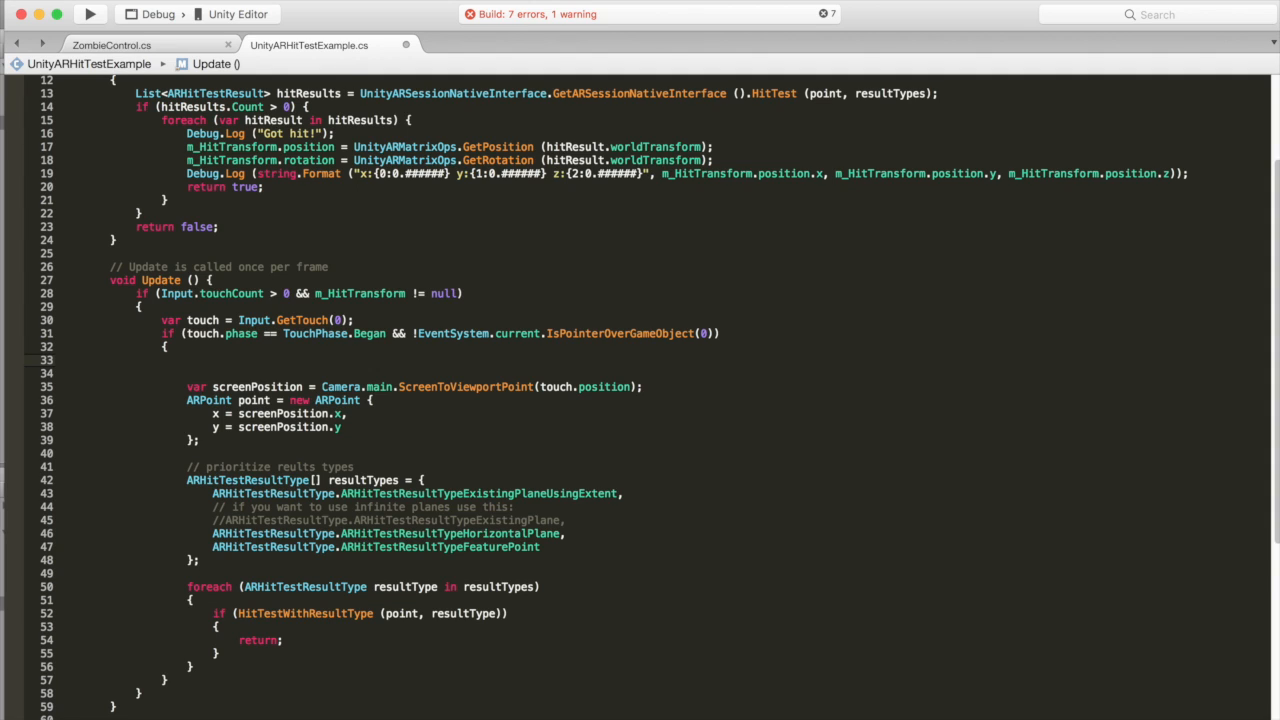
text(transform)
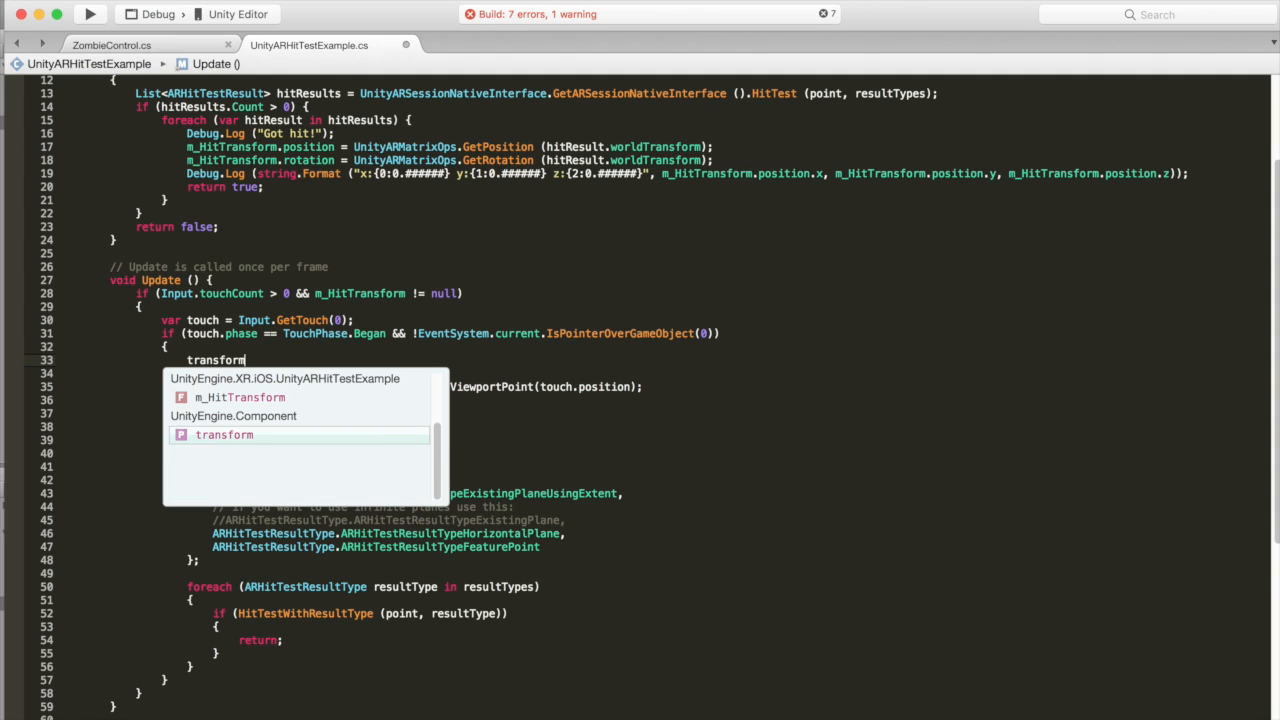
text(.local)
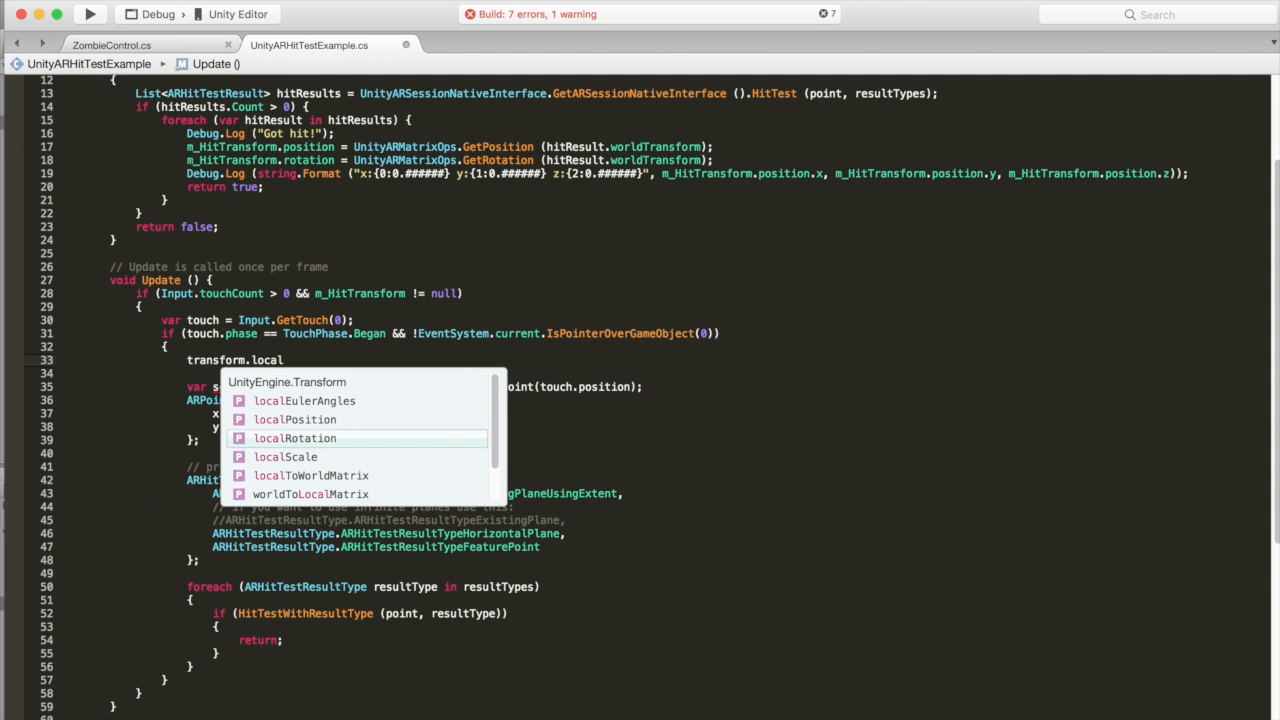
text(localPosition = Vecto)
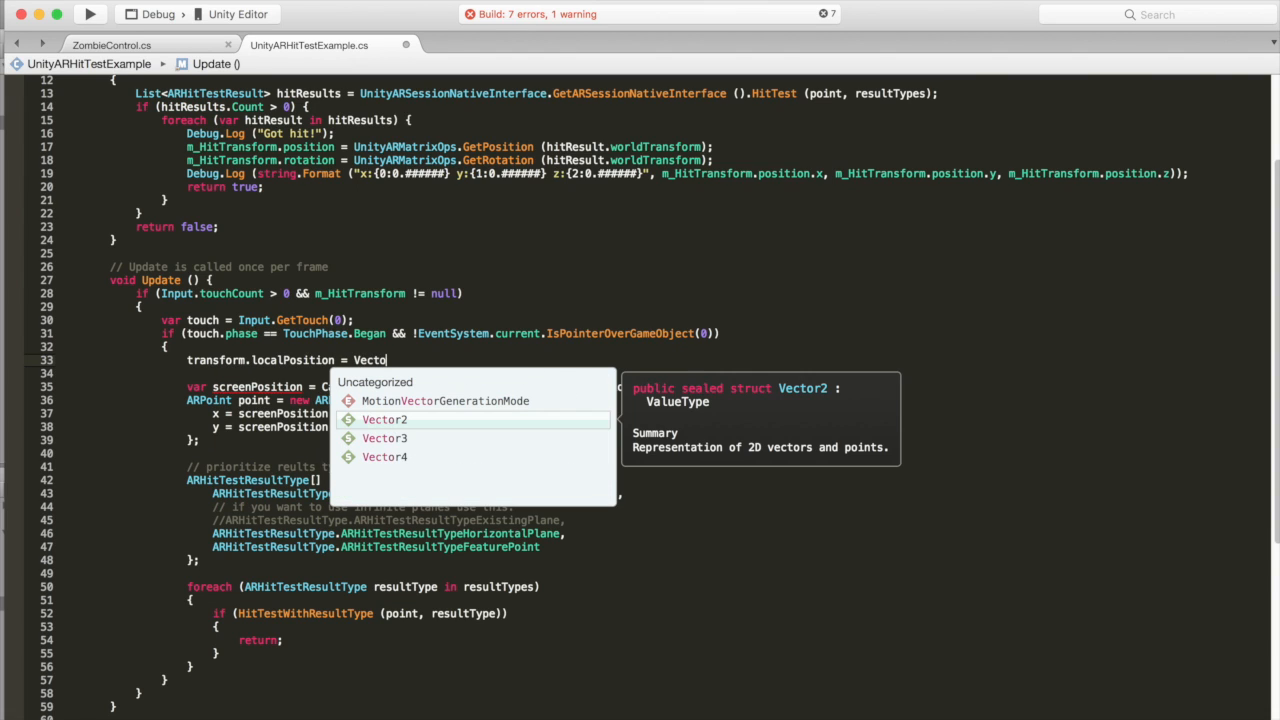
text(3.zero)
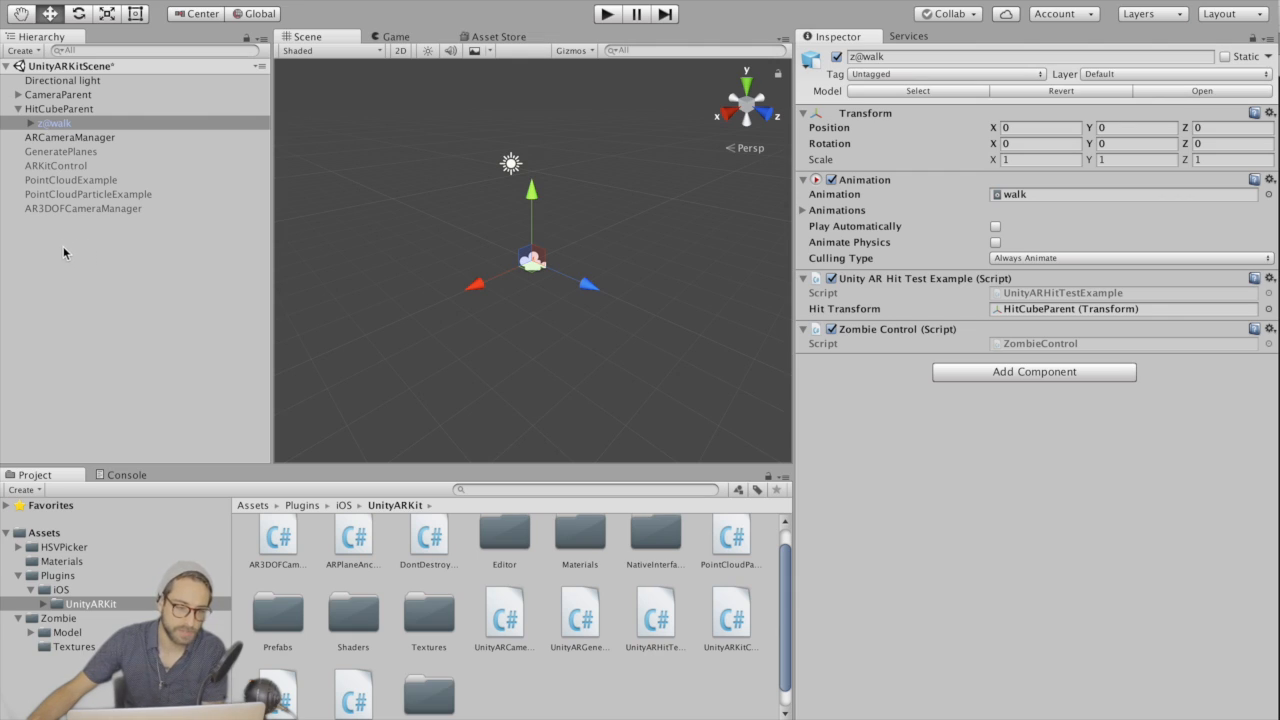
Step: Create a UI Button with its Canvas and EventSystem, then select the Canvas
click(10, 108)
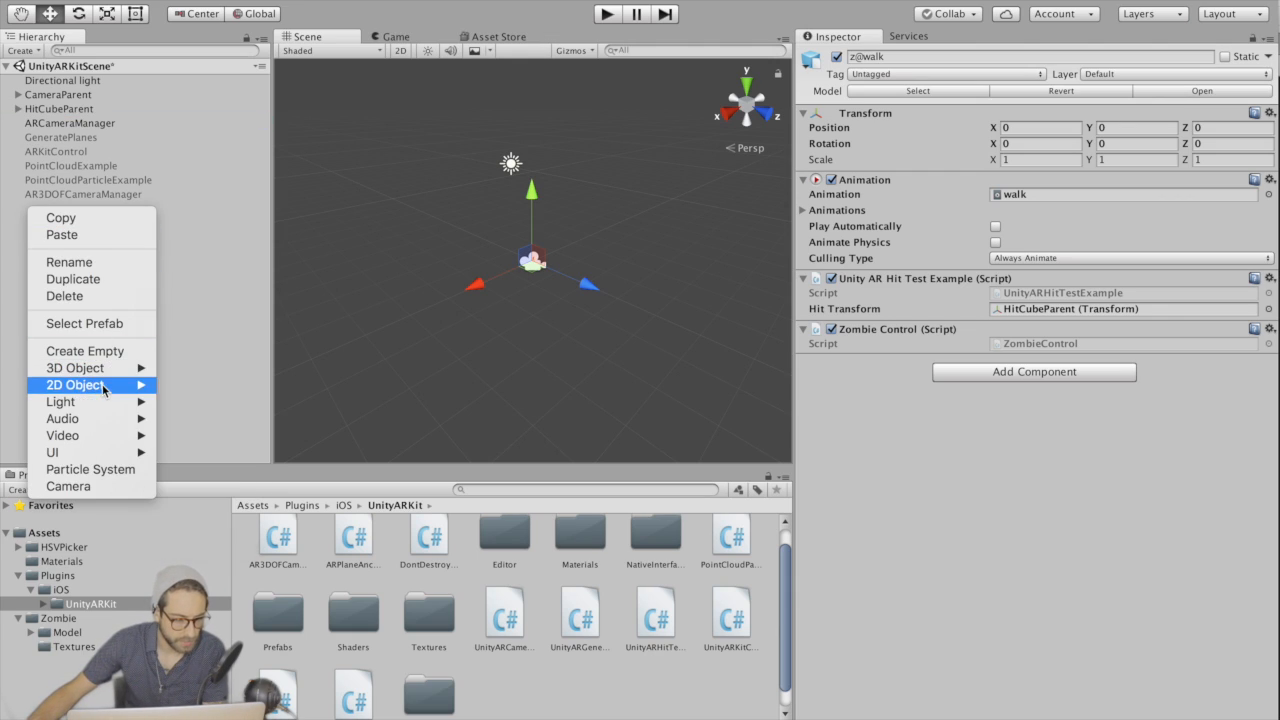
mouse_move(52, 452)
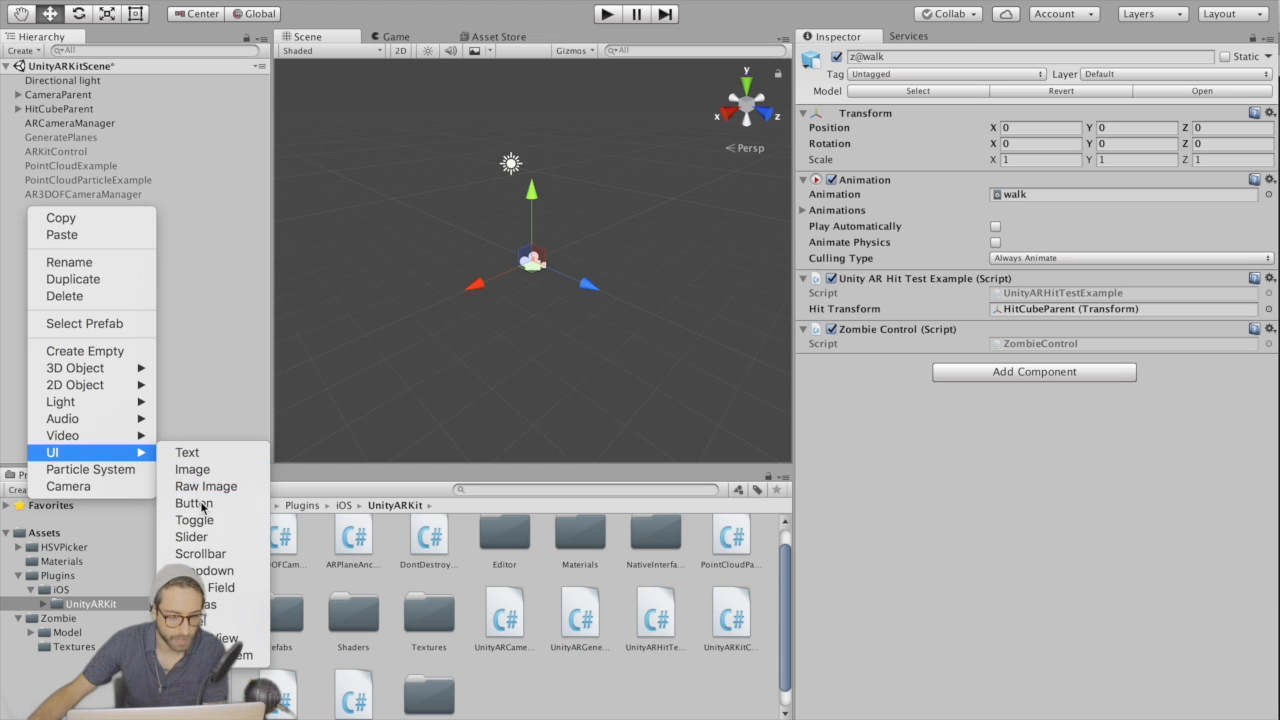
click(193, 503)
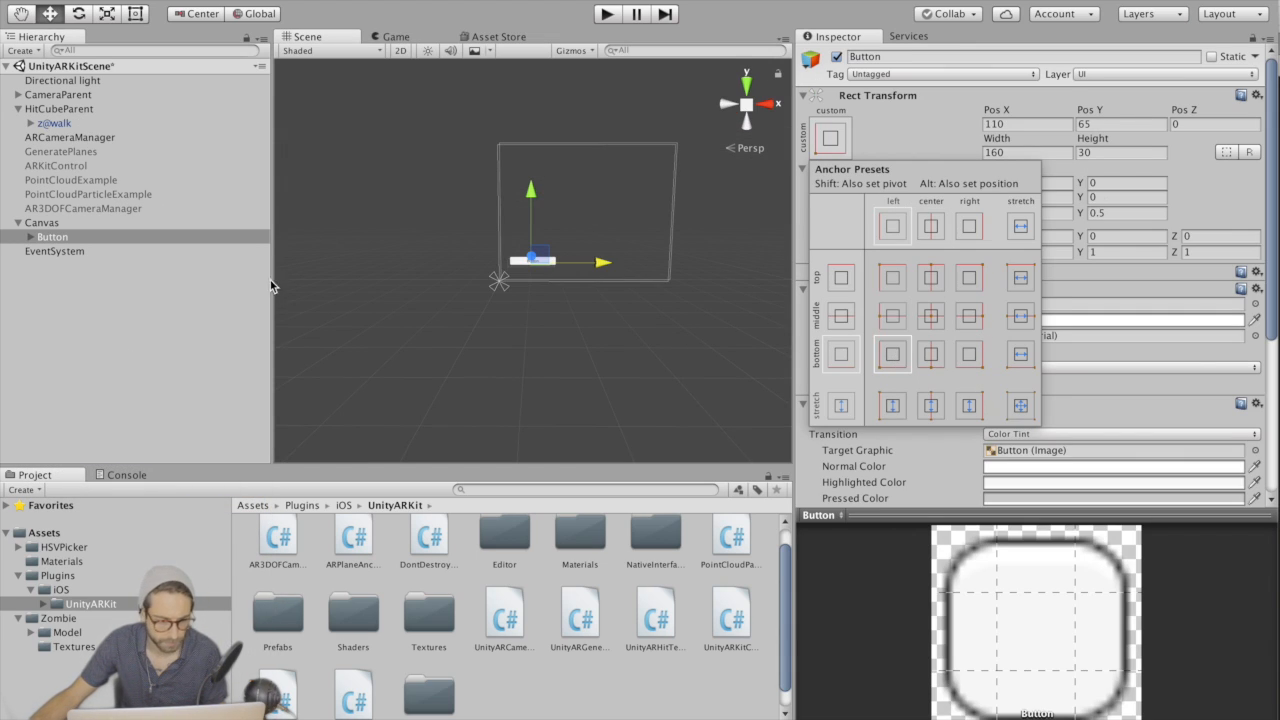
click(42, 222)
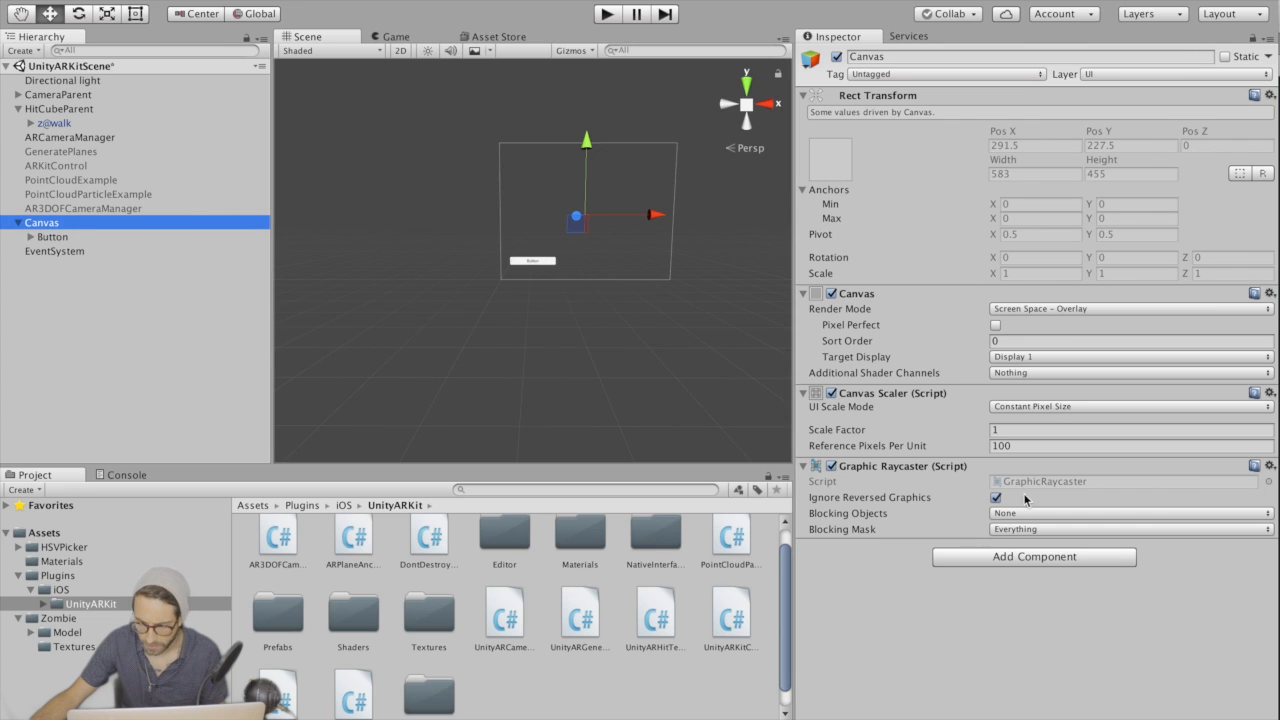
Step: Set the Canvas Scaler to Scale With Screen Size and select the Button to resize
click(1130, 407)
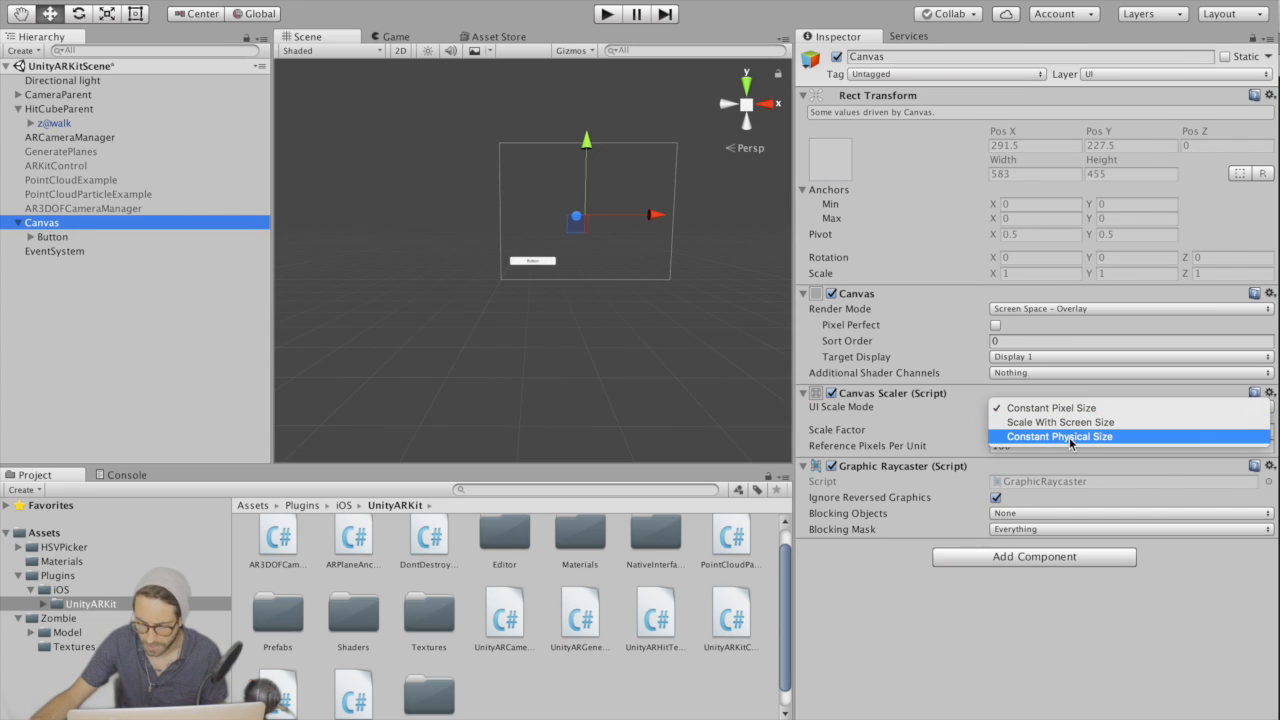
click(1061, 422)
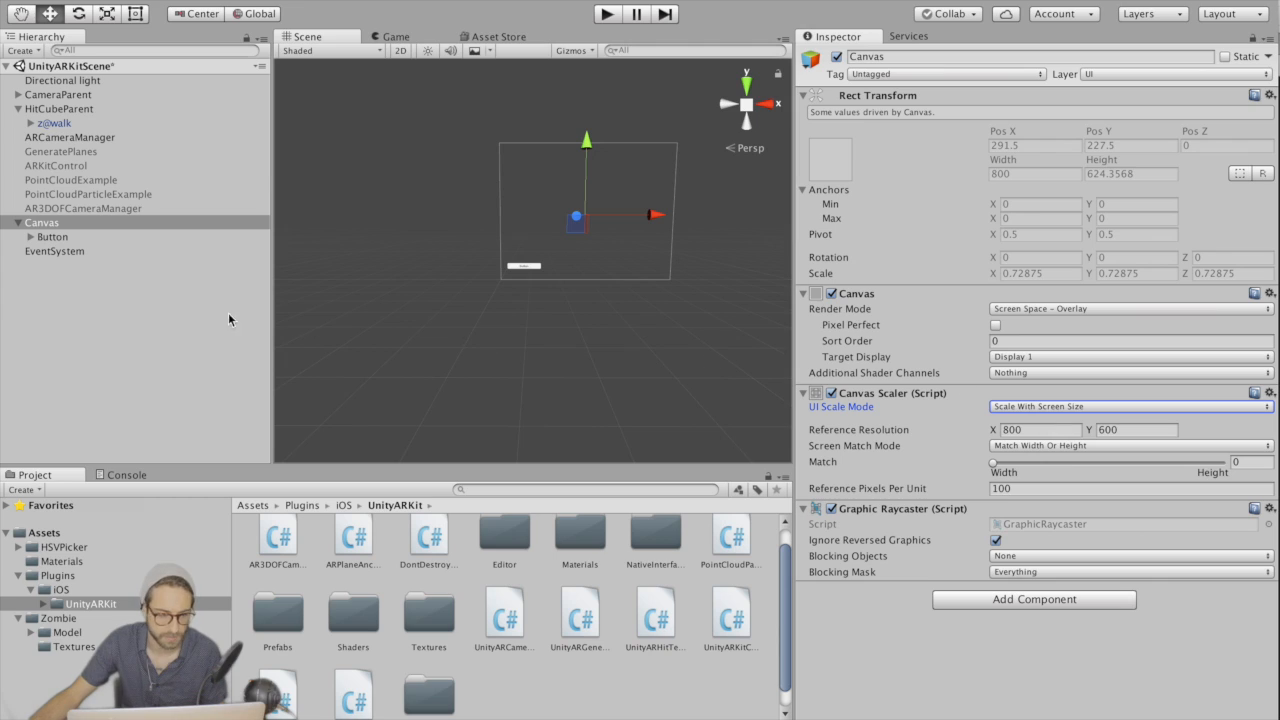
click(52, 237)
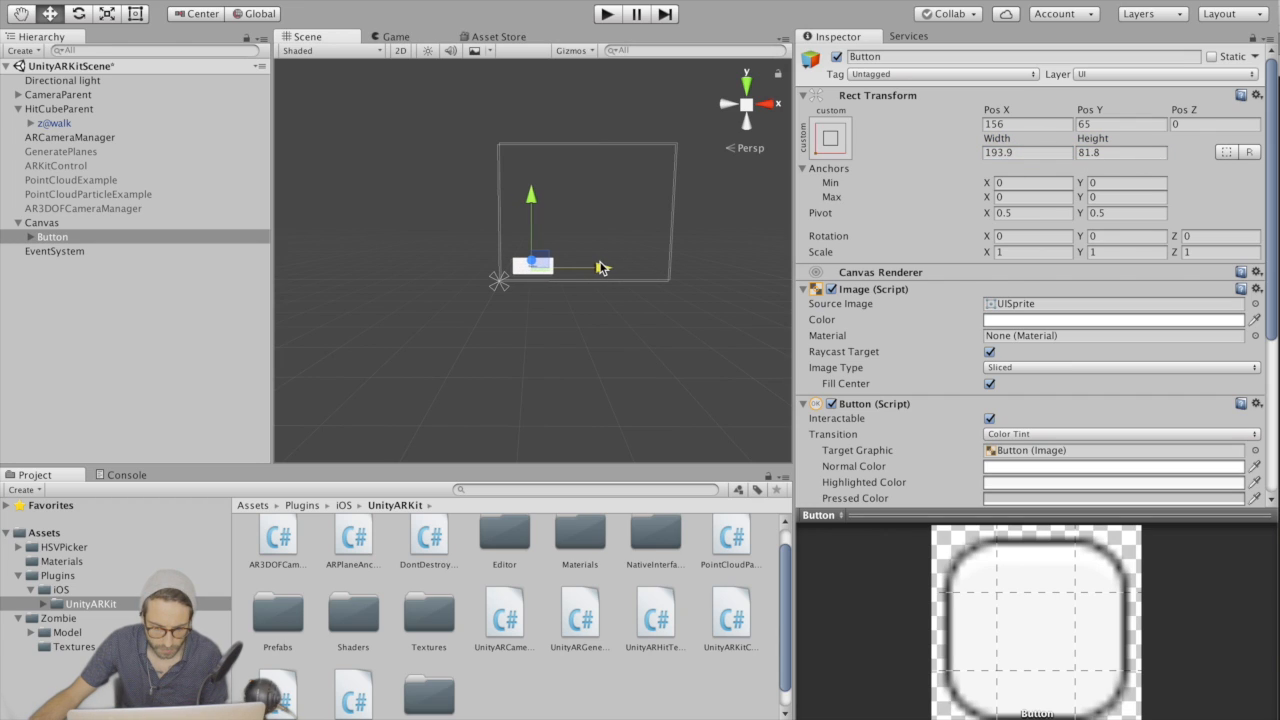
click(54, 265)
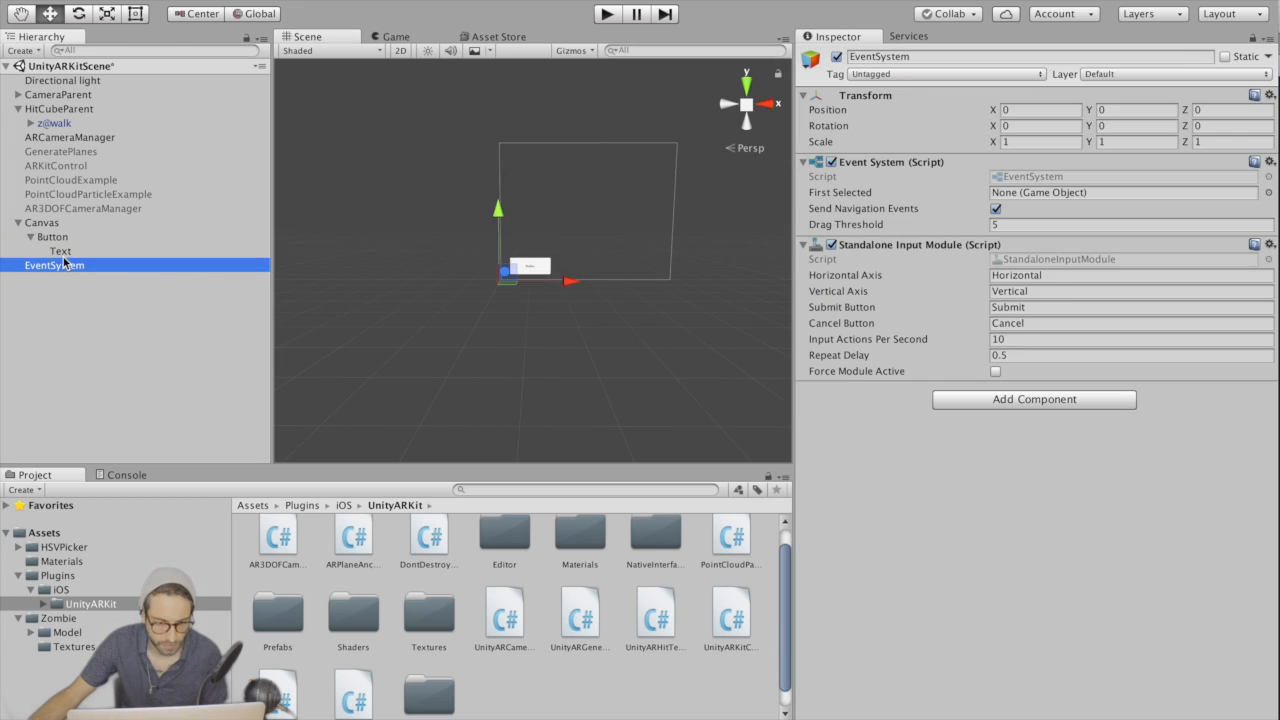
Step: Label the Button 'Look At' and duplicate it into Button (1)
click(62, 250)
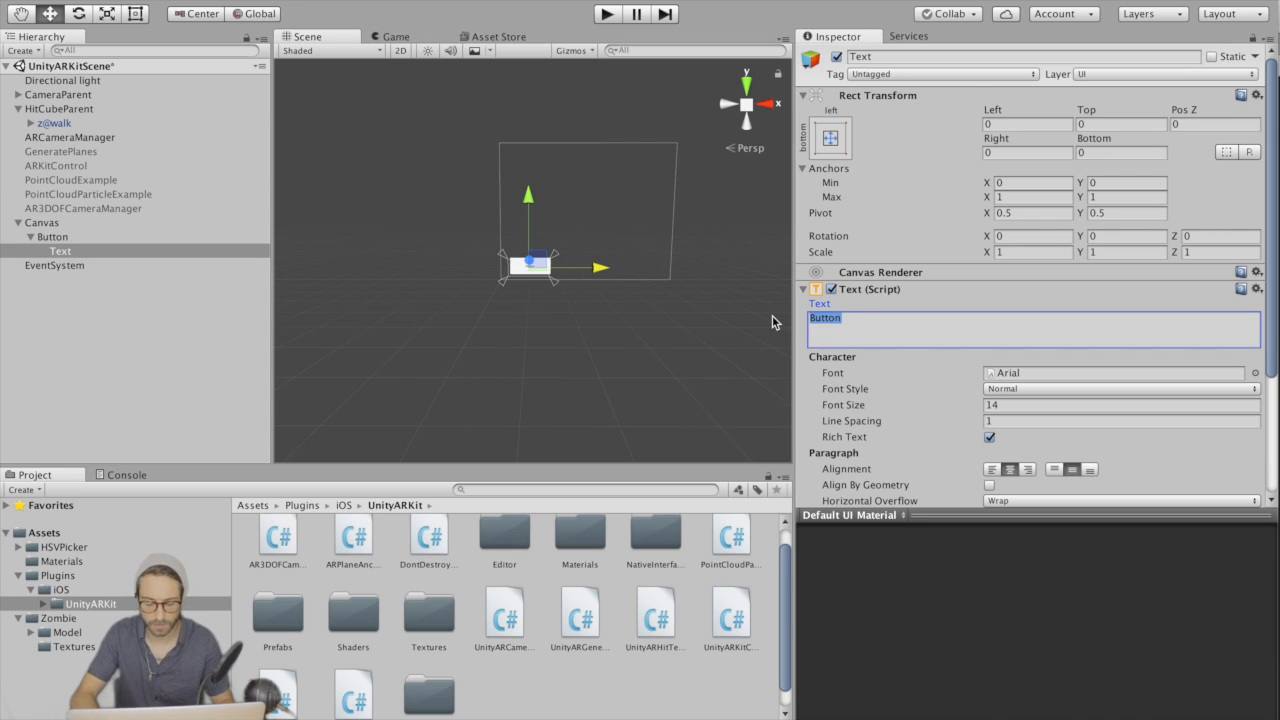
text(Look At)
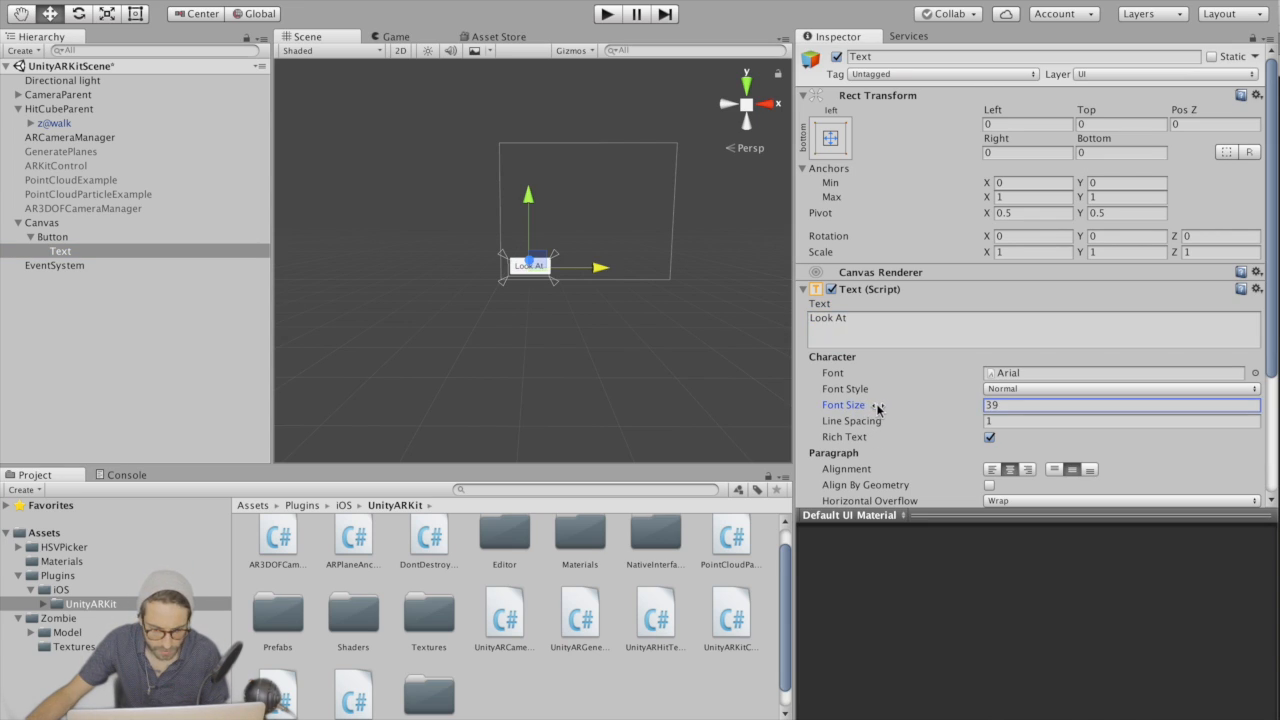
right_click(52, 236)
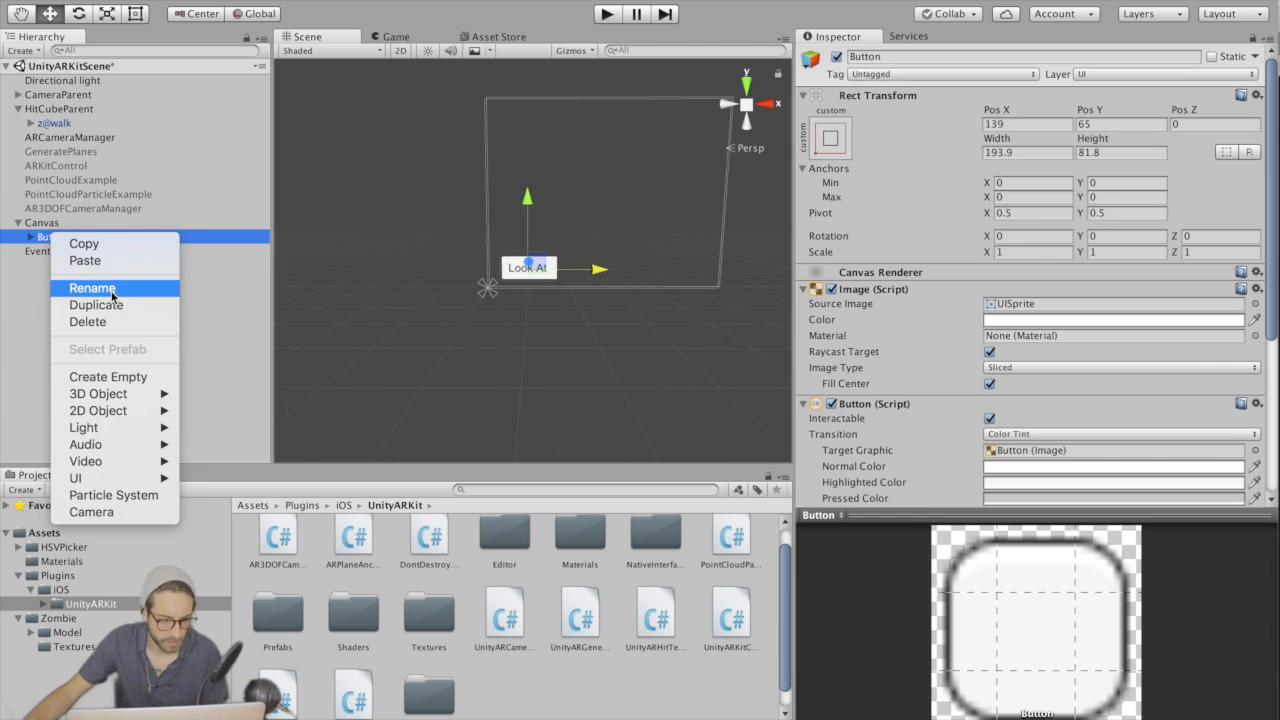
click(95, 305)
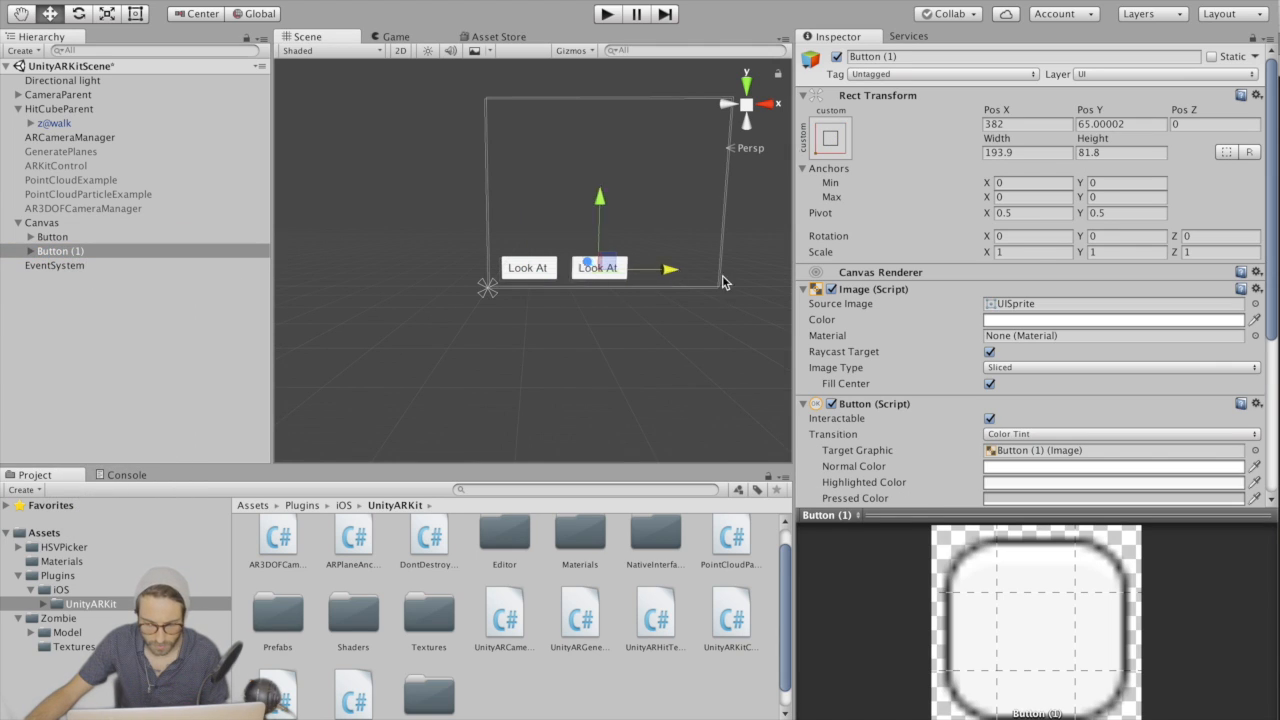
click(828, 137)
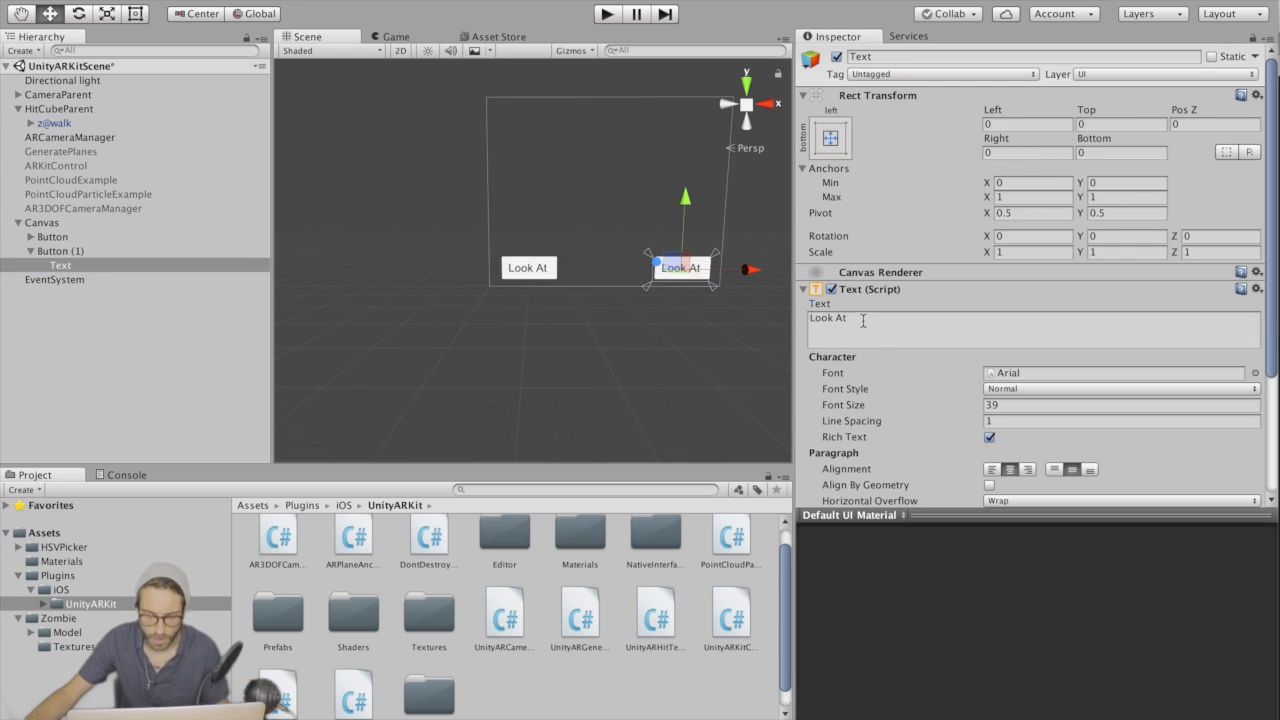
Step: Duplicate the Walk button and set the new label to overflow horizontally and vertically
right_click(60, 251)
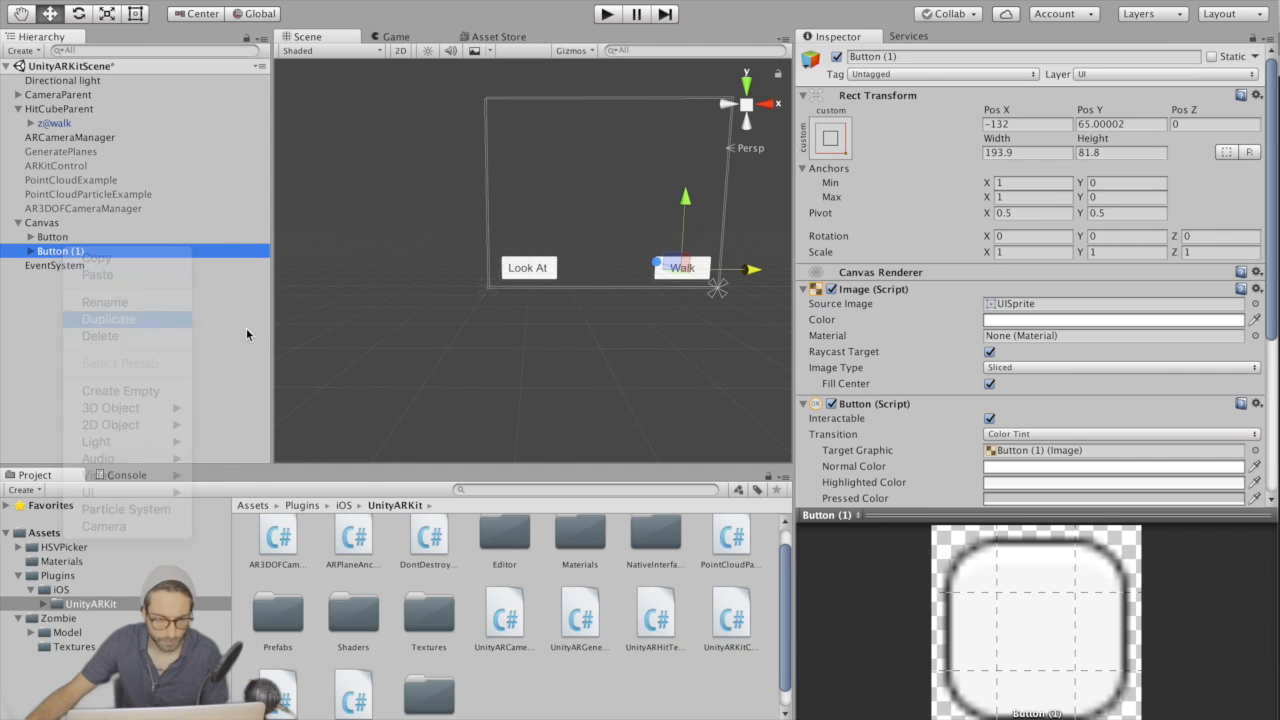
click(108, 318)
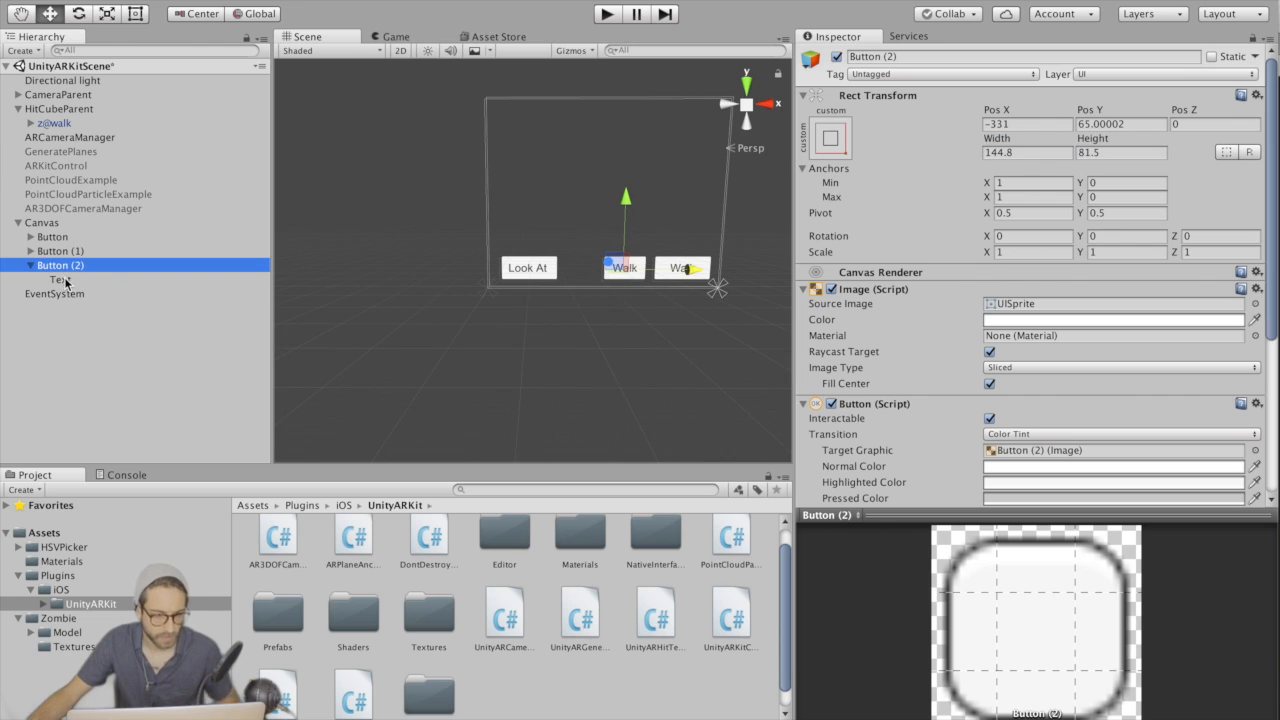
click(60, 279)
text(64)
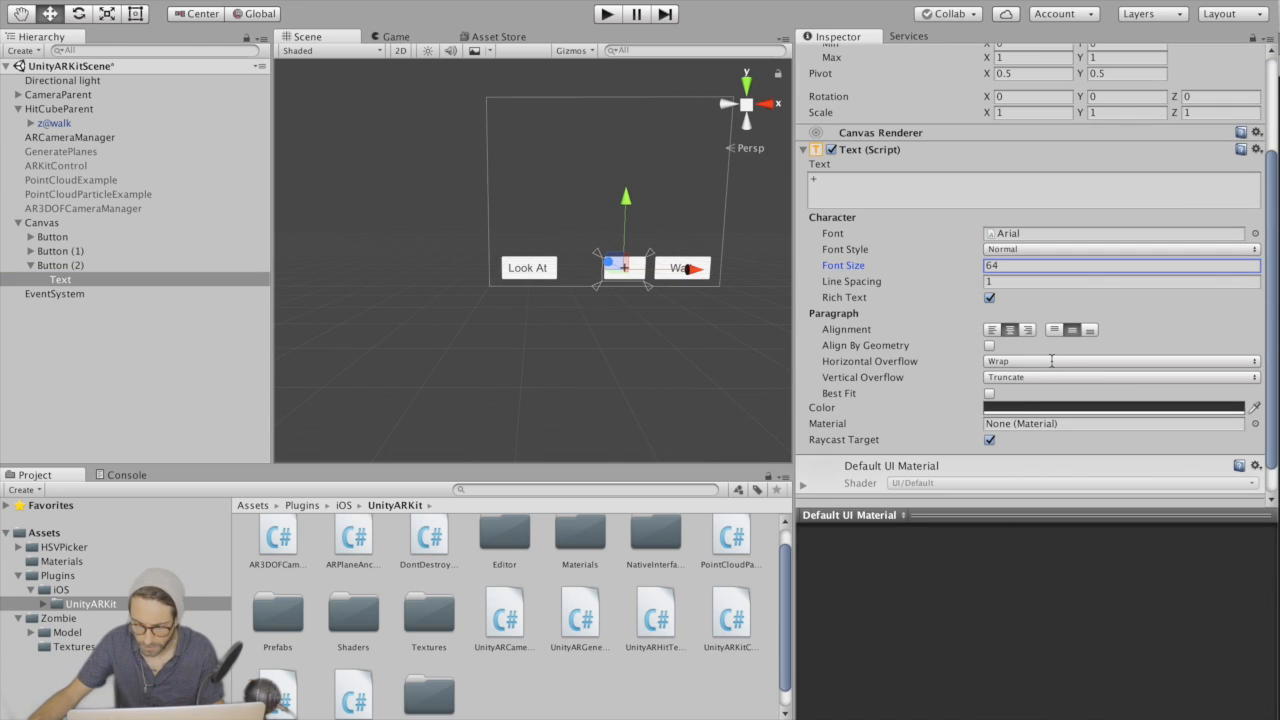
click(1120, 362)
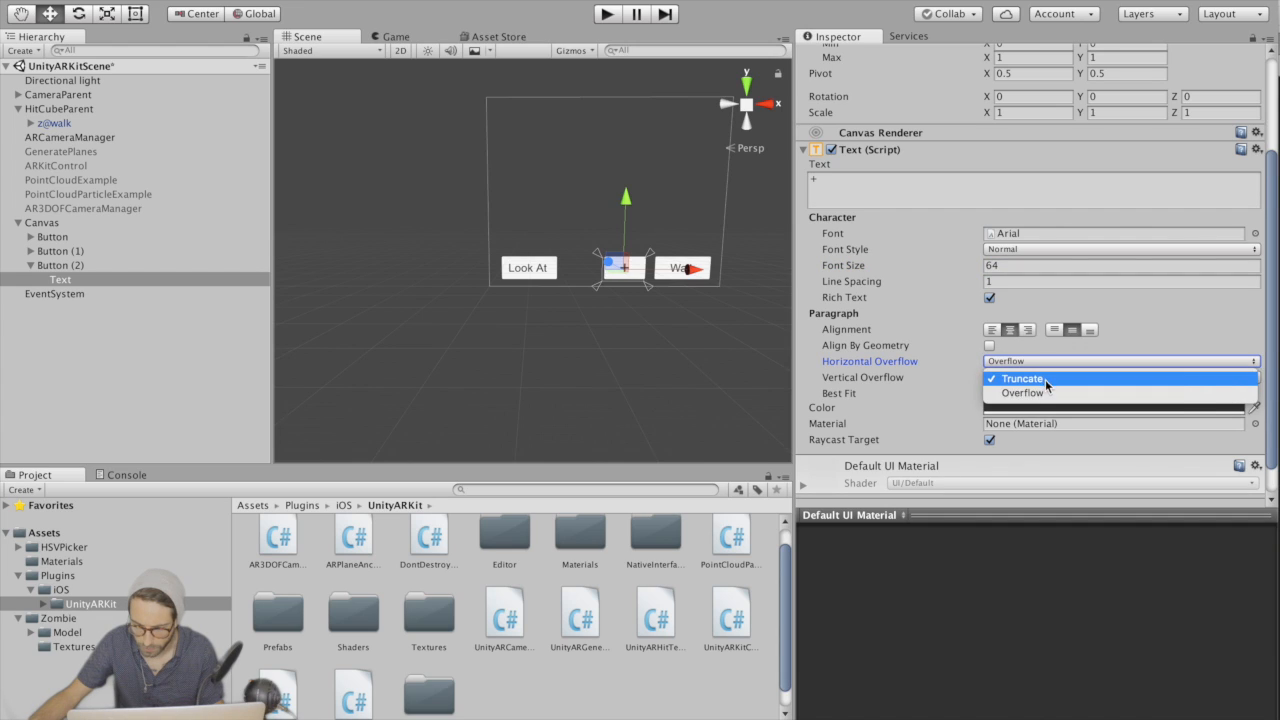
click(1020, 393)
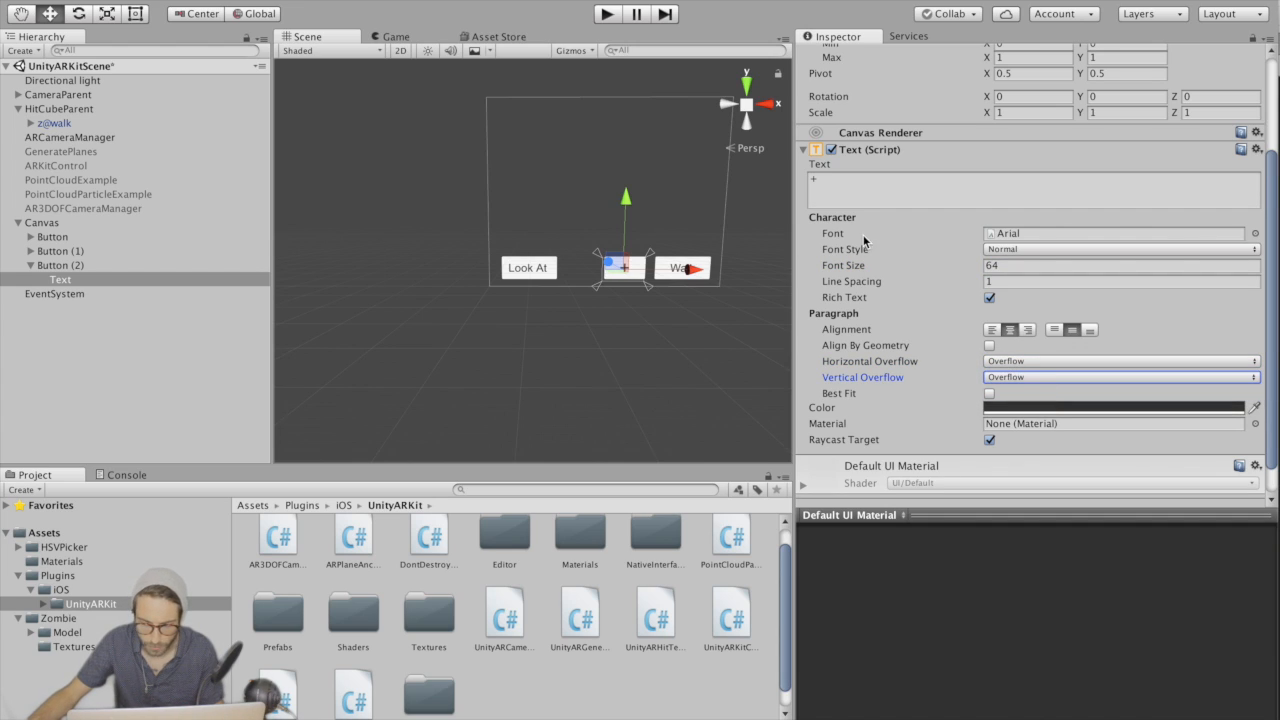
click(1120, 265)
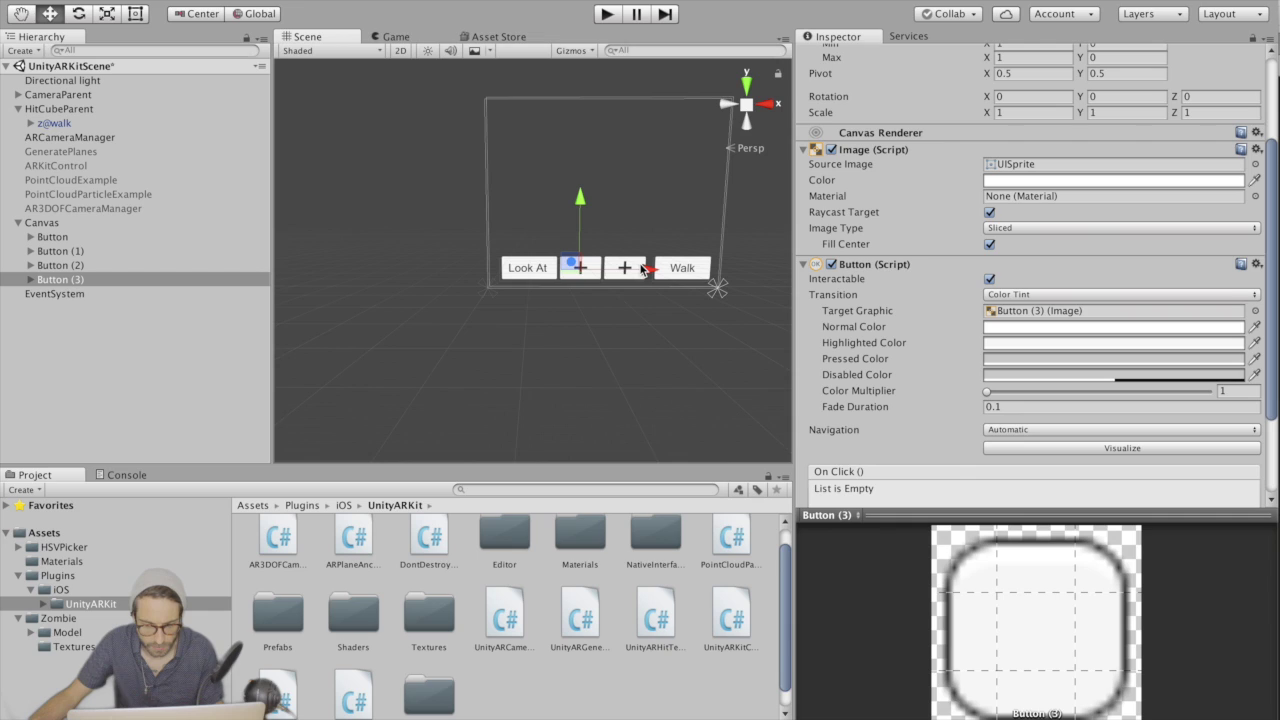
click(24, 279)
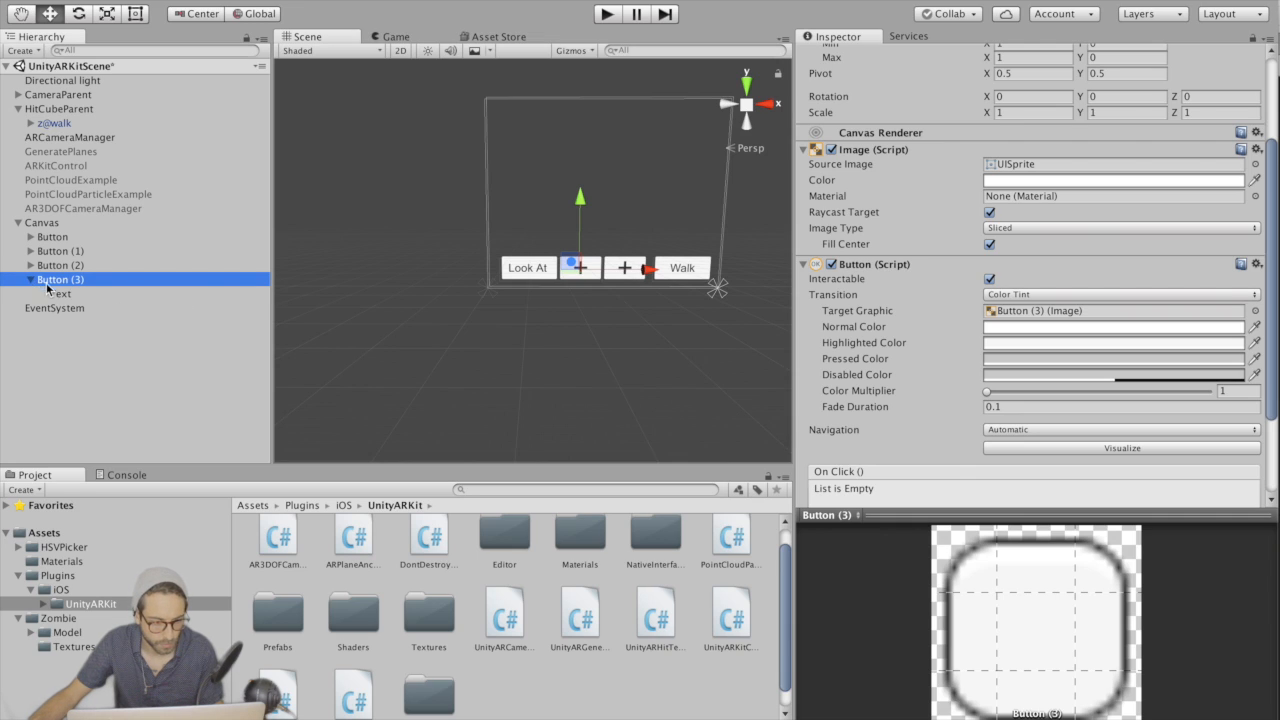
click(60, 294)
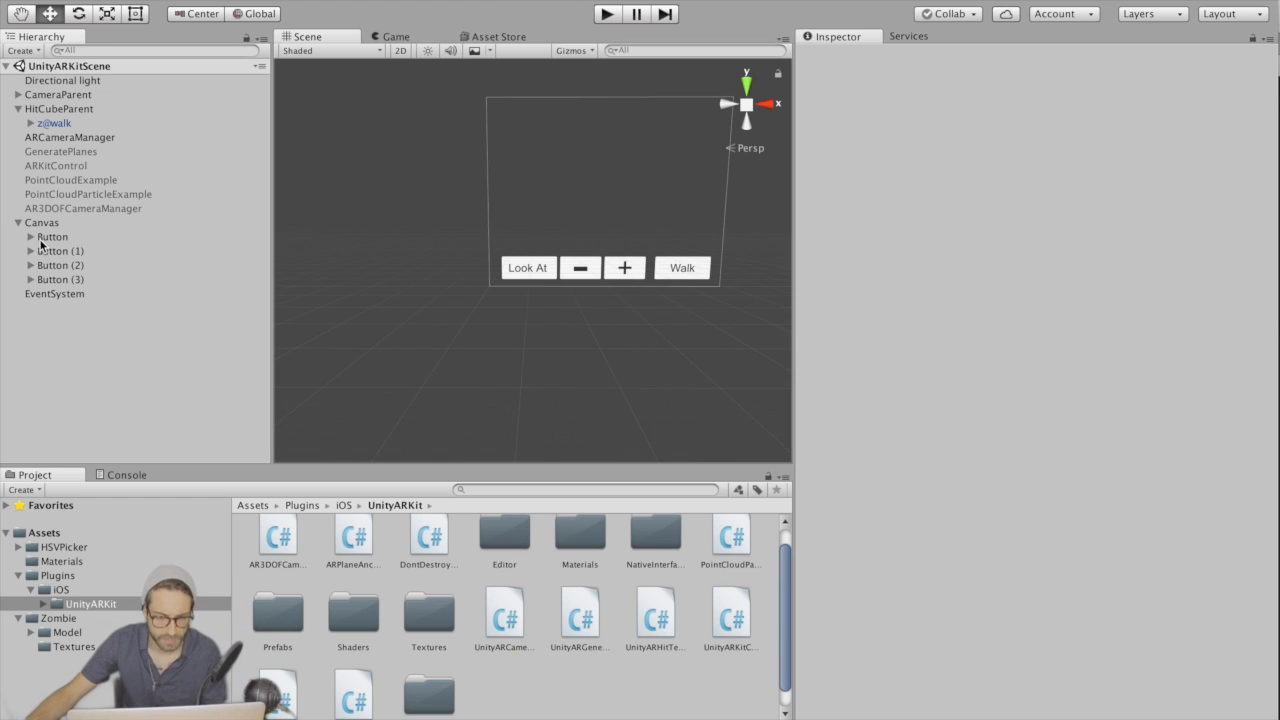
Step: Wire a button's On Click to z@walk's ZombieControl.Walk function
click(52, 237)
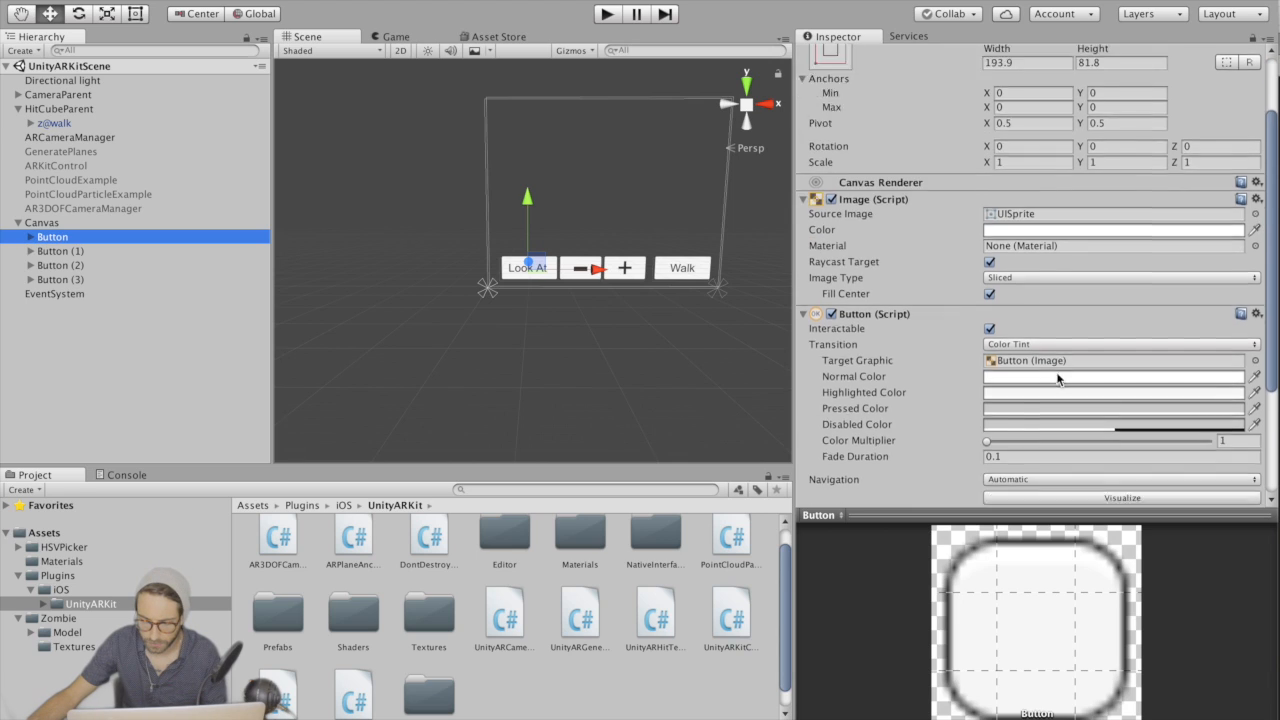
scroll(down, 3)
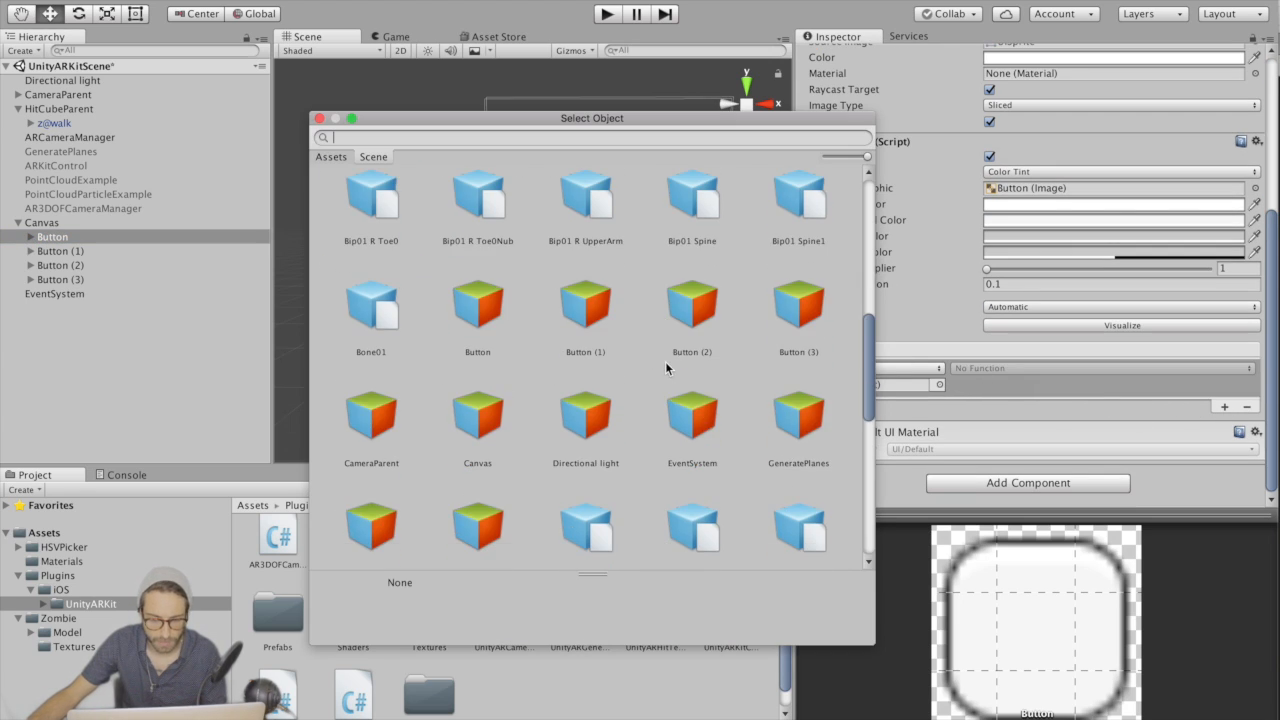
text(z)
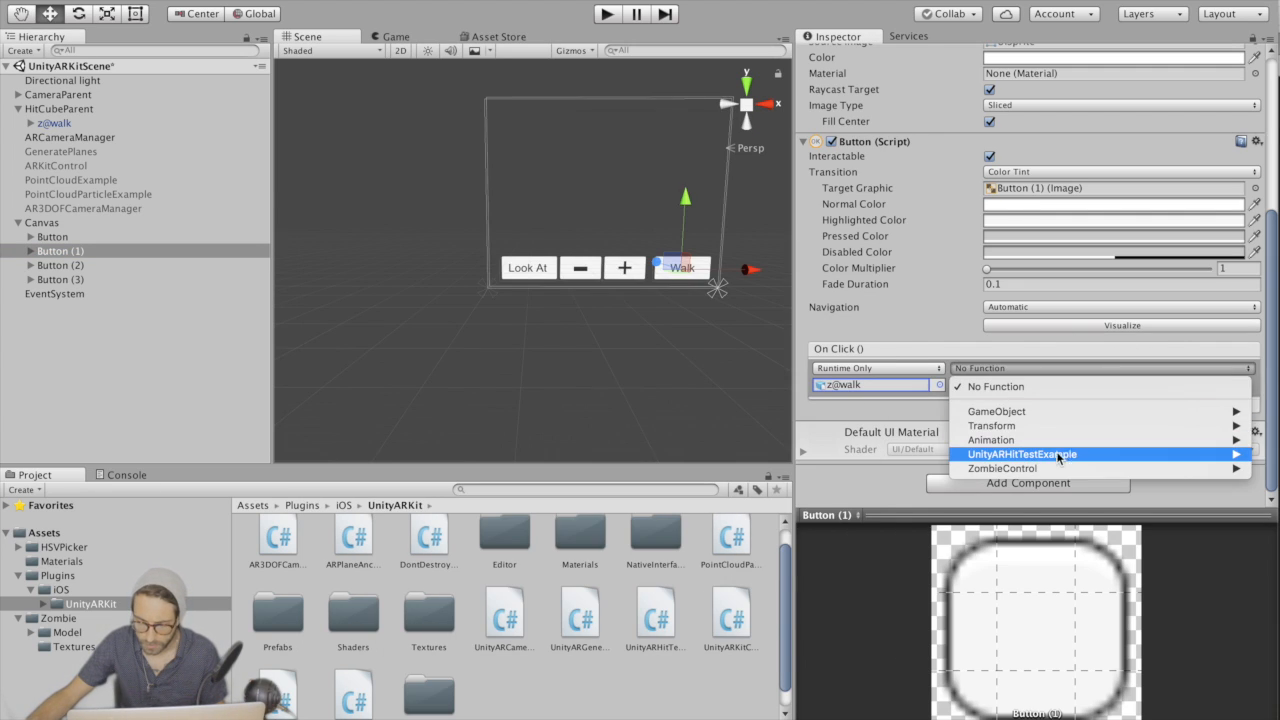
mouse_move(1008, 468)
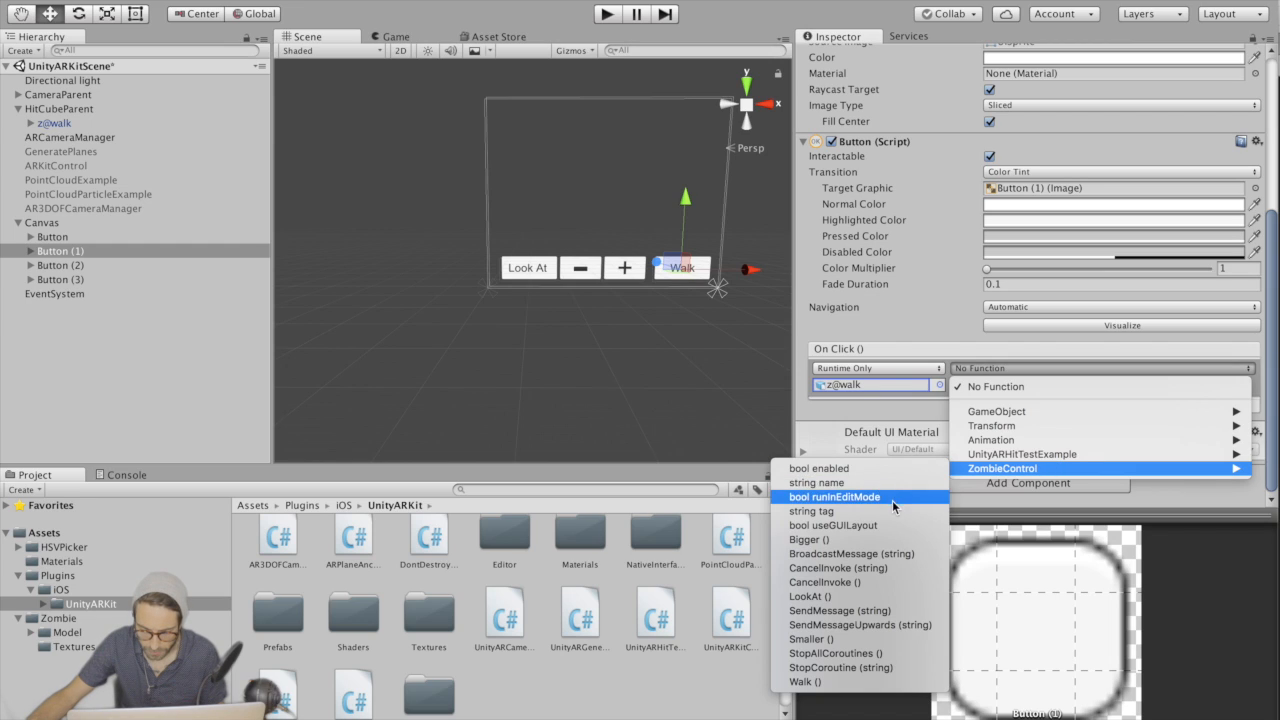
click(806, 683)
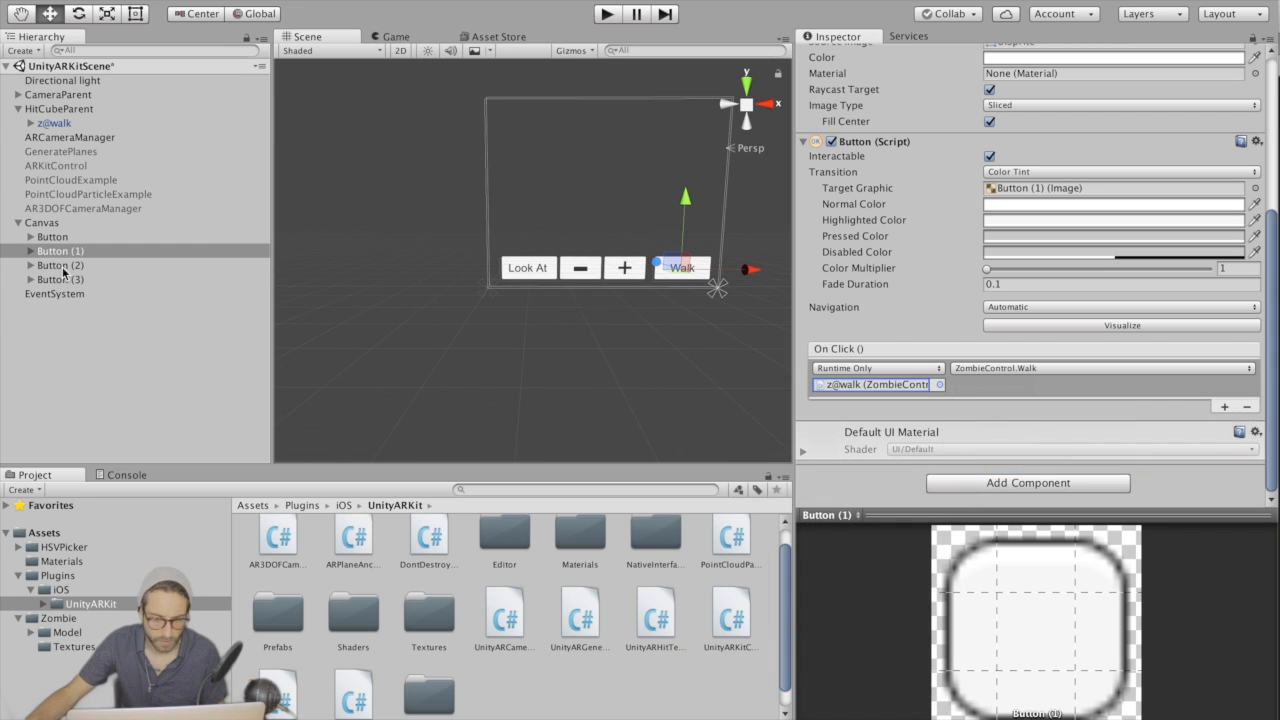
Step: Wire the plus button to ZombieControl.Bigger and the minus button to its ZombieControl function
click(60, 264)
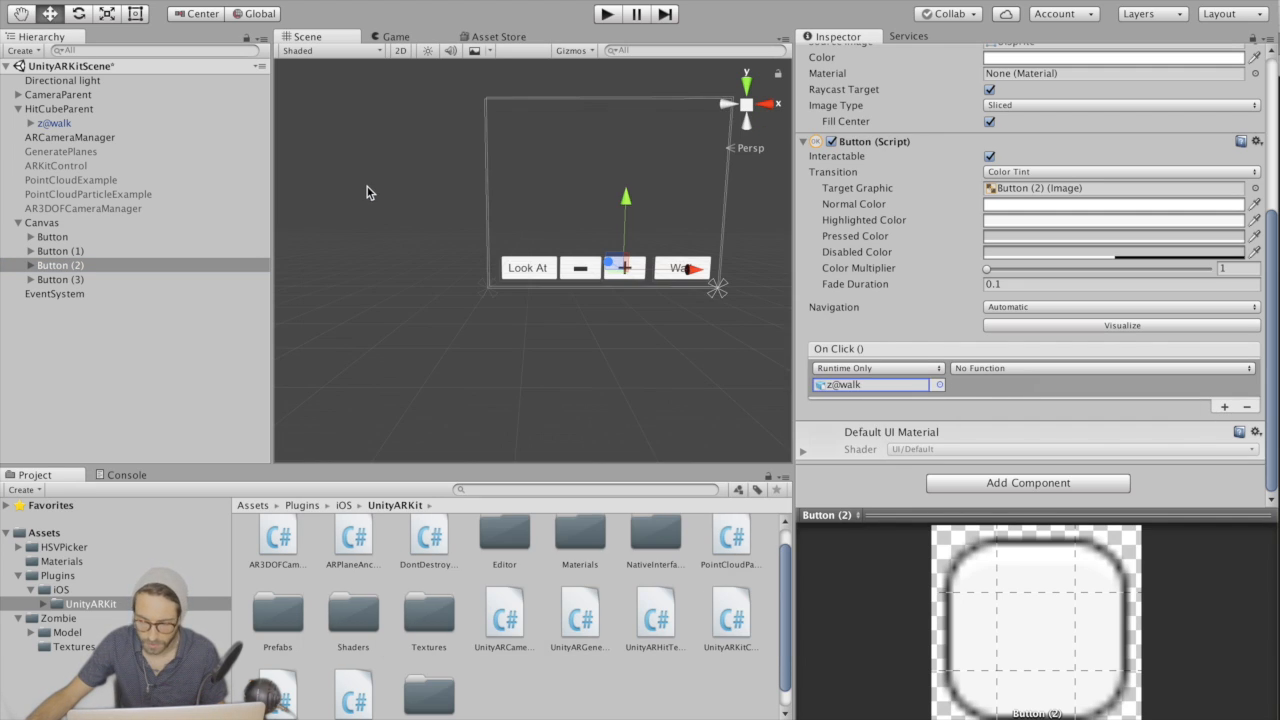
click(1120, 368)
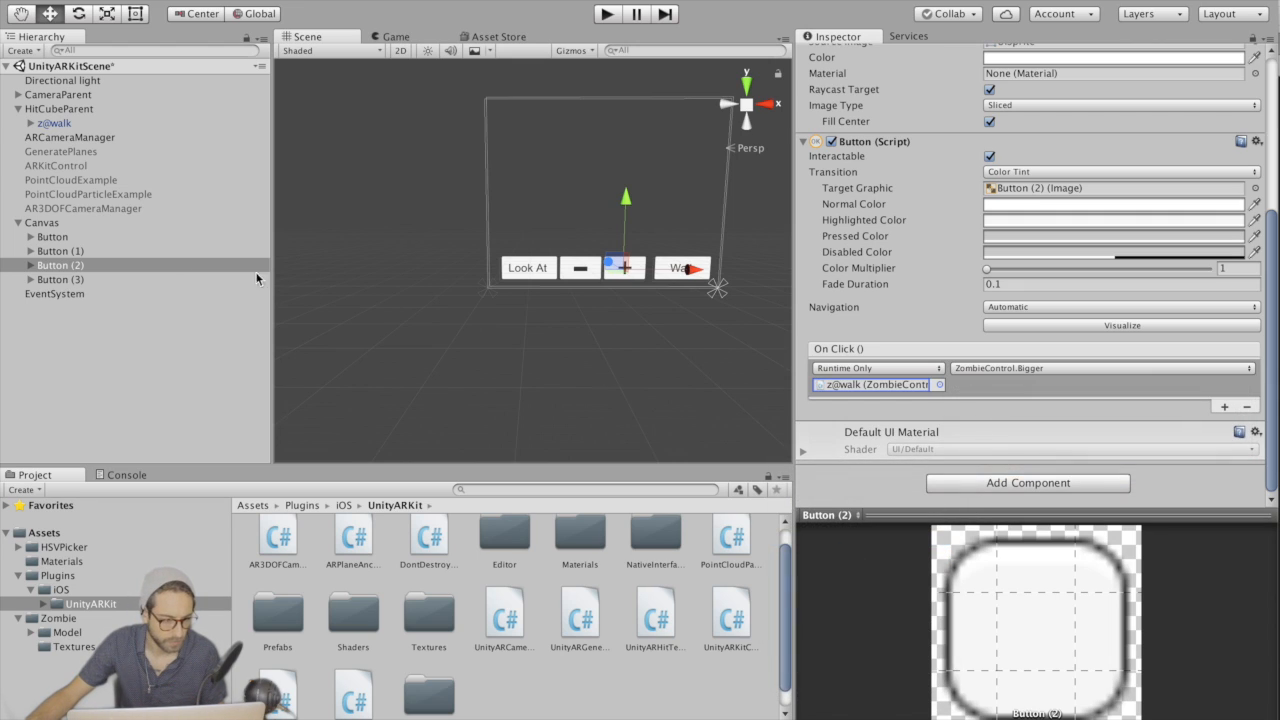
click(60, 279)
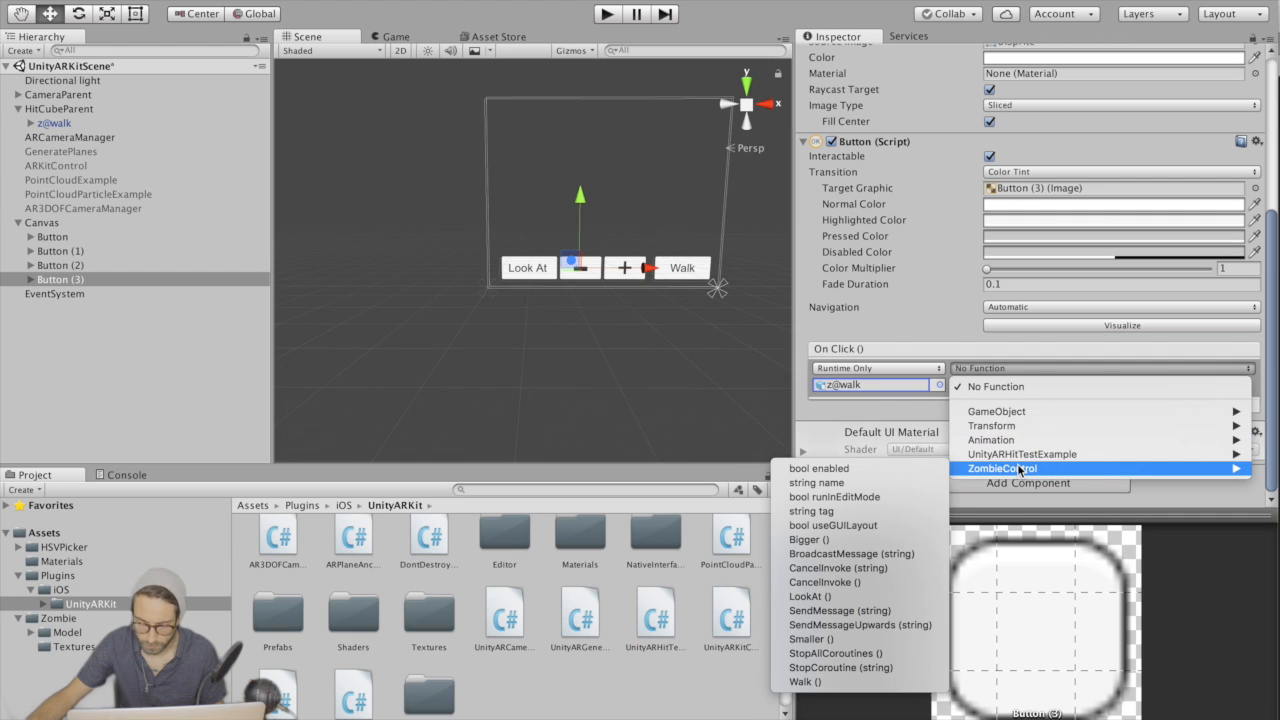
click(809, 639)
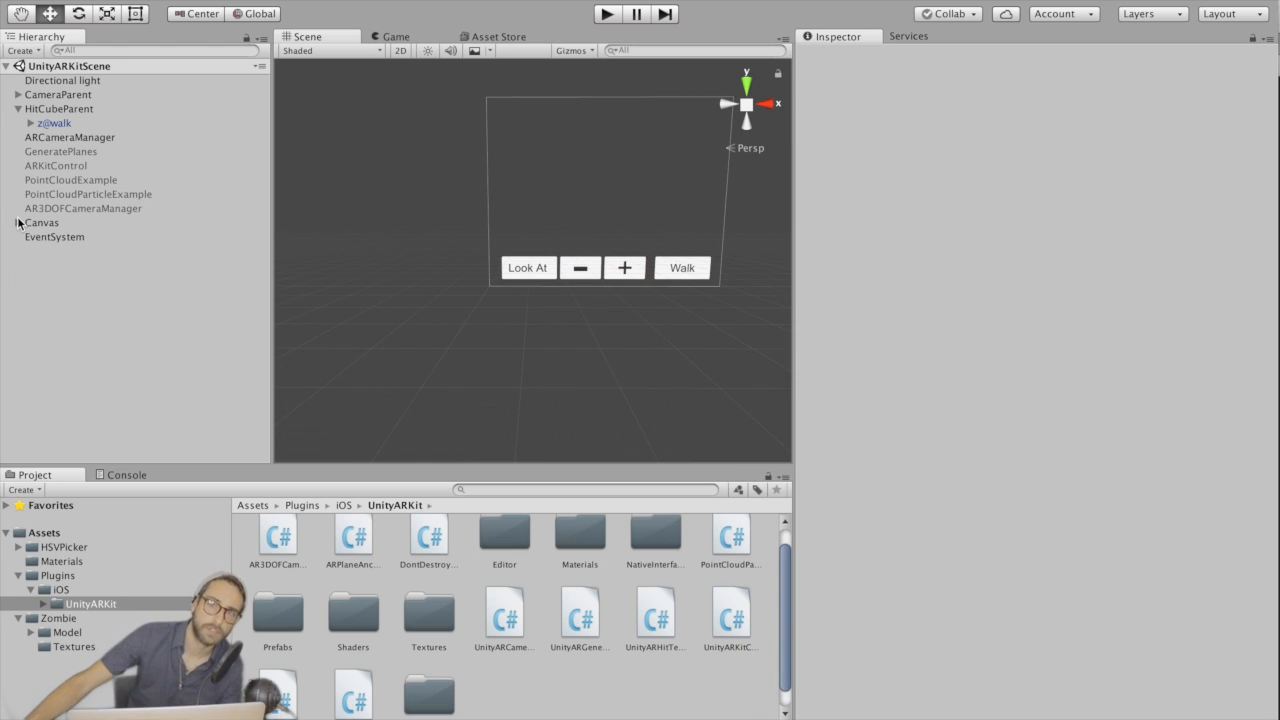
mouse_move(127, 224)
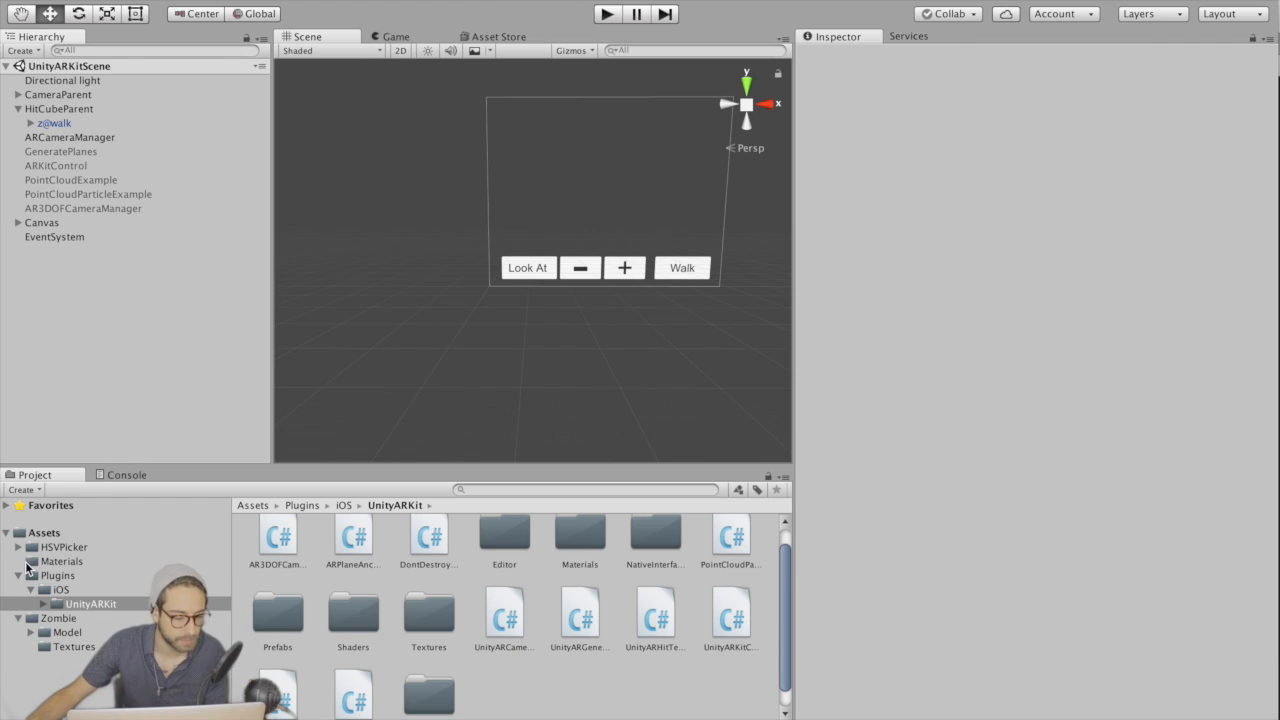
Step: Run the scene briefly to test the buttons, stop, and select z@walk
click(126, 474)
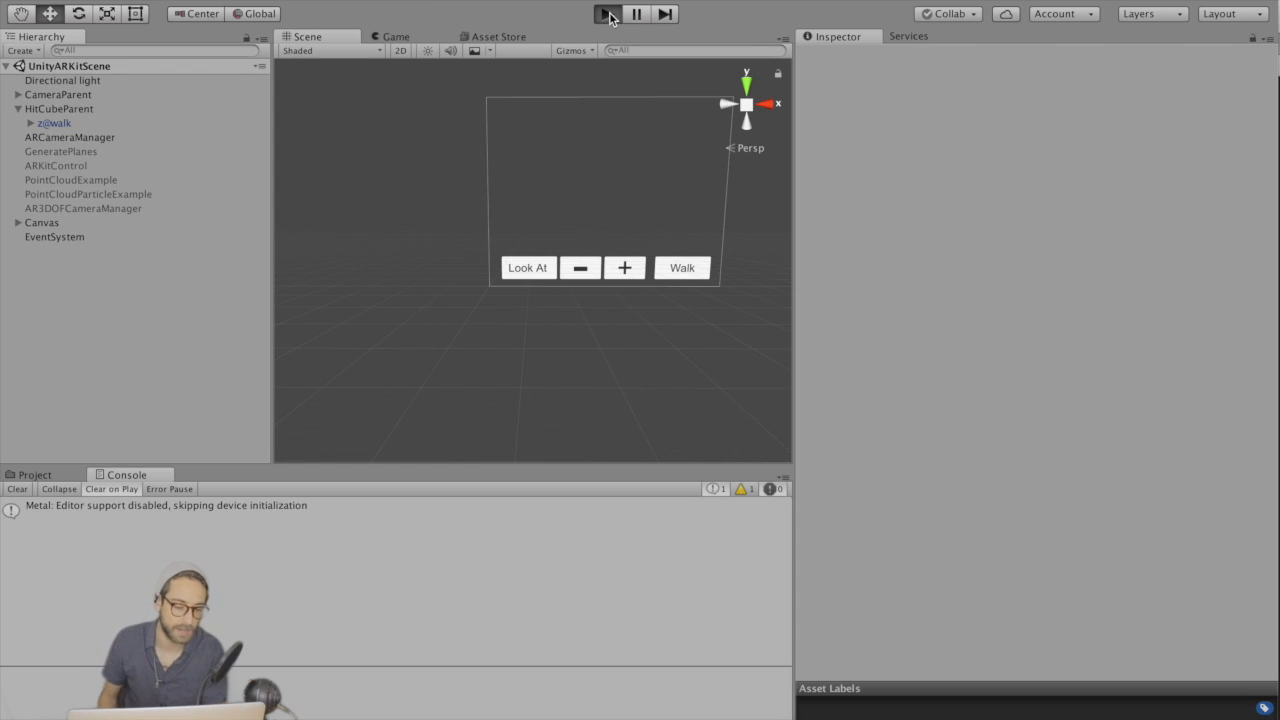
click(609, 13)
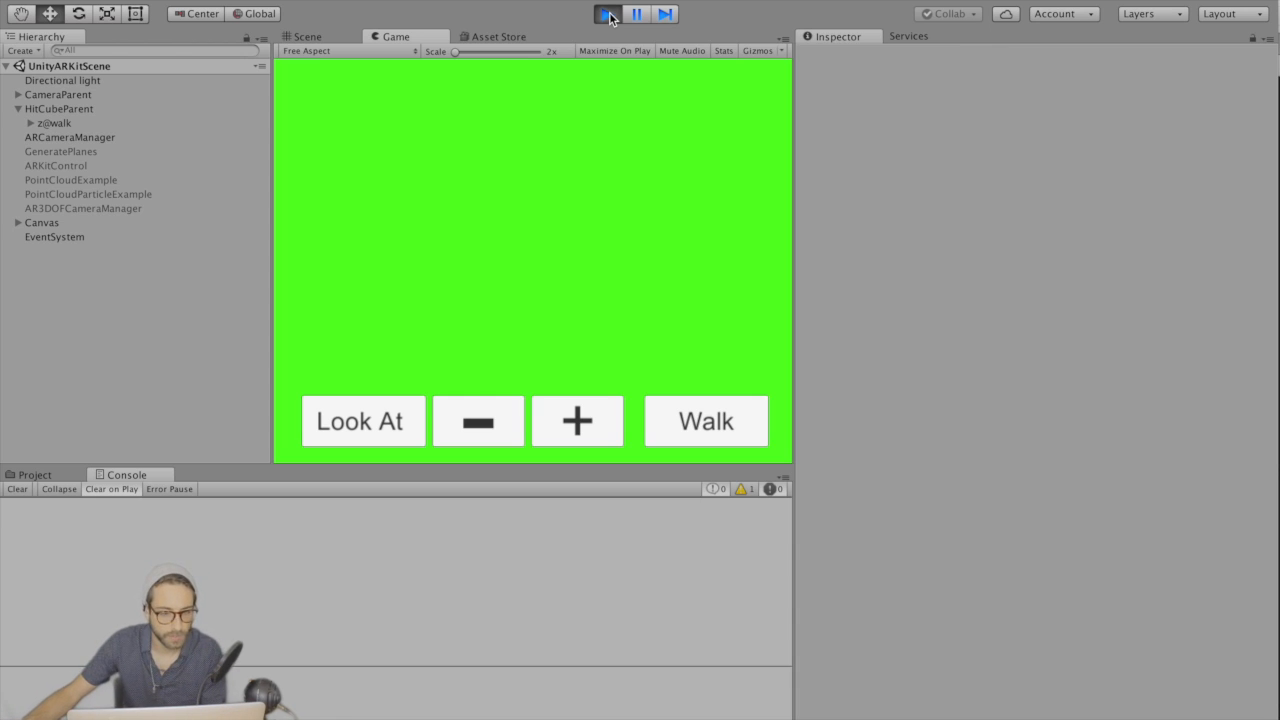
click(608, 14)
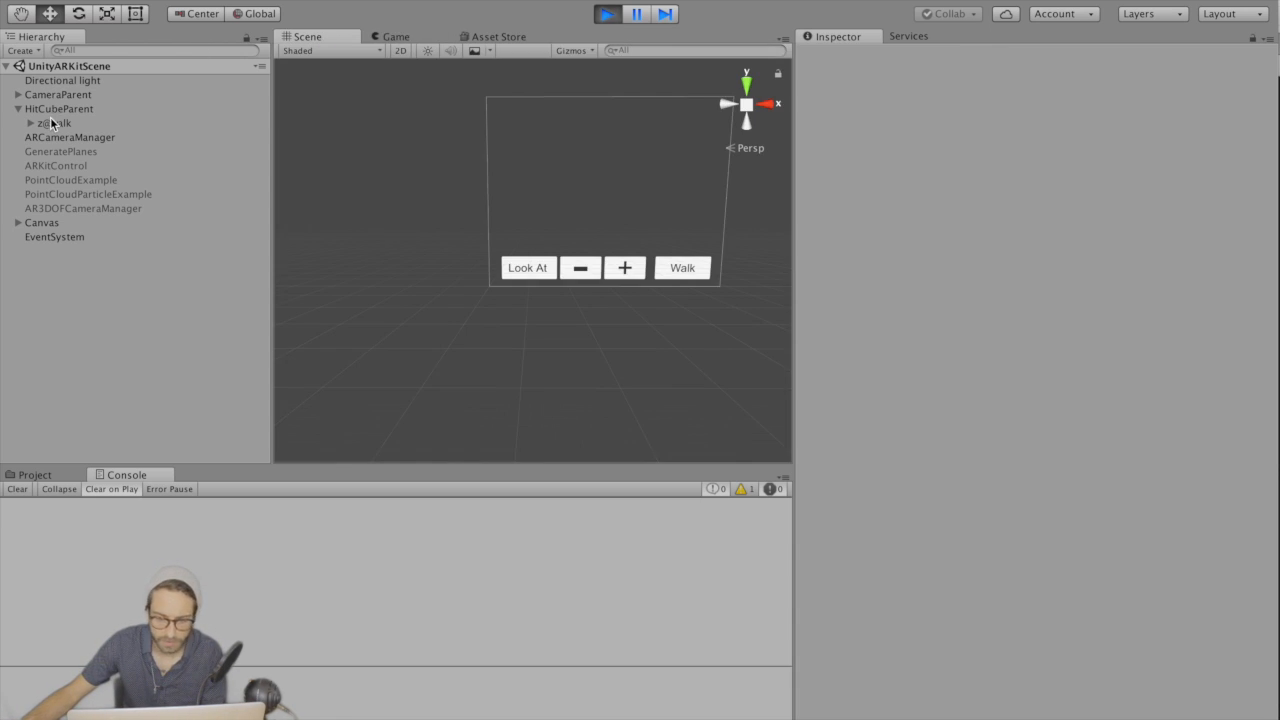
click(55, 123)
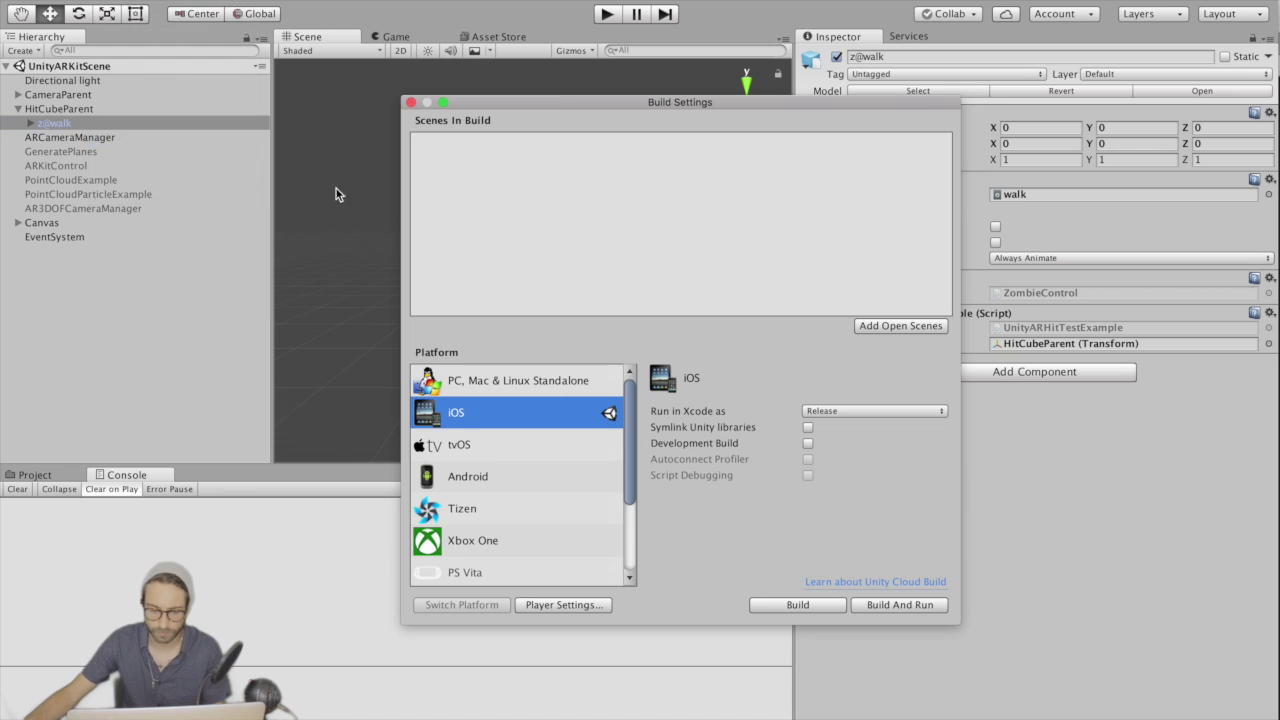
Step: Set bundle identifier com.matthewhallberg.appleartest1 and camera usage description 'Augmented Reality'
click(563, 605)
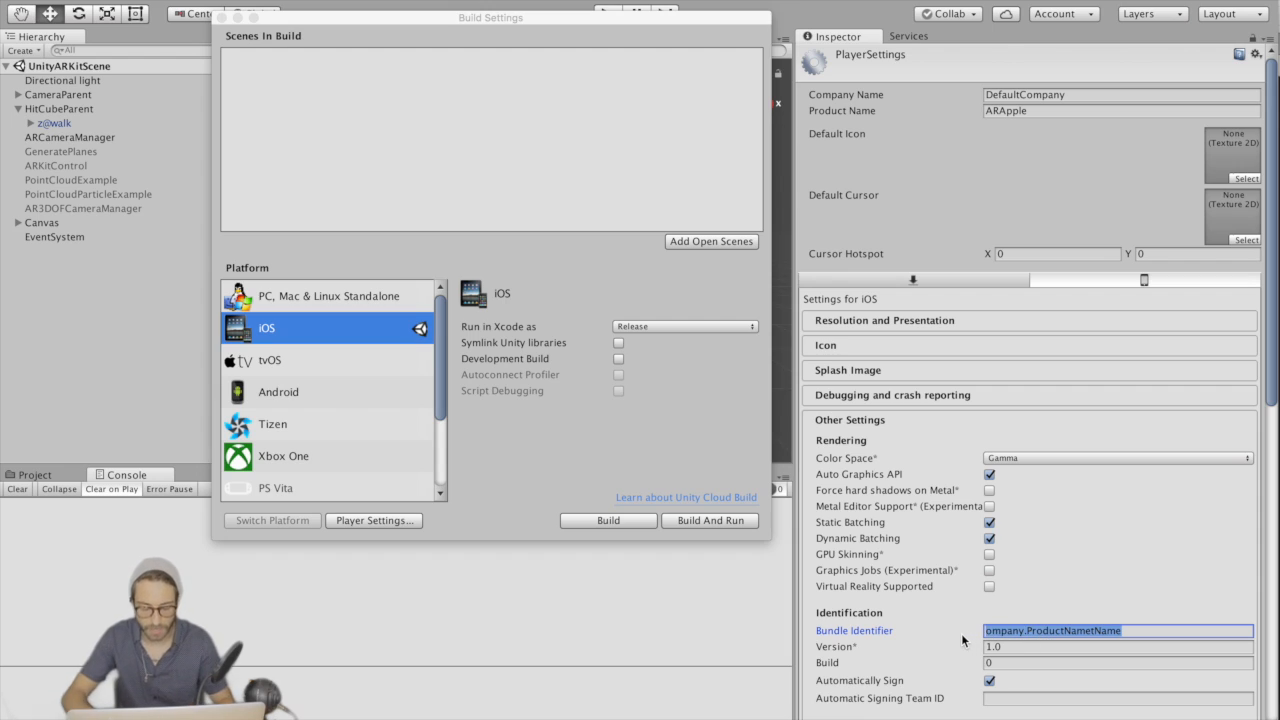
text(com.matthew)
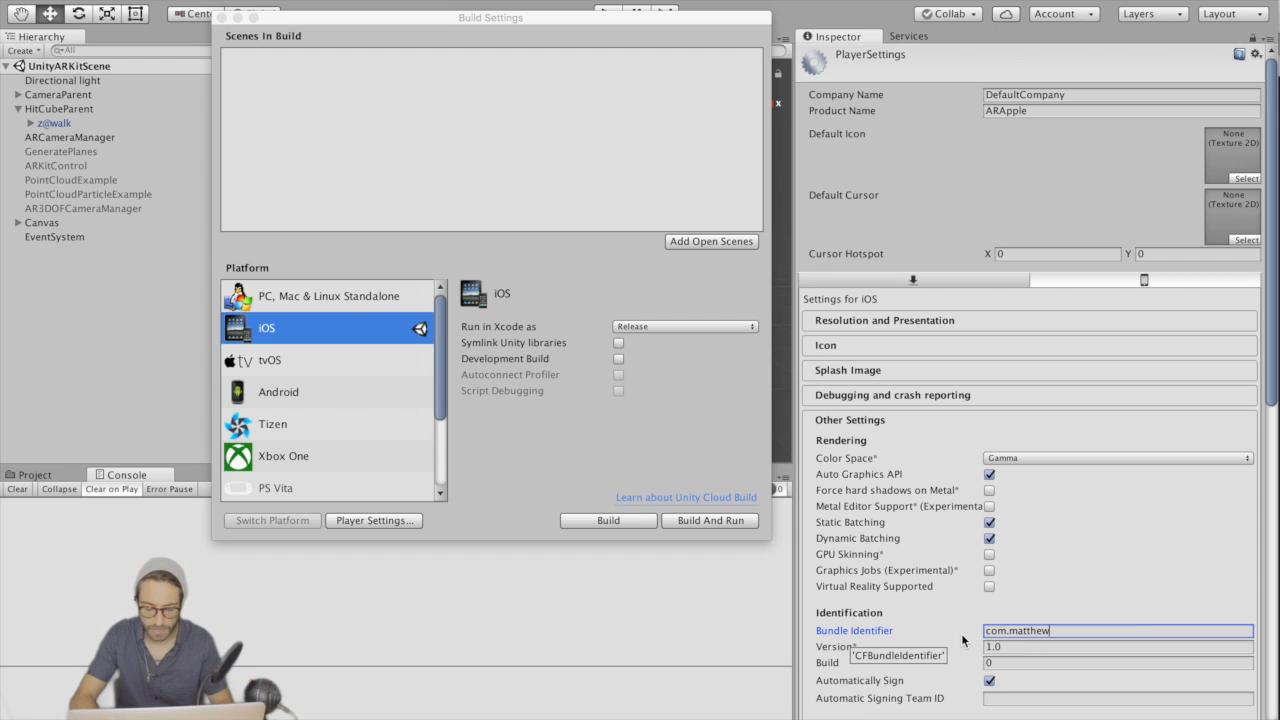
text(whallberg.)
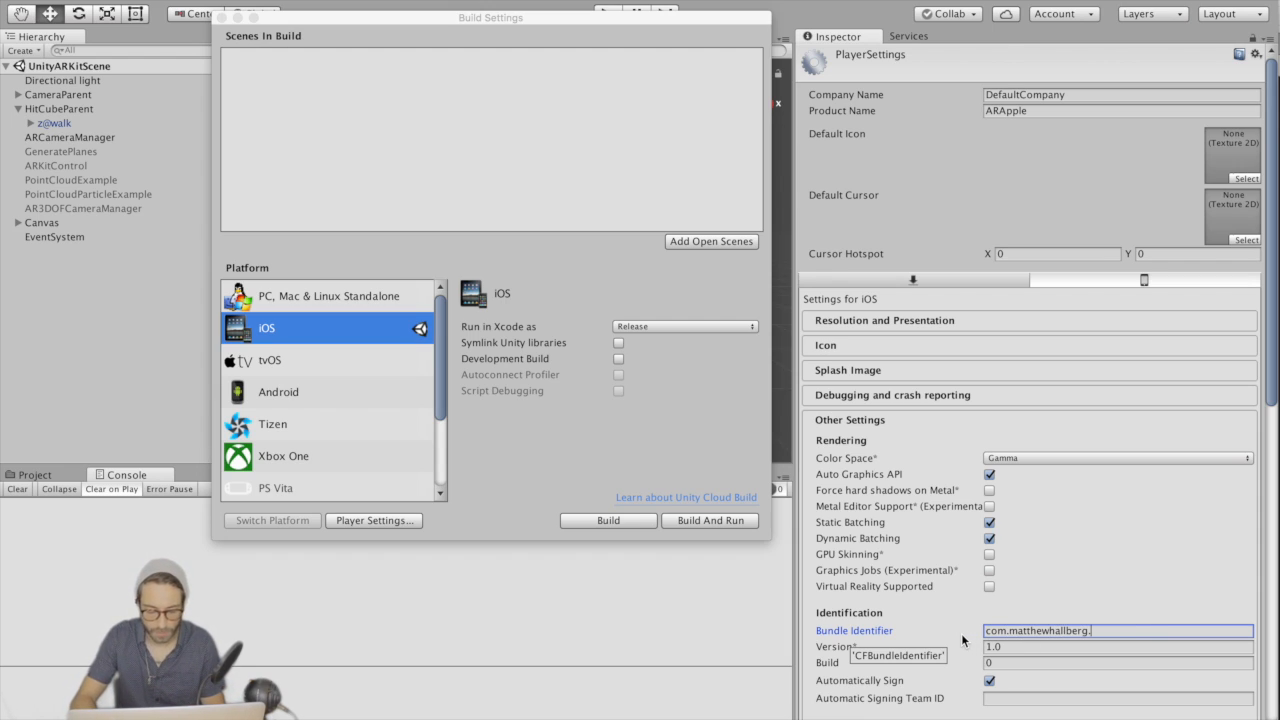
text(appleartest1)
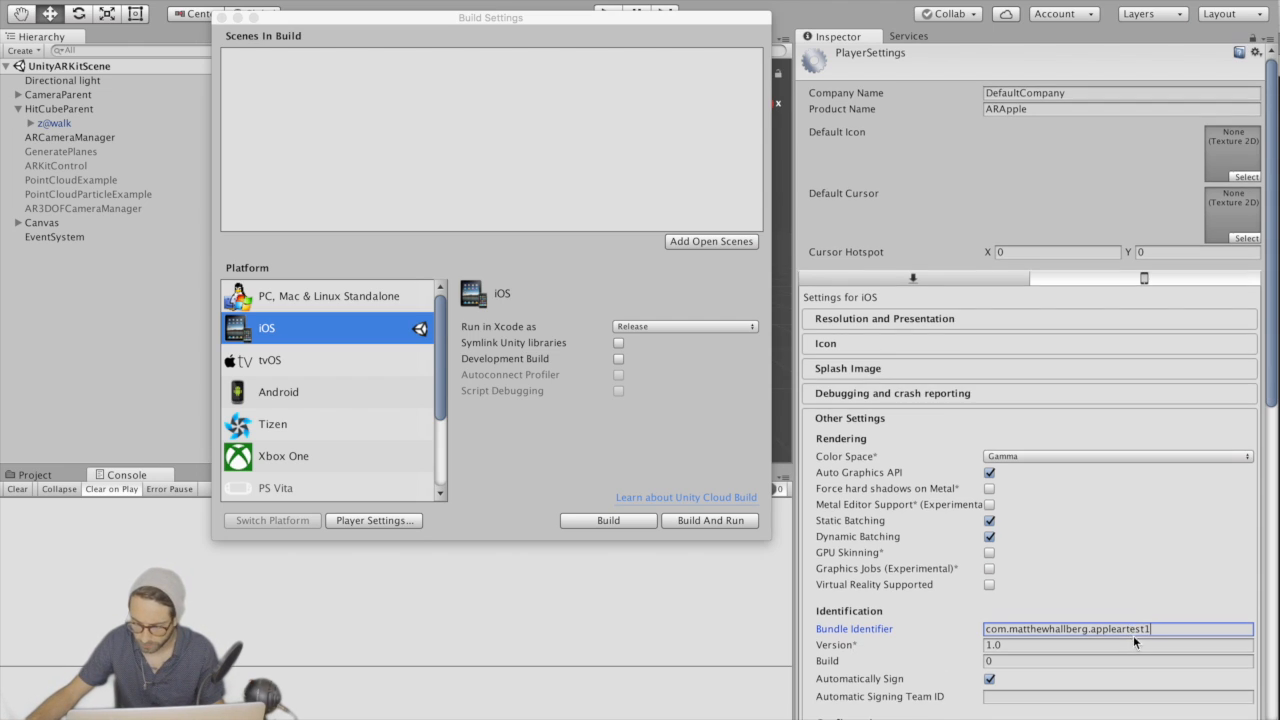
scroll(down, 3)
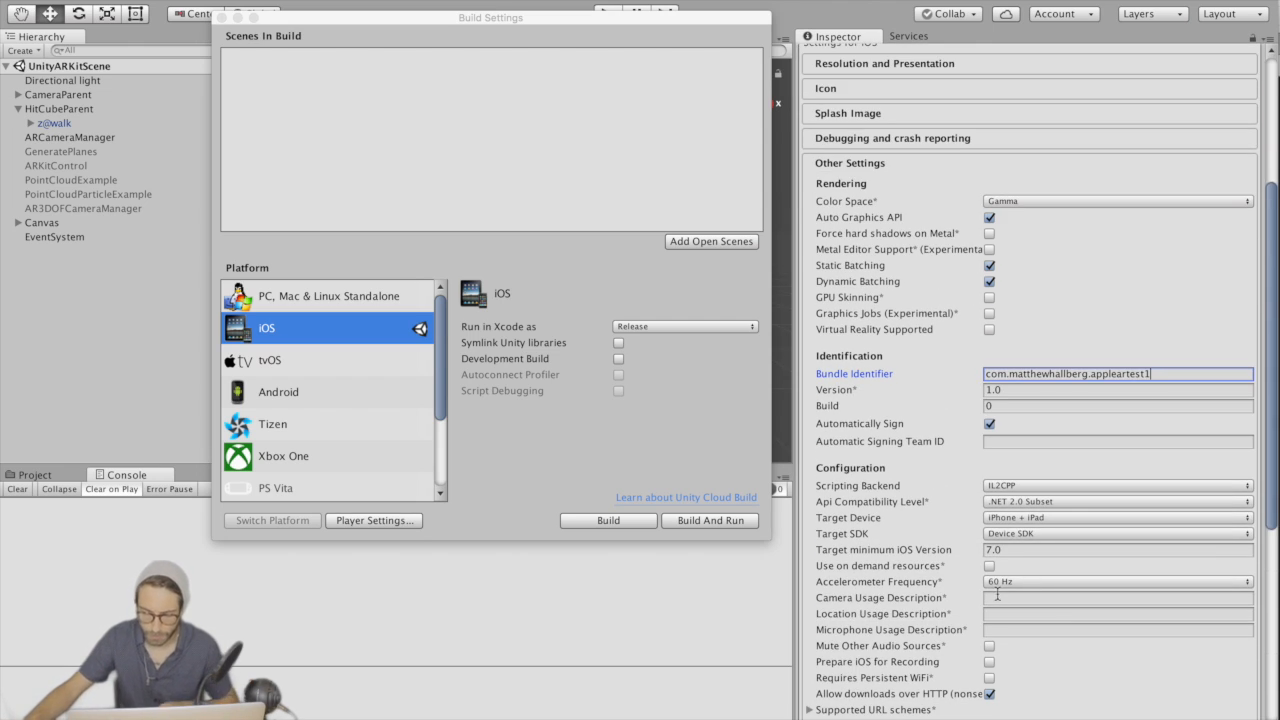
text(Augmented Reality)
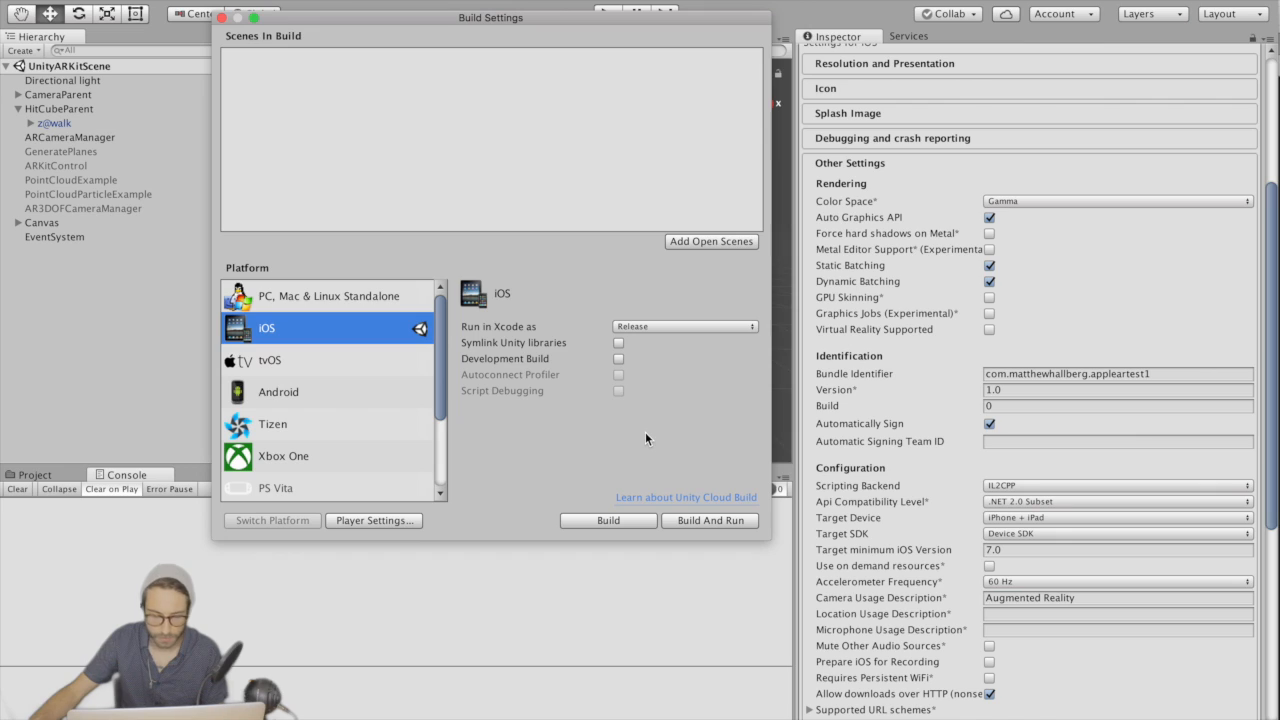
Step: Build the iOS project as IOStestbuild on the Desktop and close the Finder window
click(608, 520)
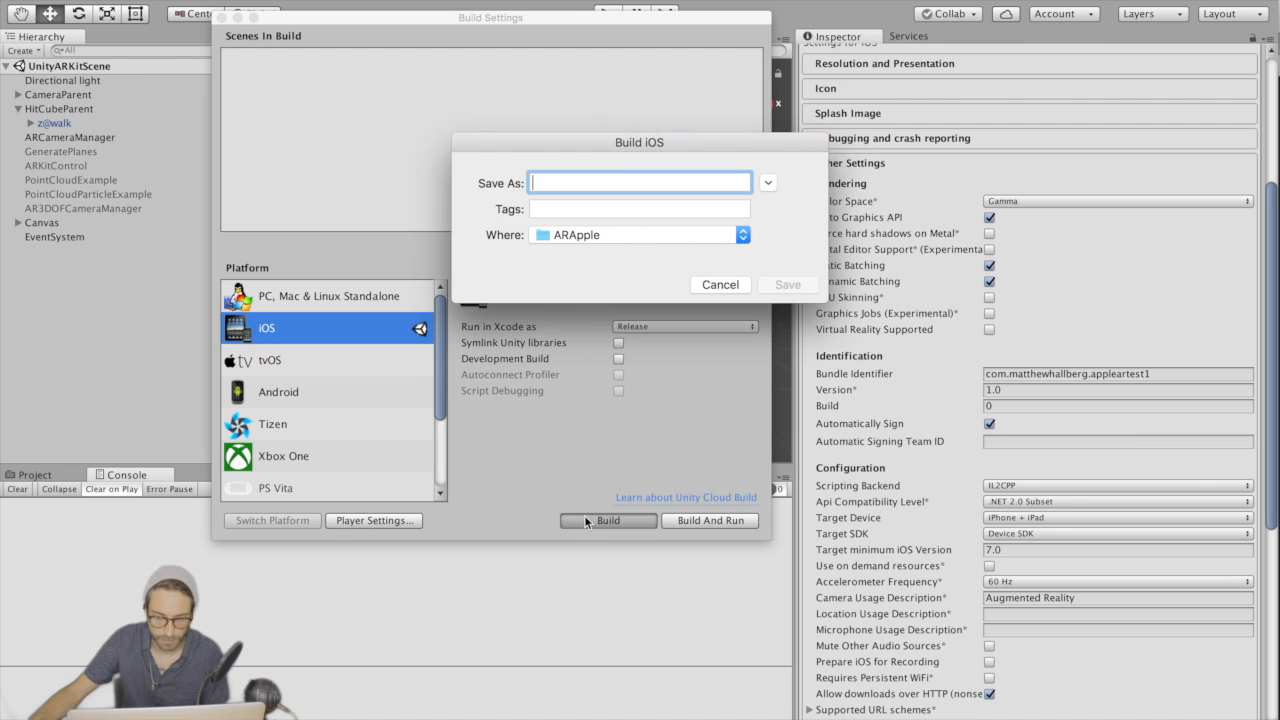
click(742, 234)
text(IOStestbuild)
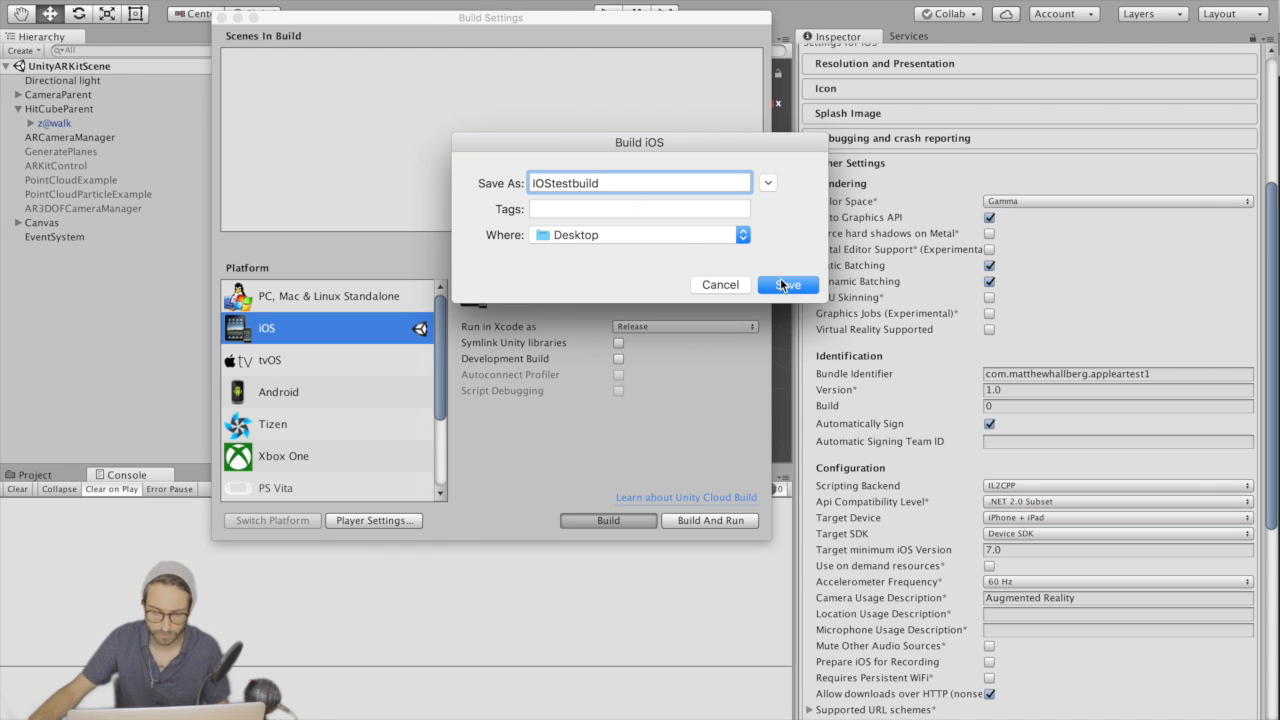
click(786, 284)
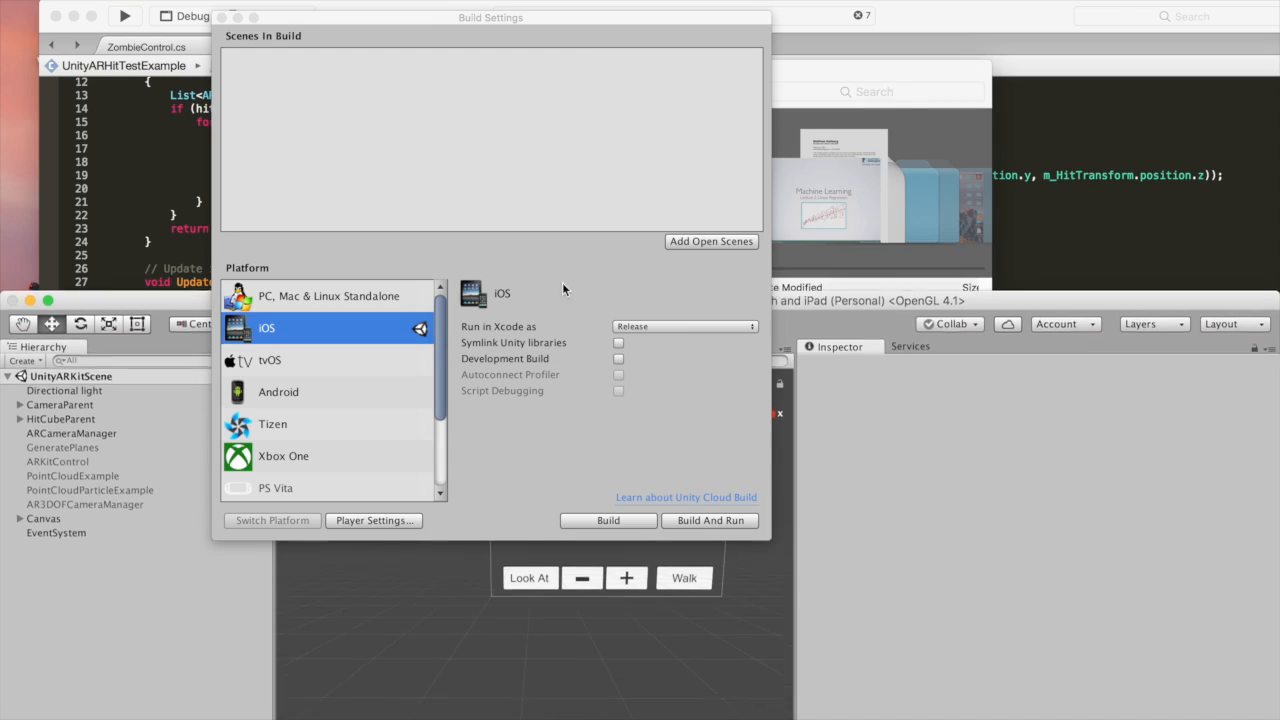
click(608, 520)
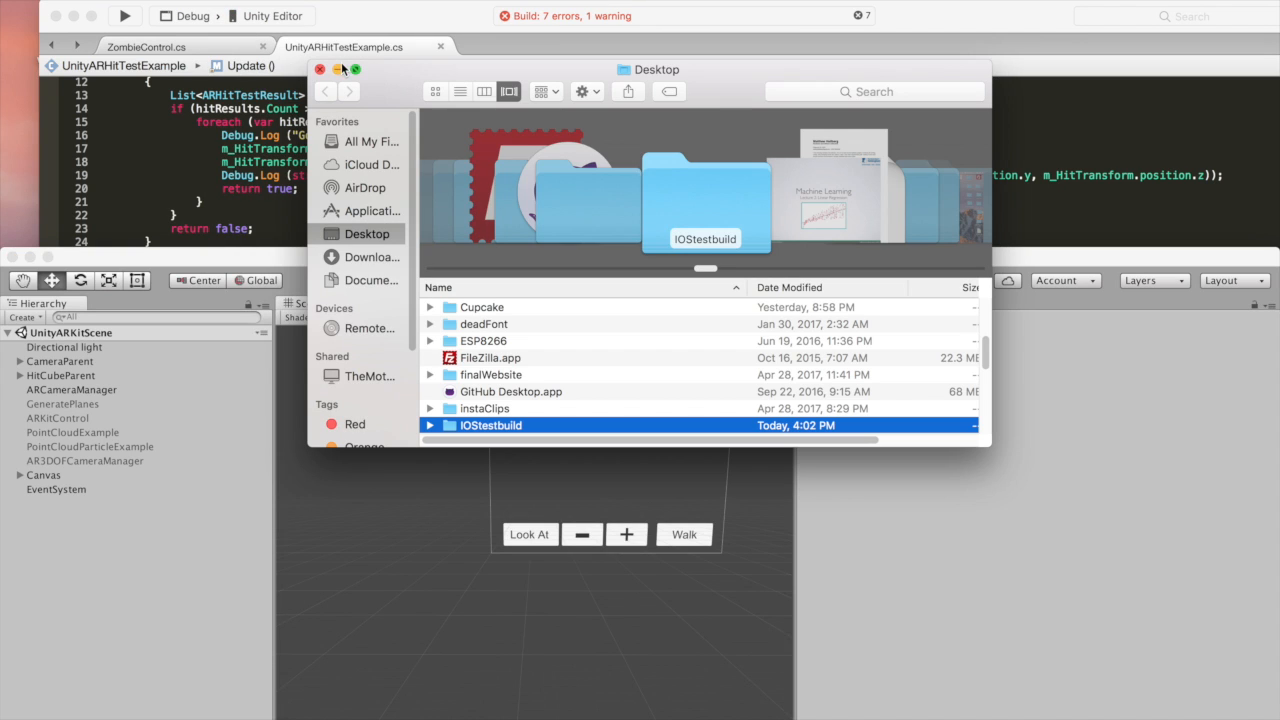
click(320, 69)
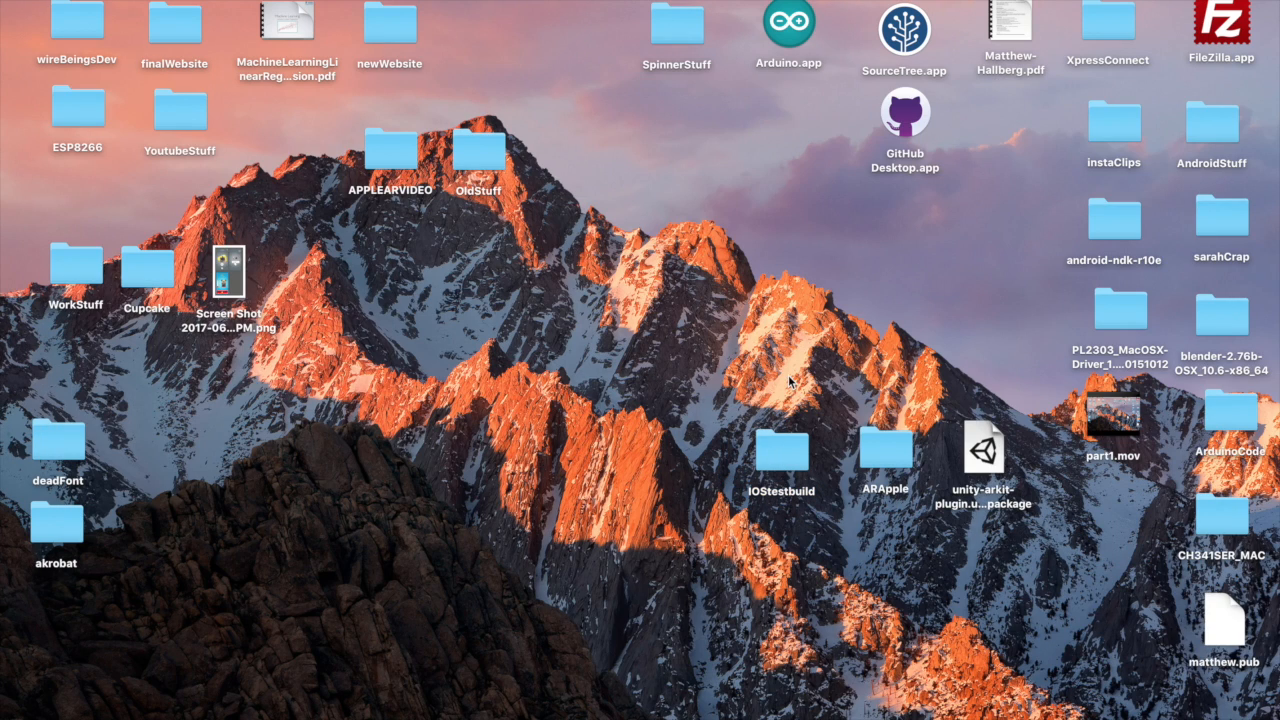
mouse_move(770, 700)
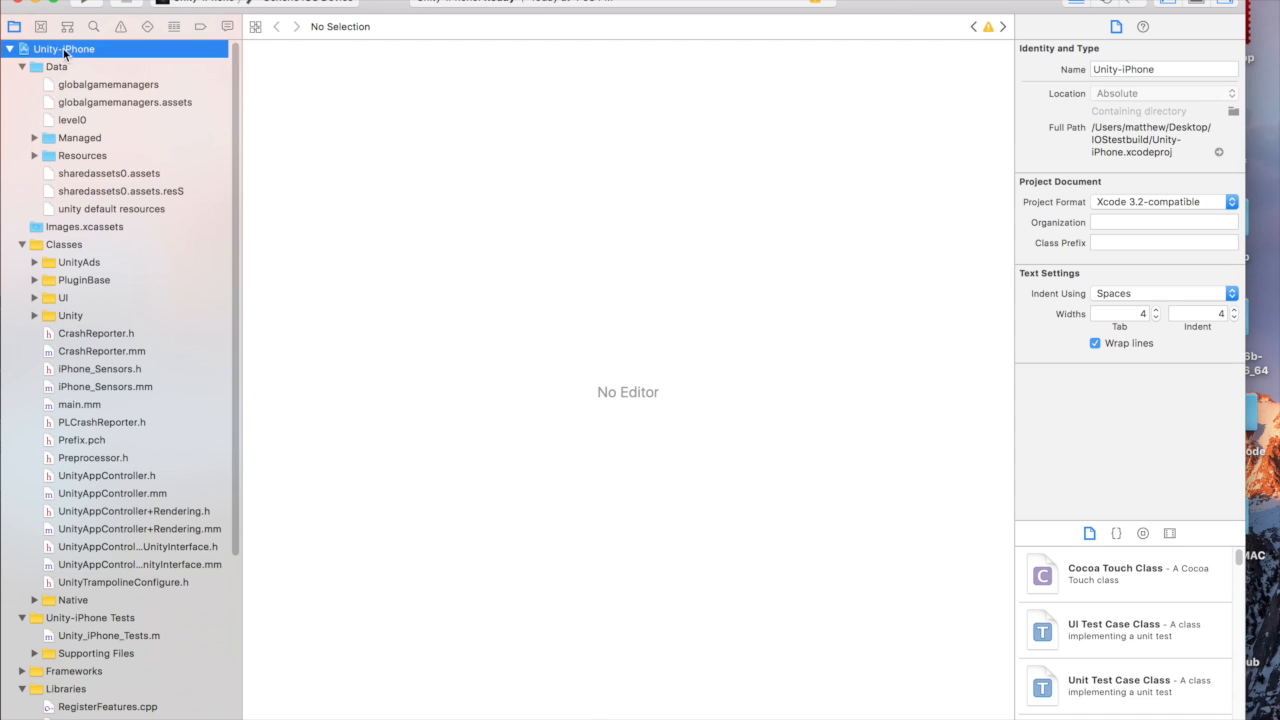
Step: Select the Unity-iPhone project in Xcode's navigator to view its General target and signing settings
click(68, 48)
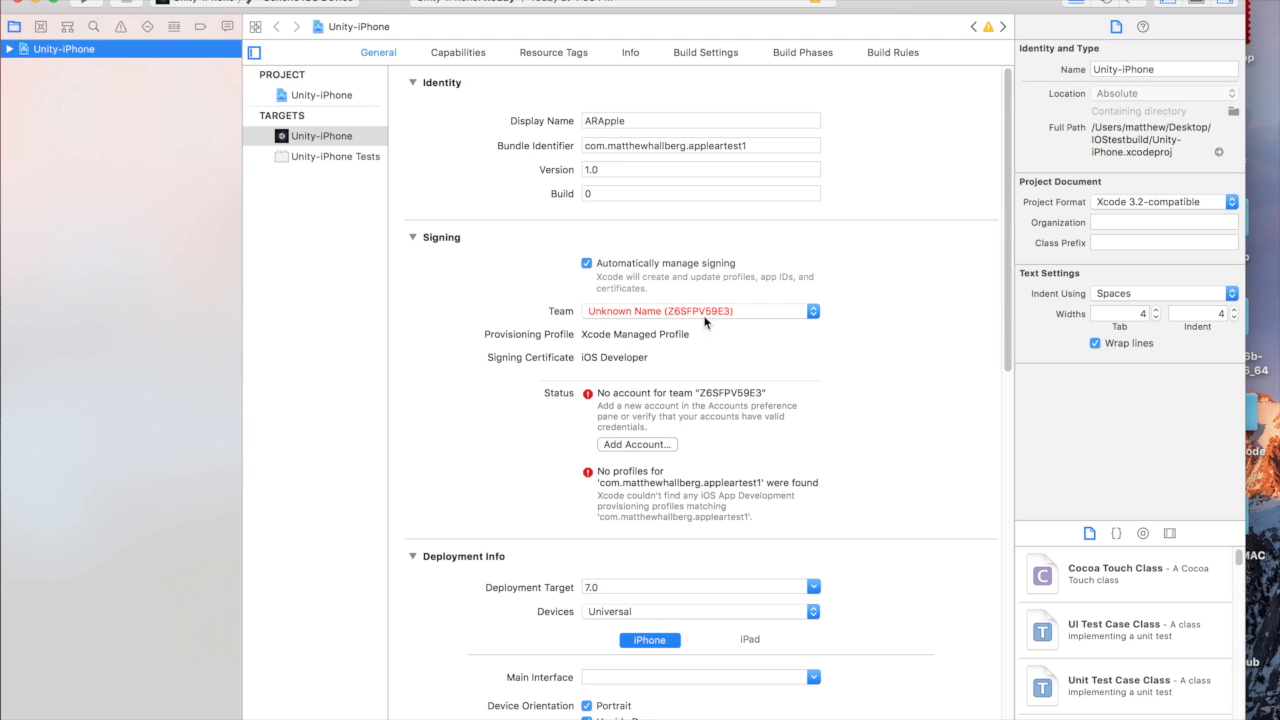